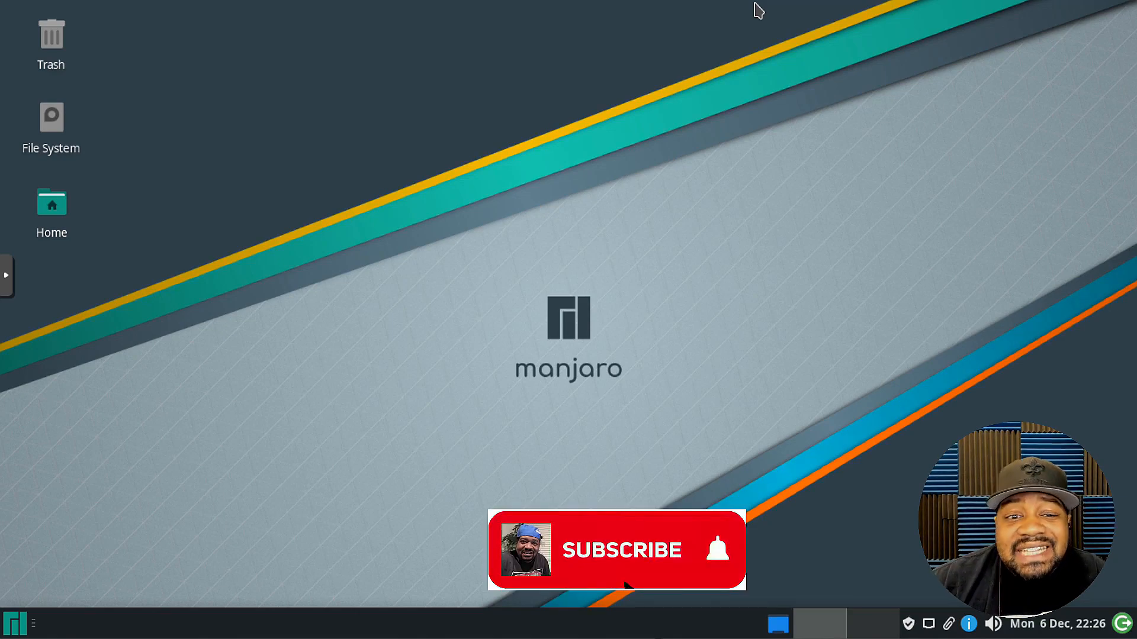
- Launch Terminal Emulator from the Whisker menu and maximize its window
left_click(621, 550)
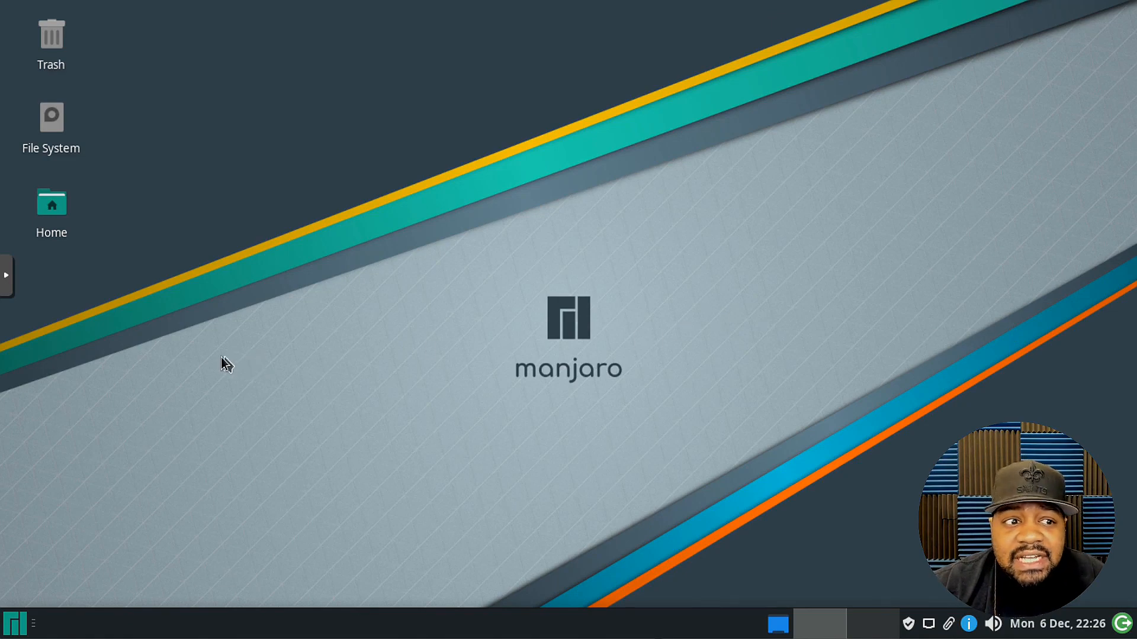
mouse_move(218, 366)
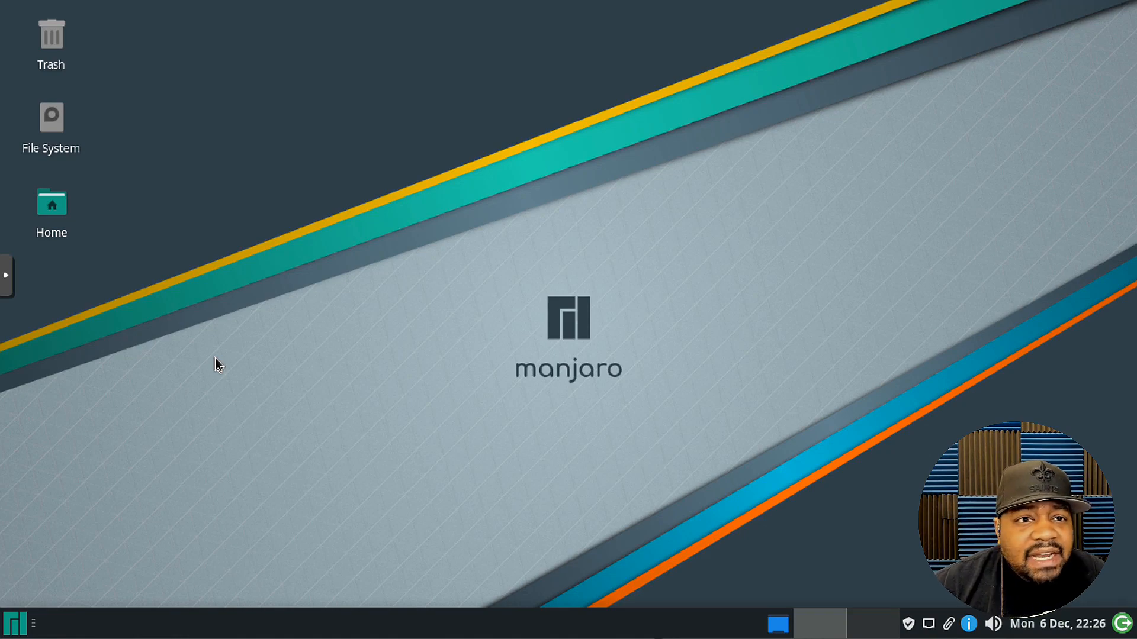
left_click(13, 624)
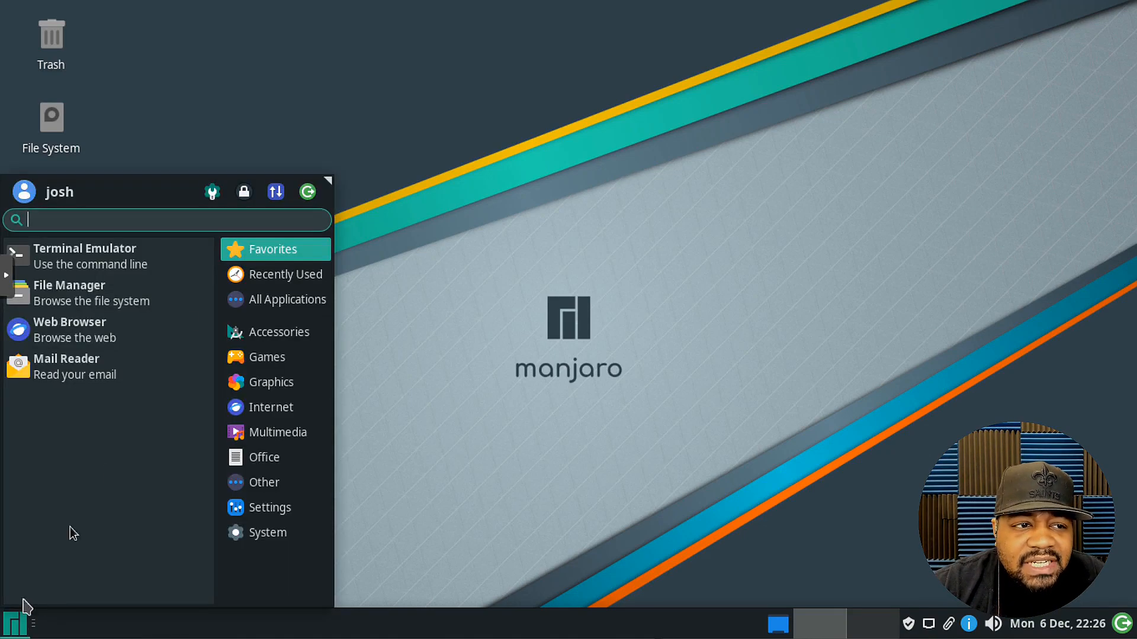
left_click(85, 248)
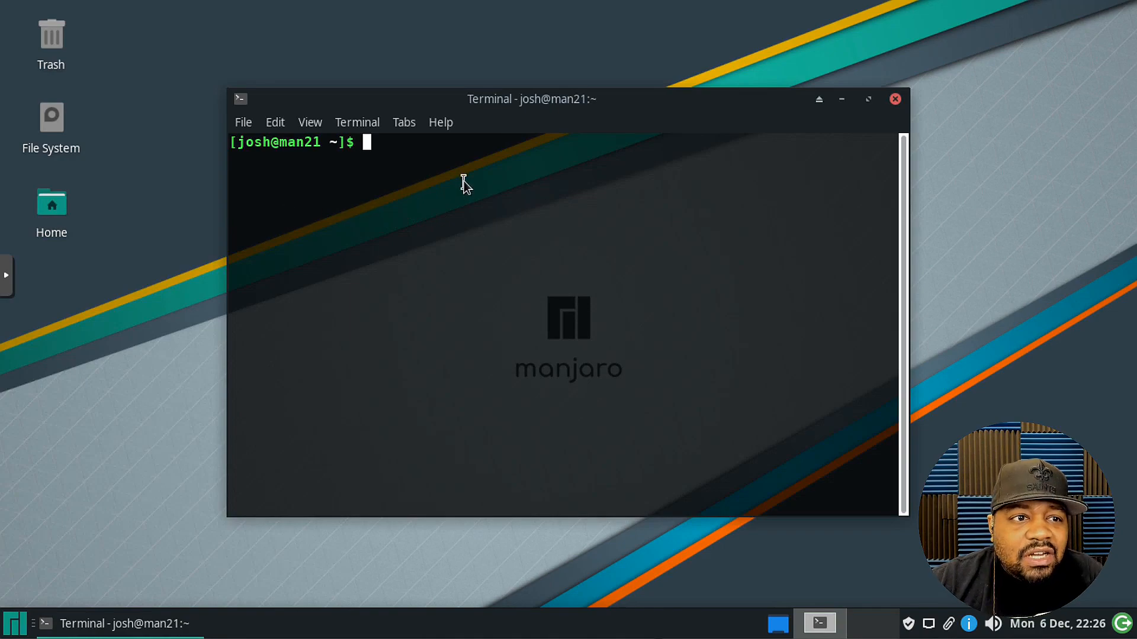
left_click(309, 122)
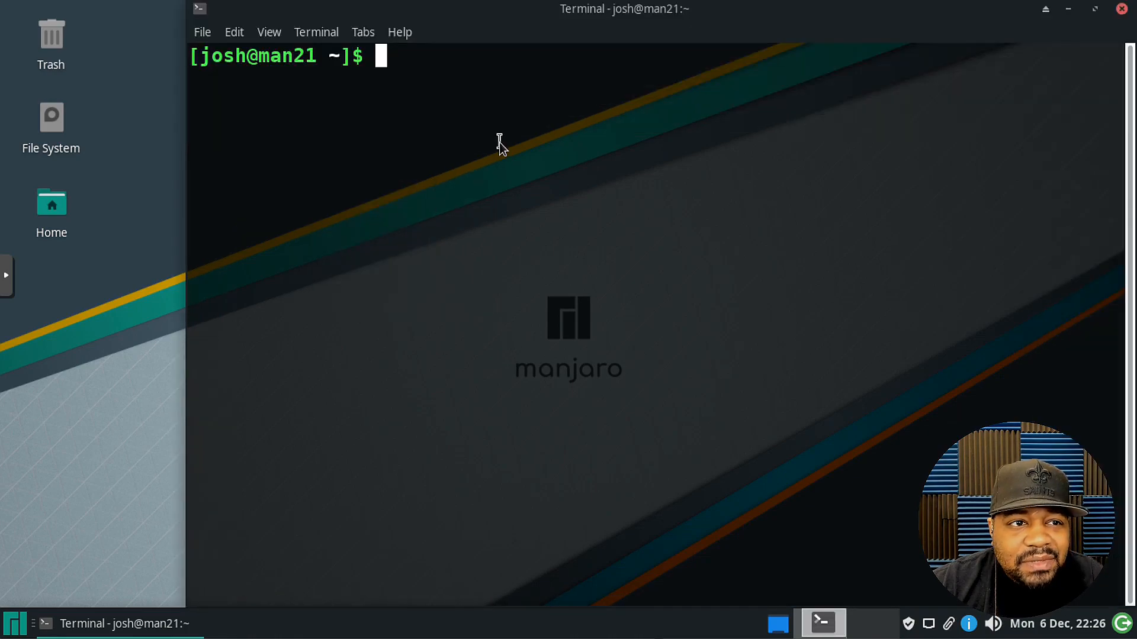
- Run 'man rsync' to display the rsync manual page
type("man")
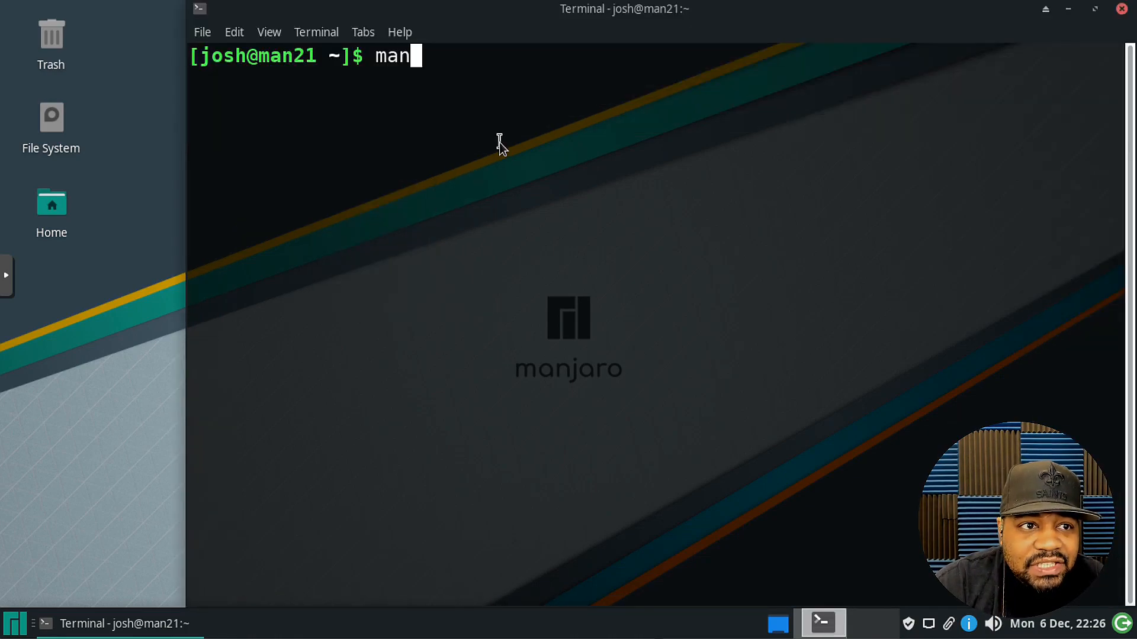
type("rsy")
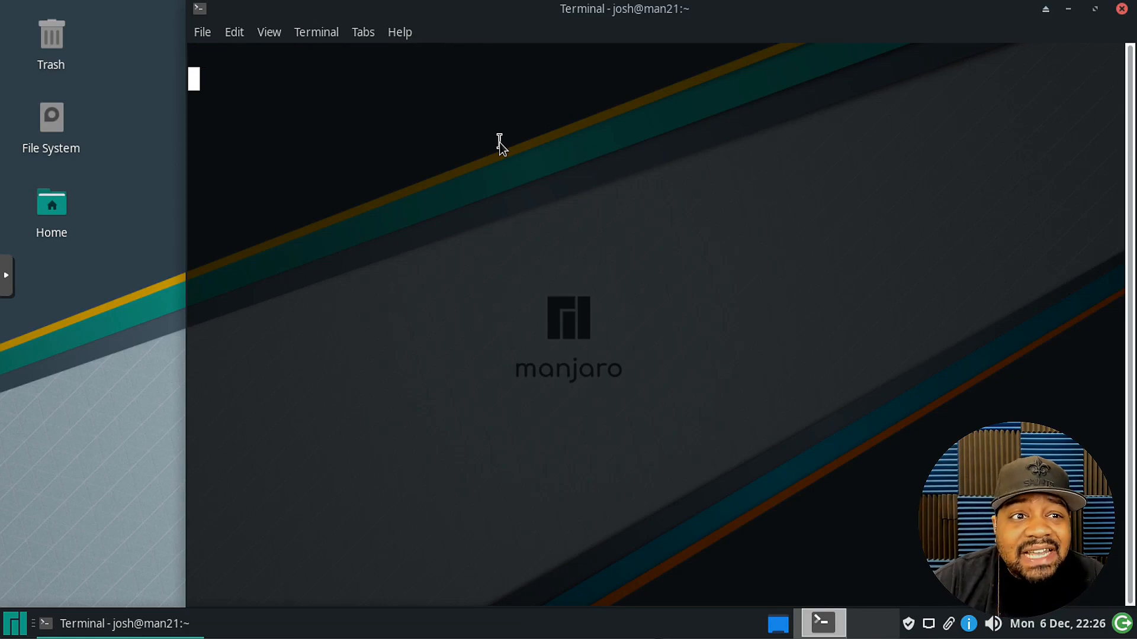
type("man rsync")
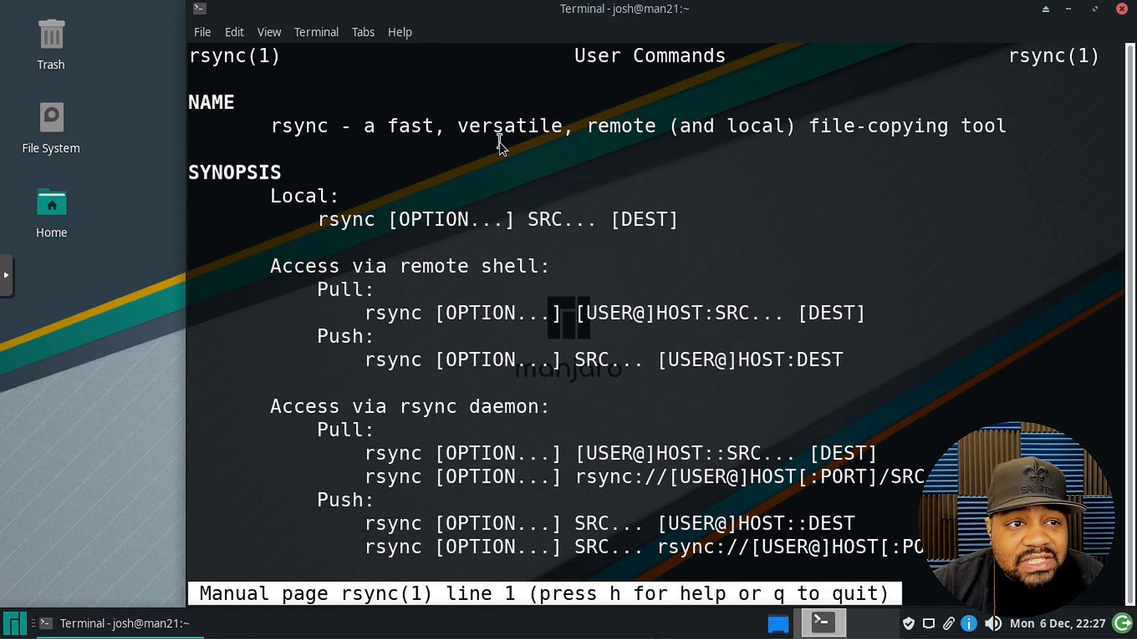
mouse_move(368, 138)
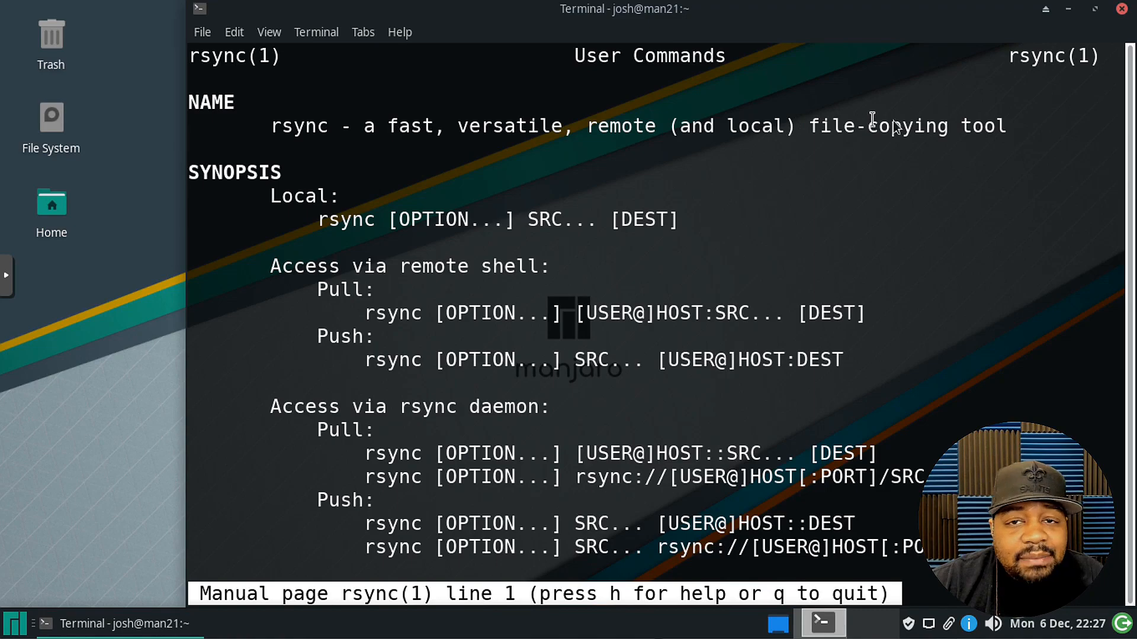
mouse_move(1006, 175)
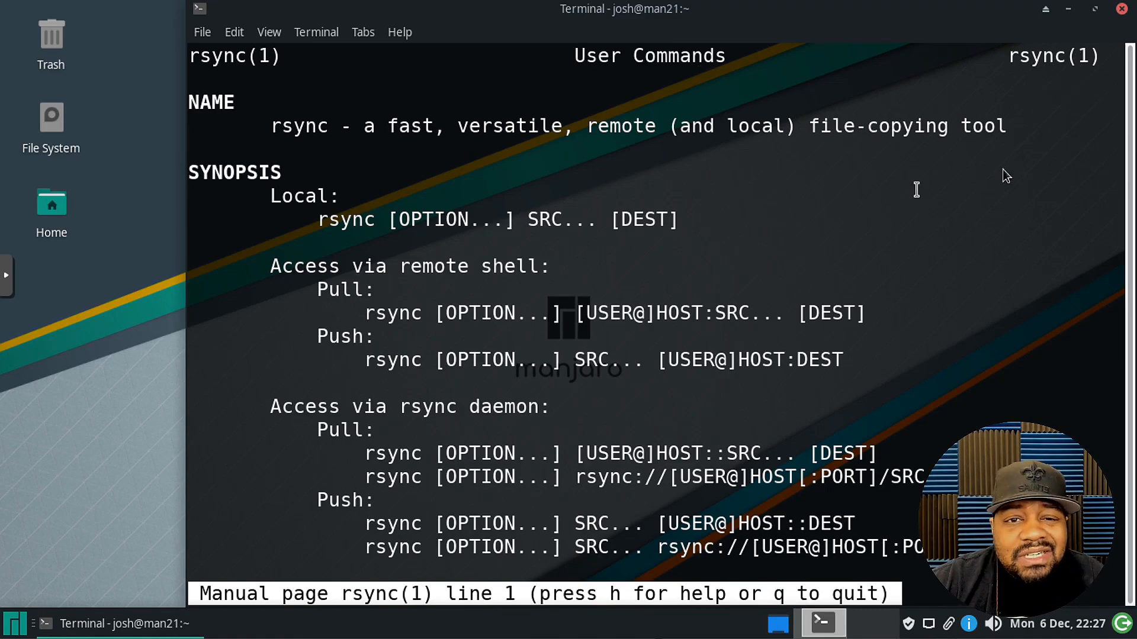
mouse_move(816, 305)
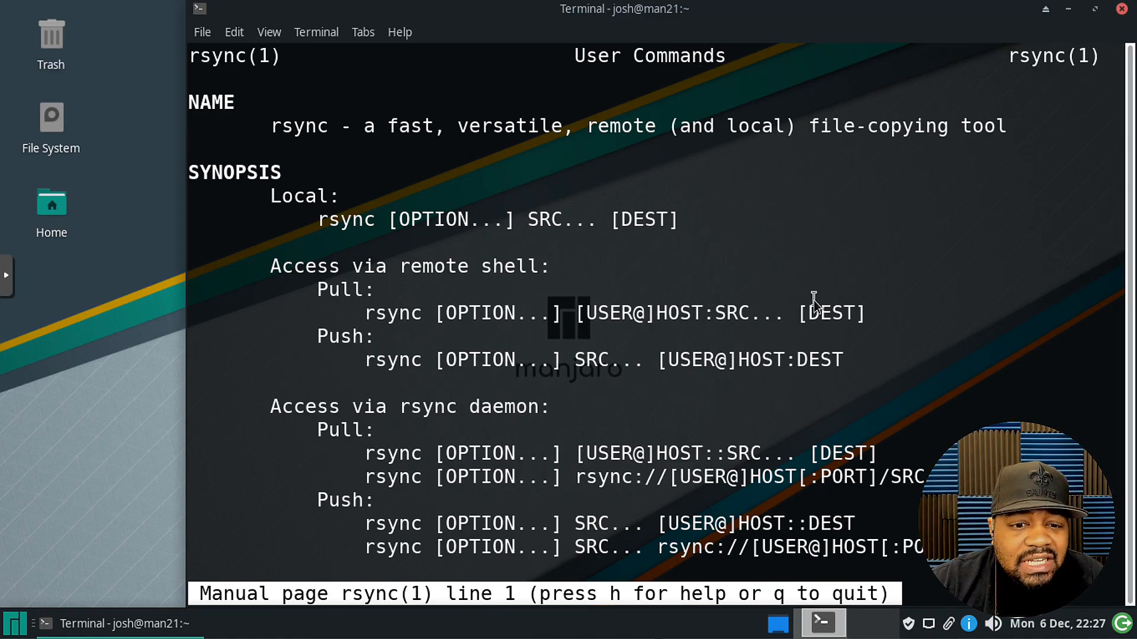
- Quit the man page, install grsync with 'sudo pacman -S grsync', then exit the terminal
key("q")
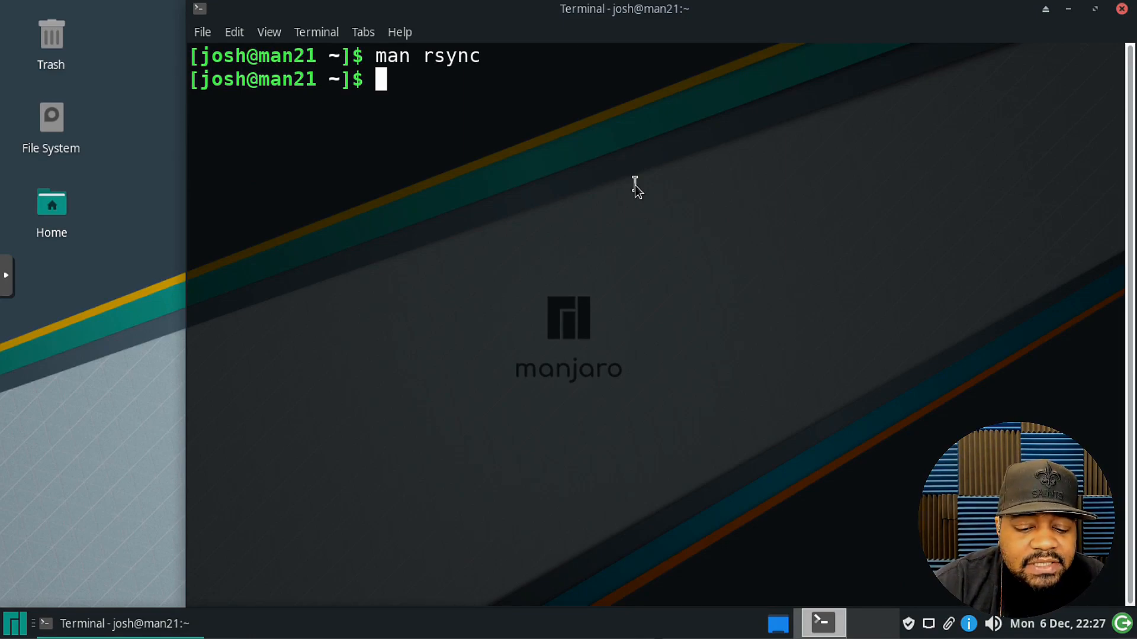
type("sudoi")
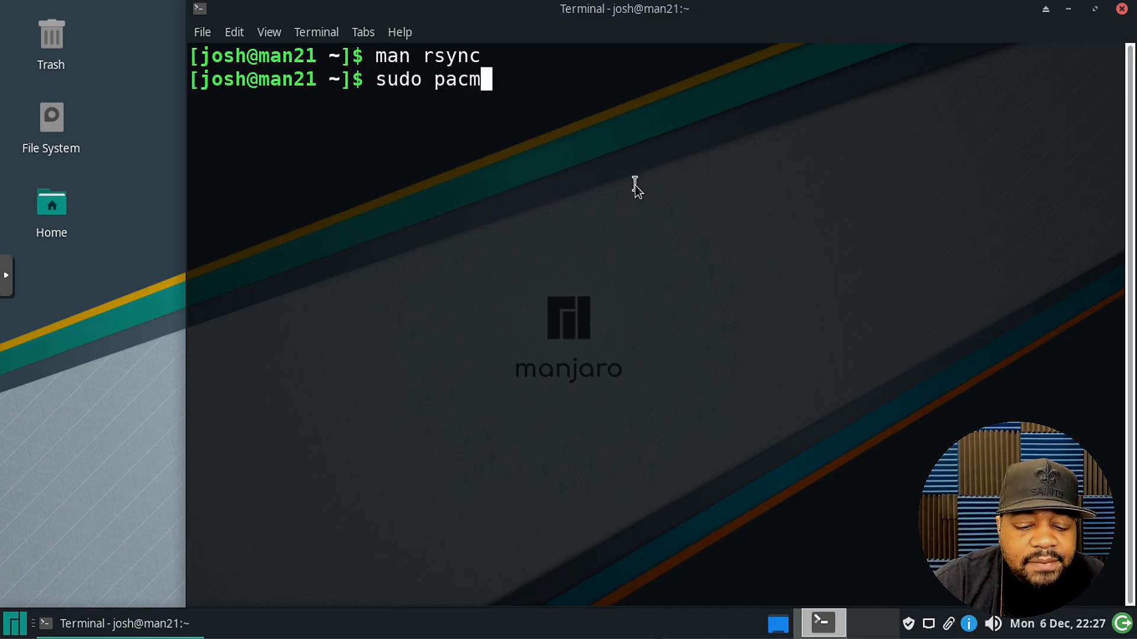
type("an -S")
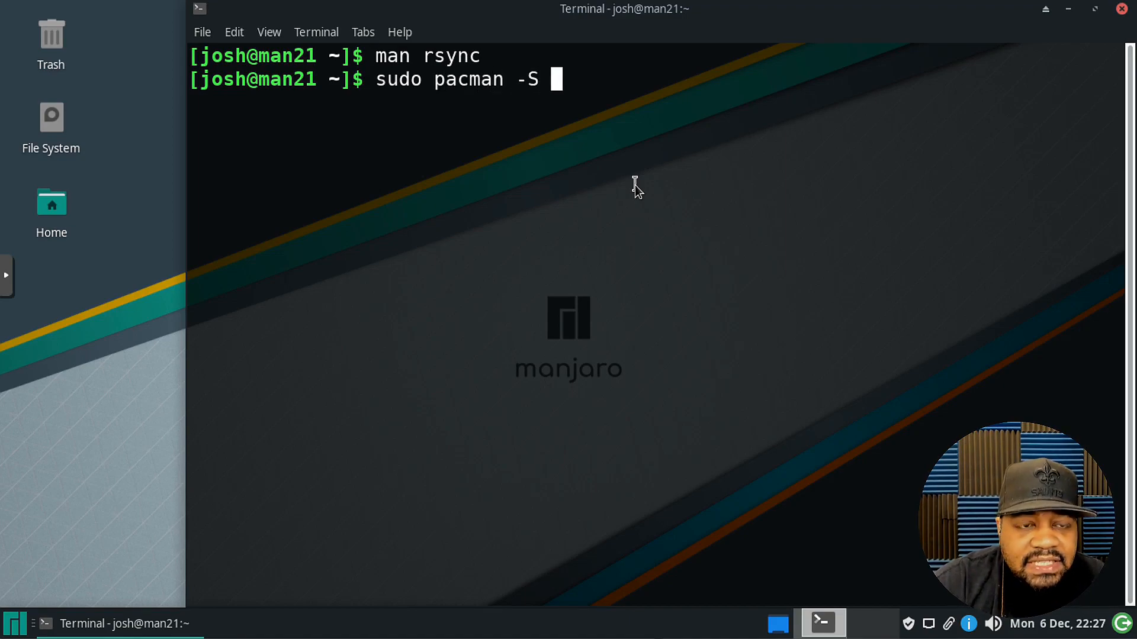
type("grsyn")
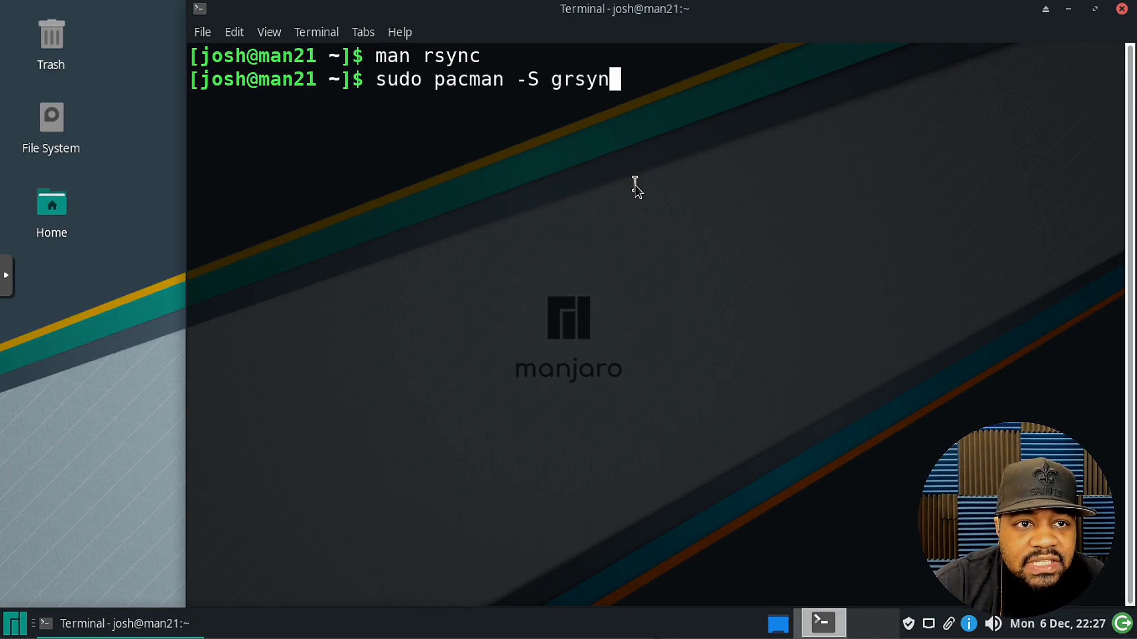
type("c")
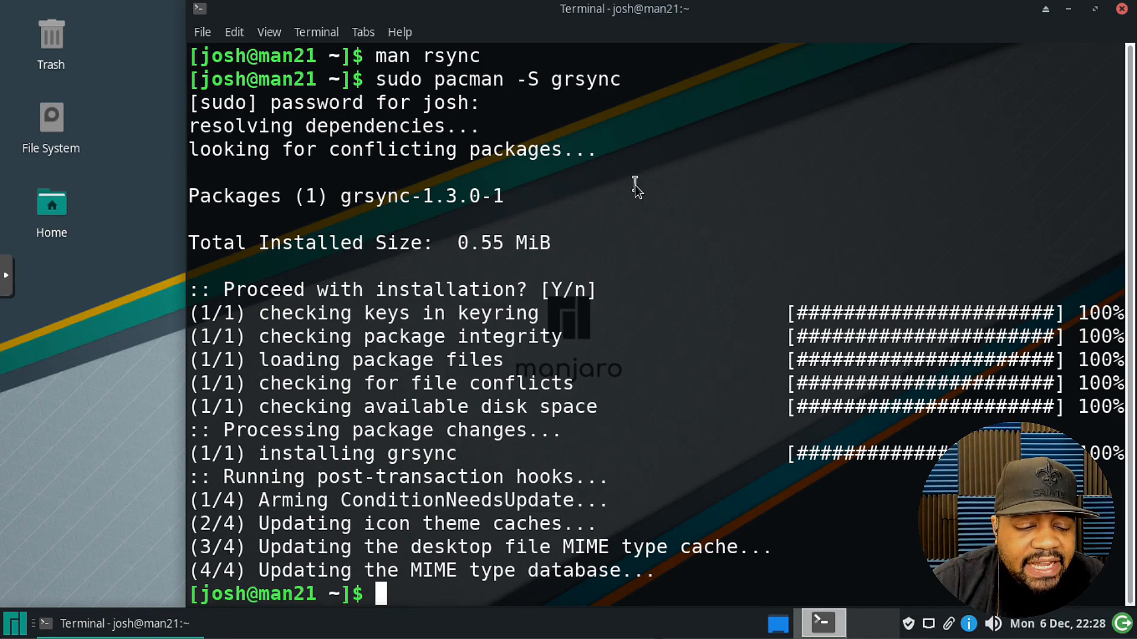
type("exit")
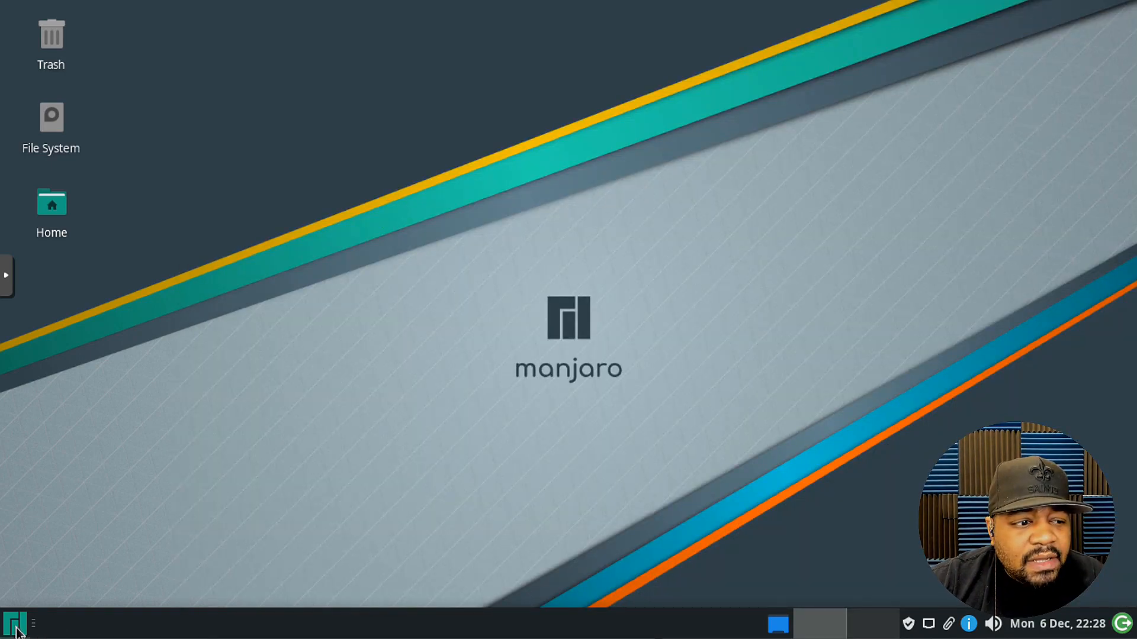
- Search 'grsync' in the Whisker menu and launch Grsync
left_click(15, 624)
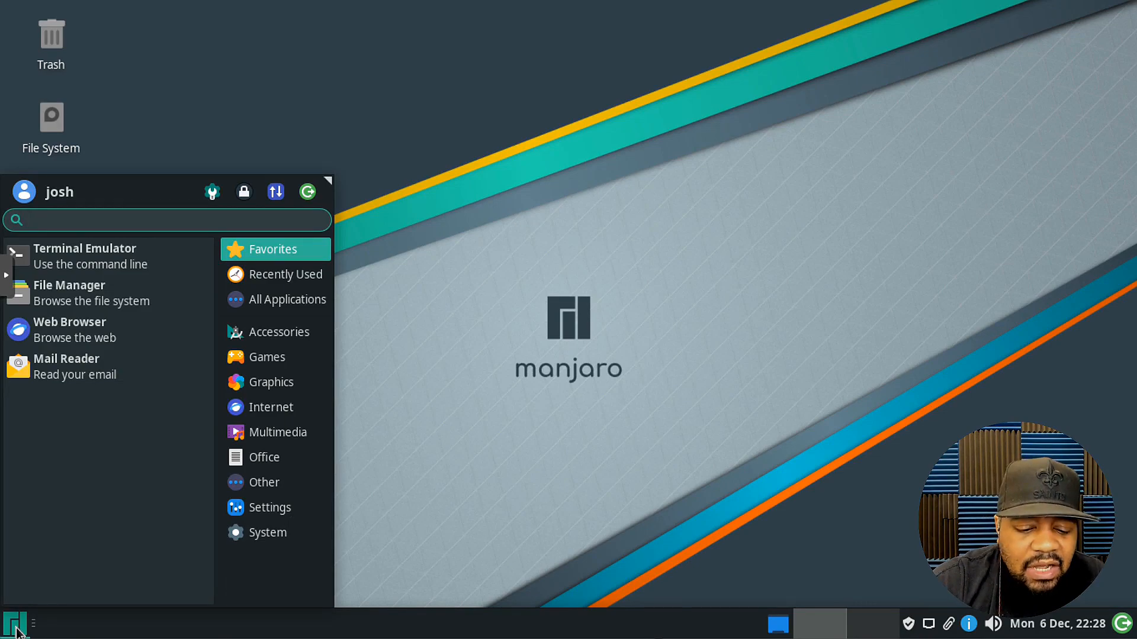
type("gry")
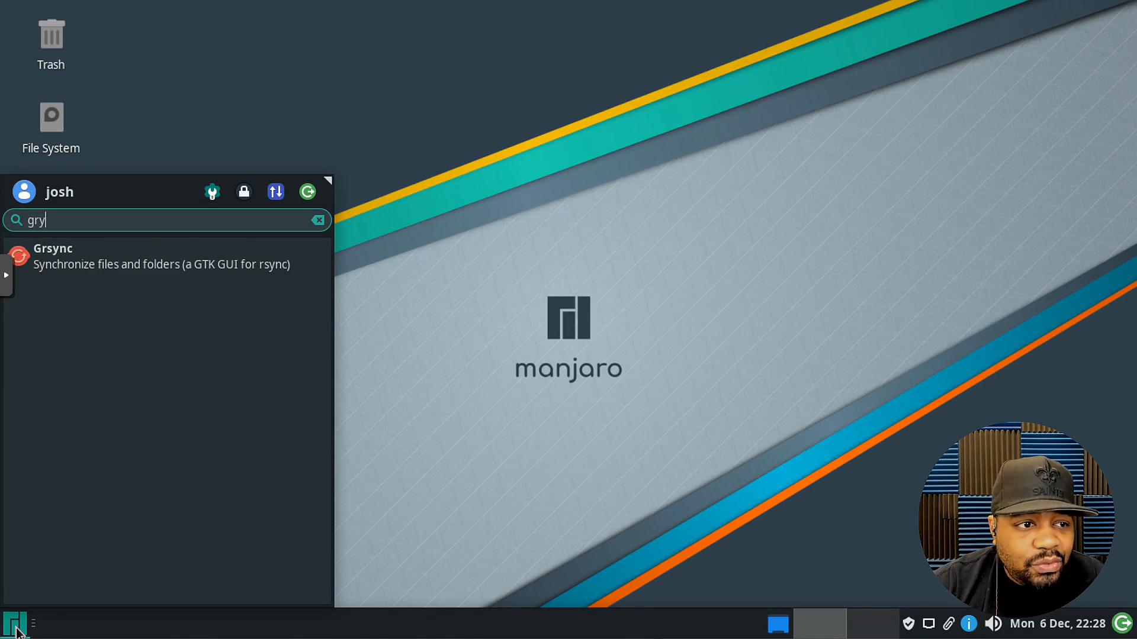
left_click(52, 256)
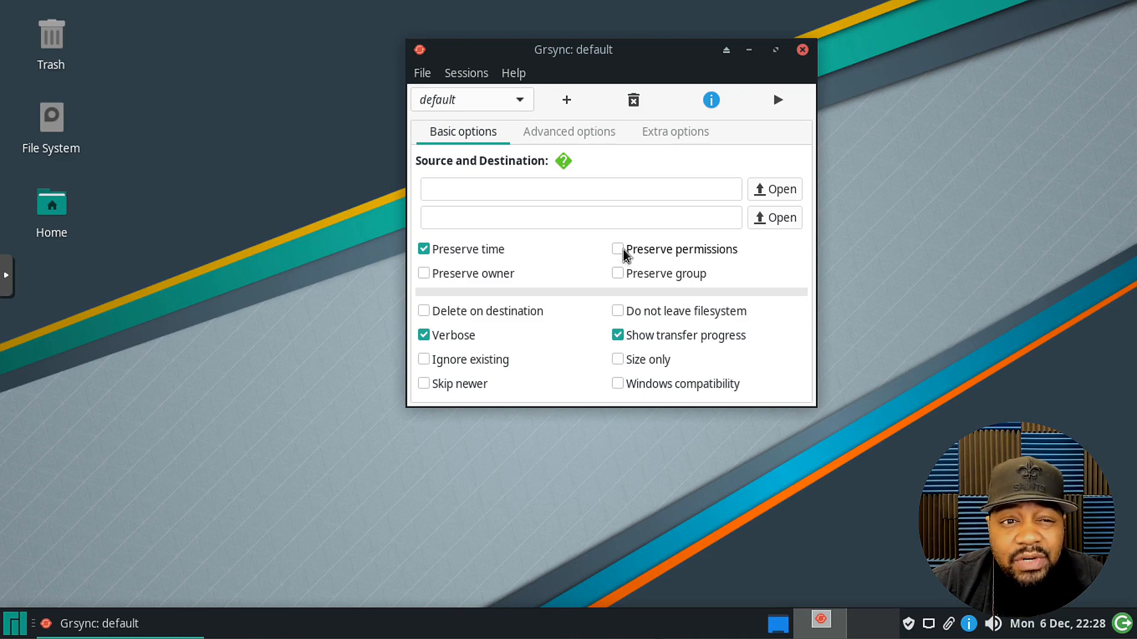
mouse_move(602, 269)
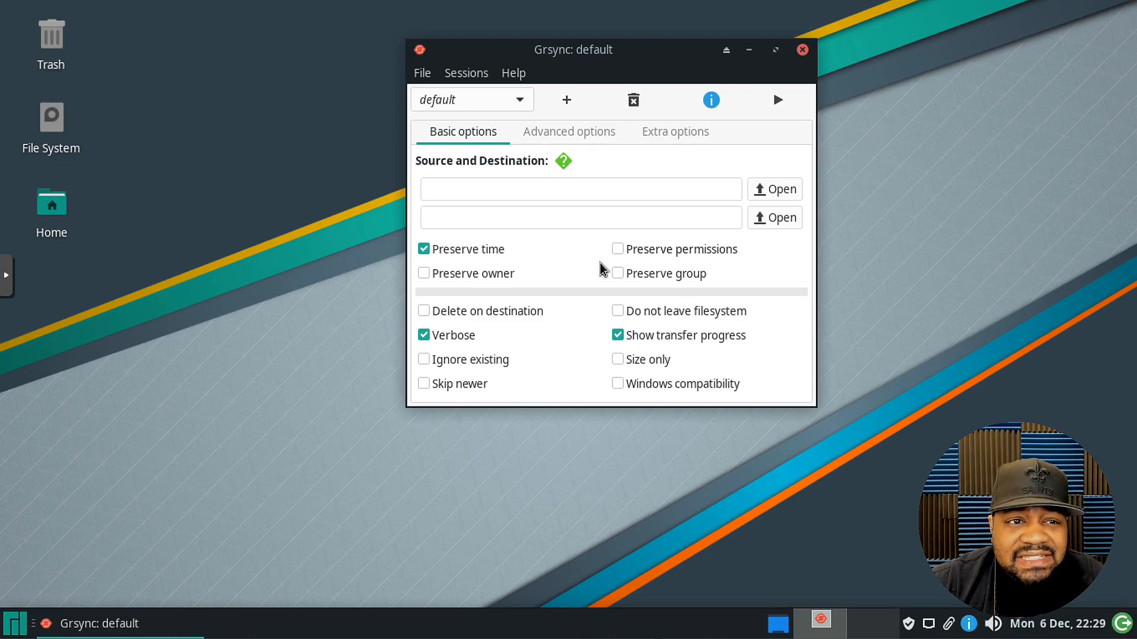
mouse_move(773, 191)
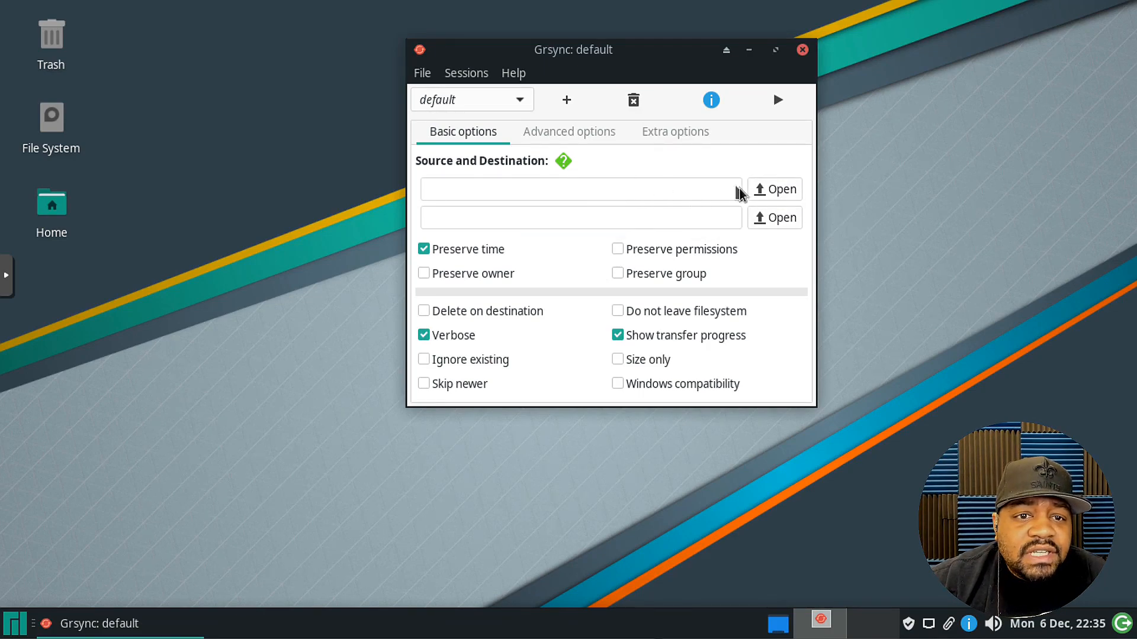
mouse_move(780, 190)
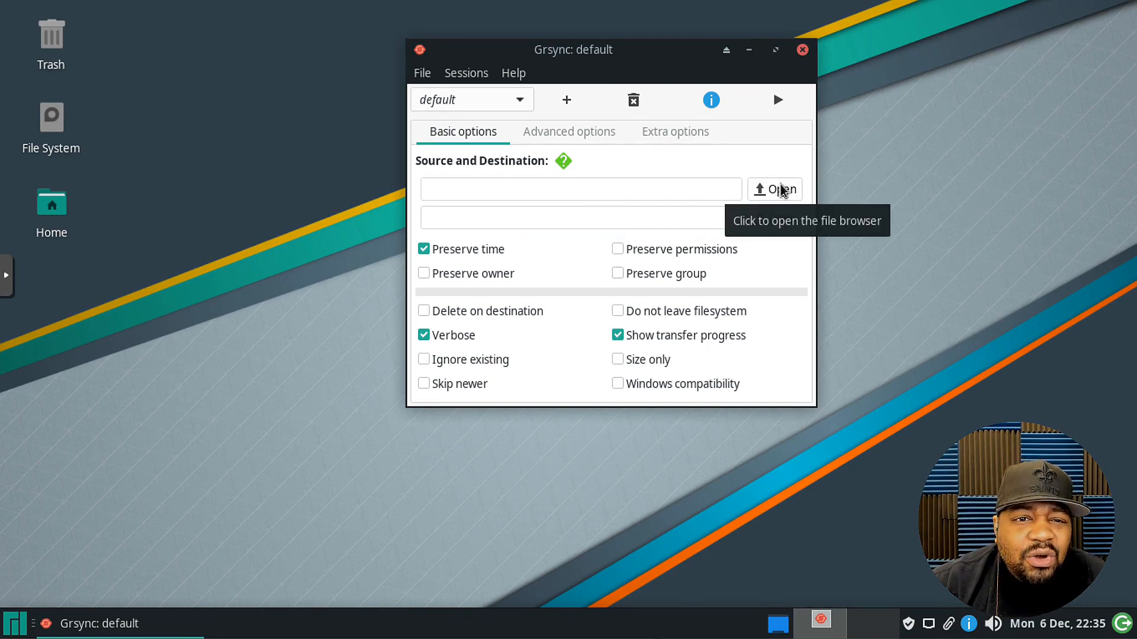
- Browse to Documents/ansible-examples and choose it as the Grsync source folder
left_click(777, 189)
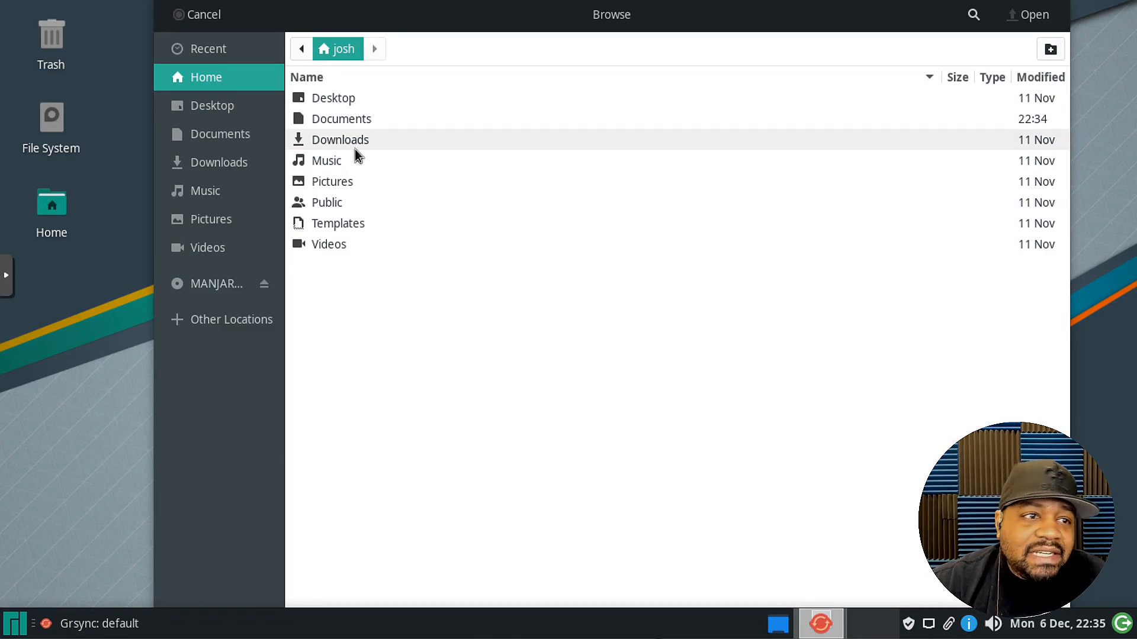
mouse_move(381, 122)
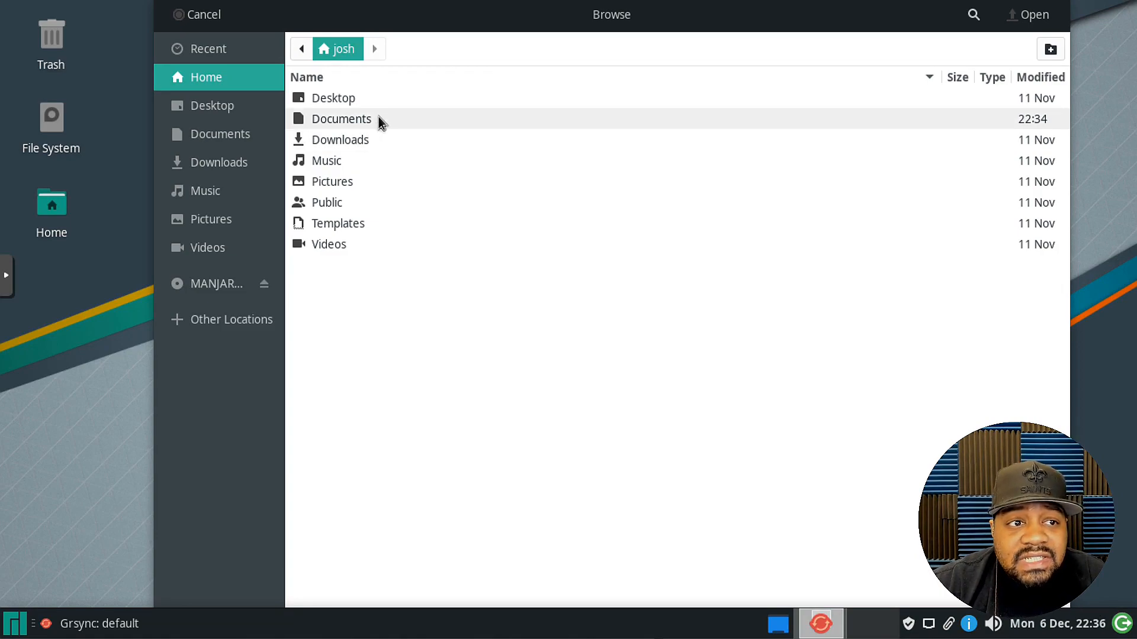
double_click(341, 118)
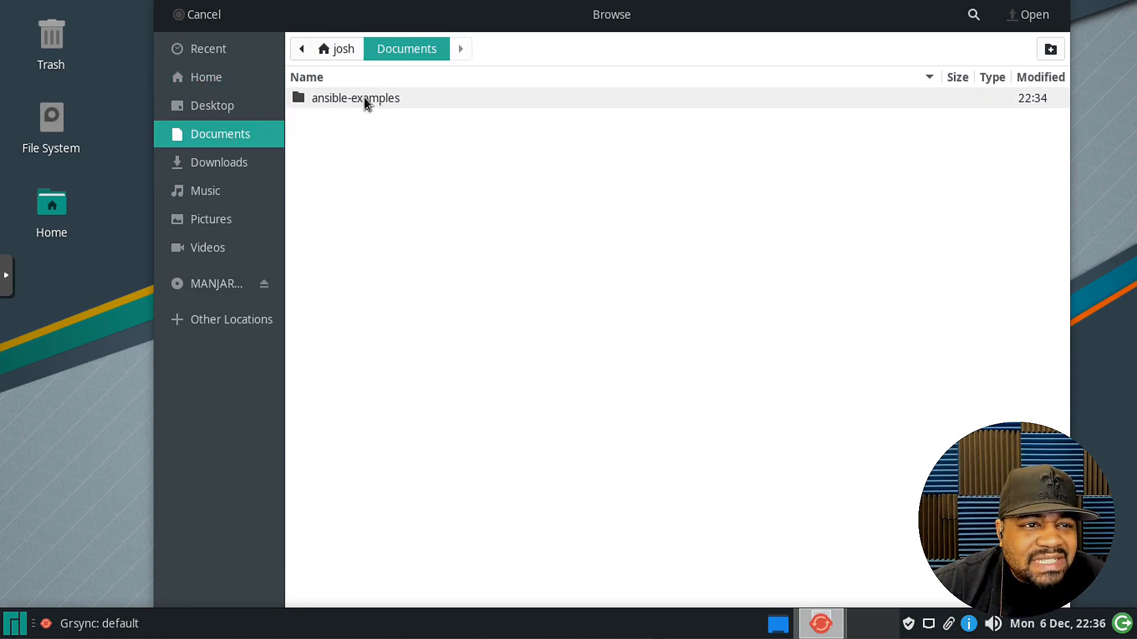
double_click(355, 98)
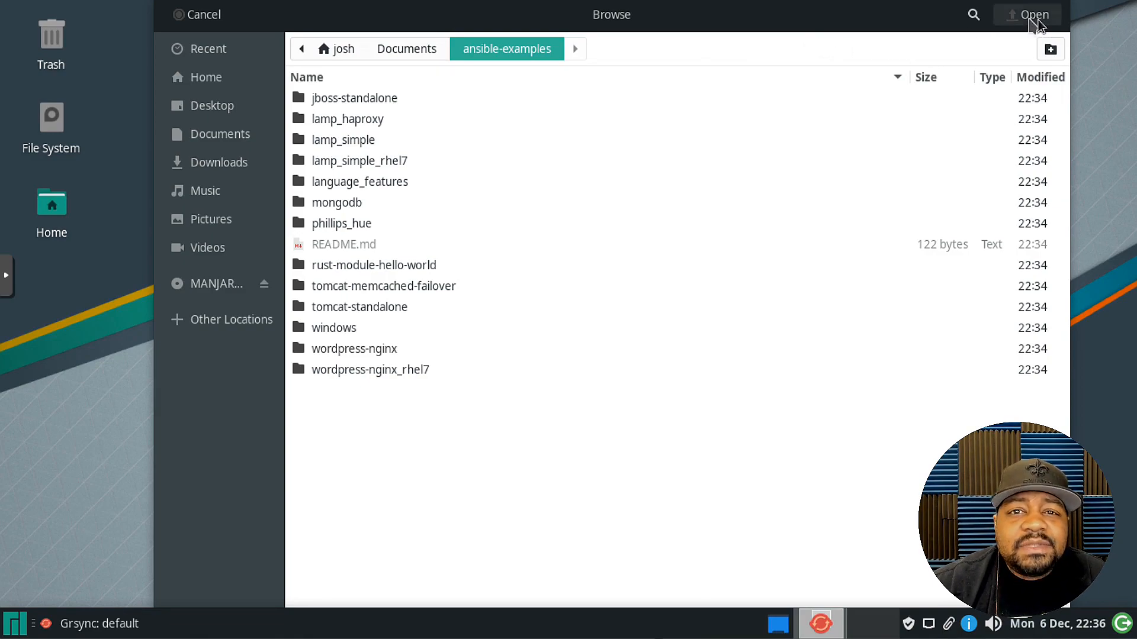
left_click(1030, 15)
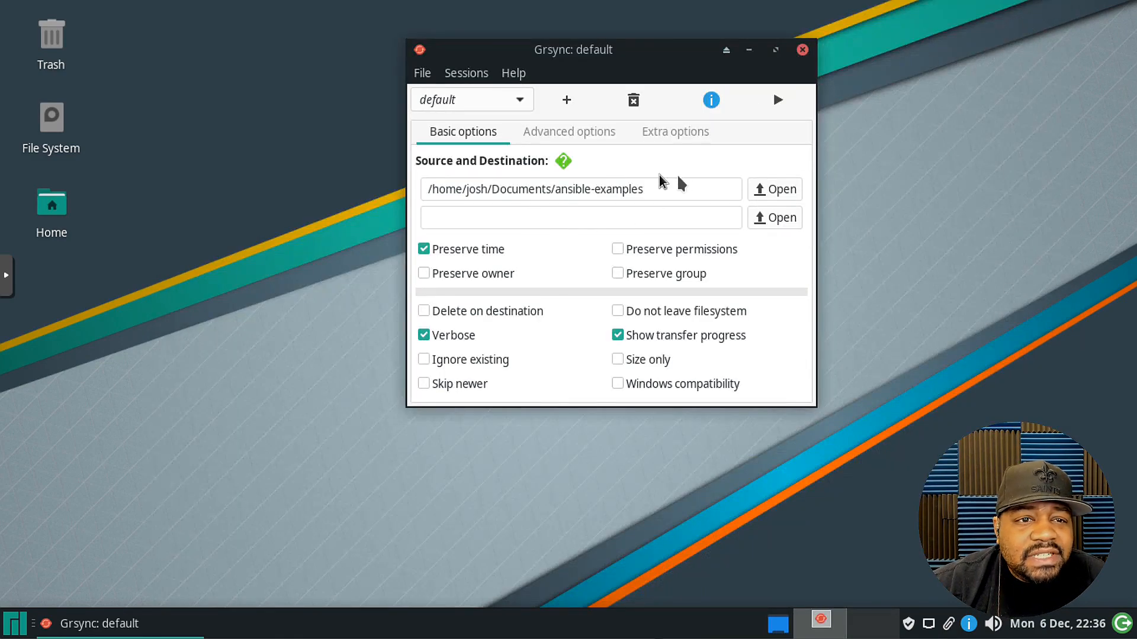
- Open Thunar and browse to the test_grsync network share
left_click(581, 190)
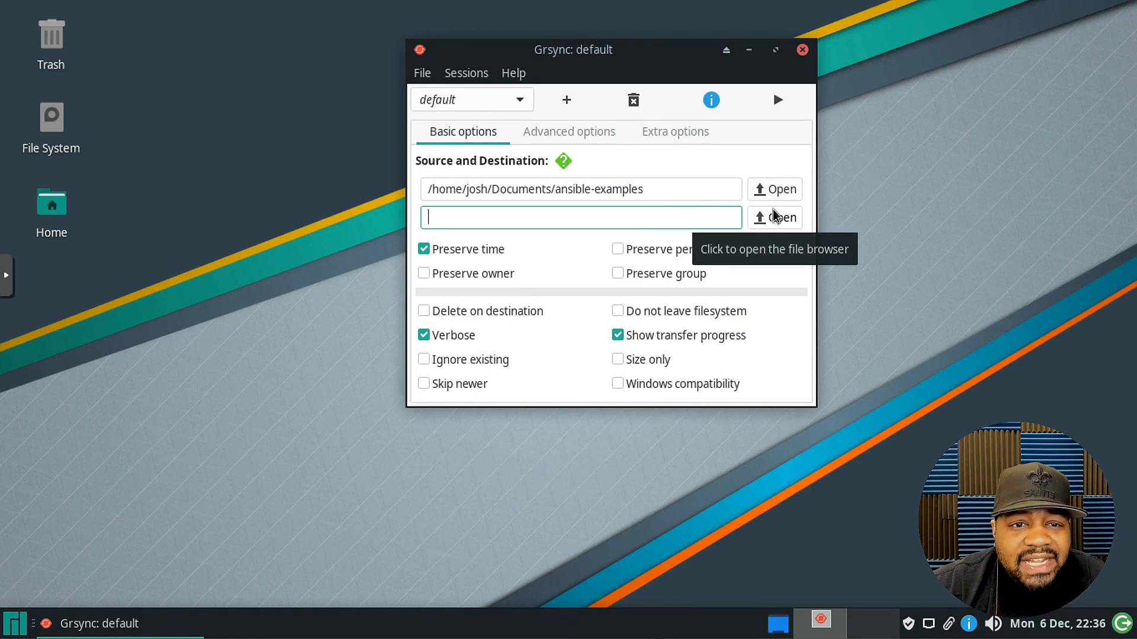
mouse_move(770, 226)
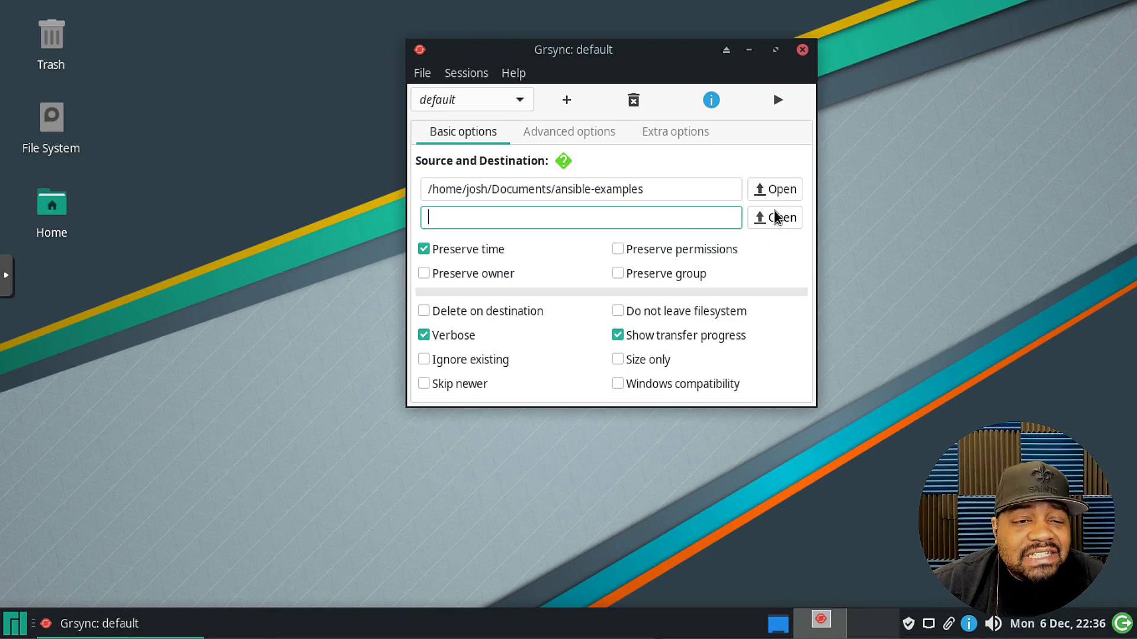
left_click(15, 623)
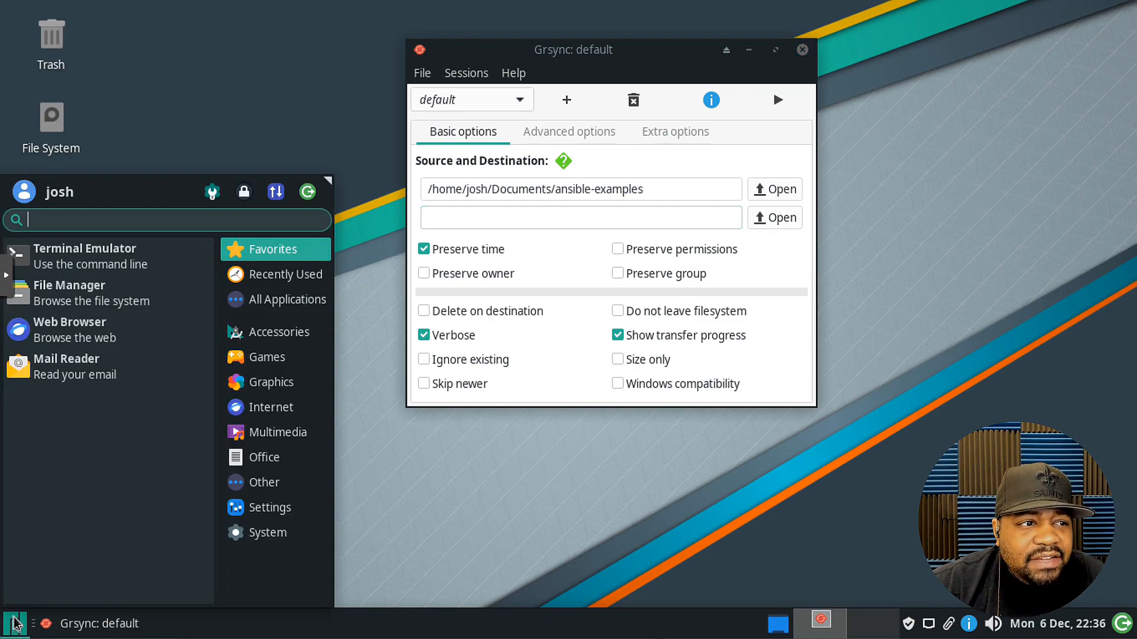
left_click(14, 624)
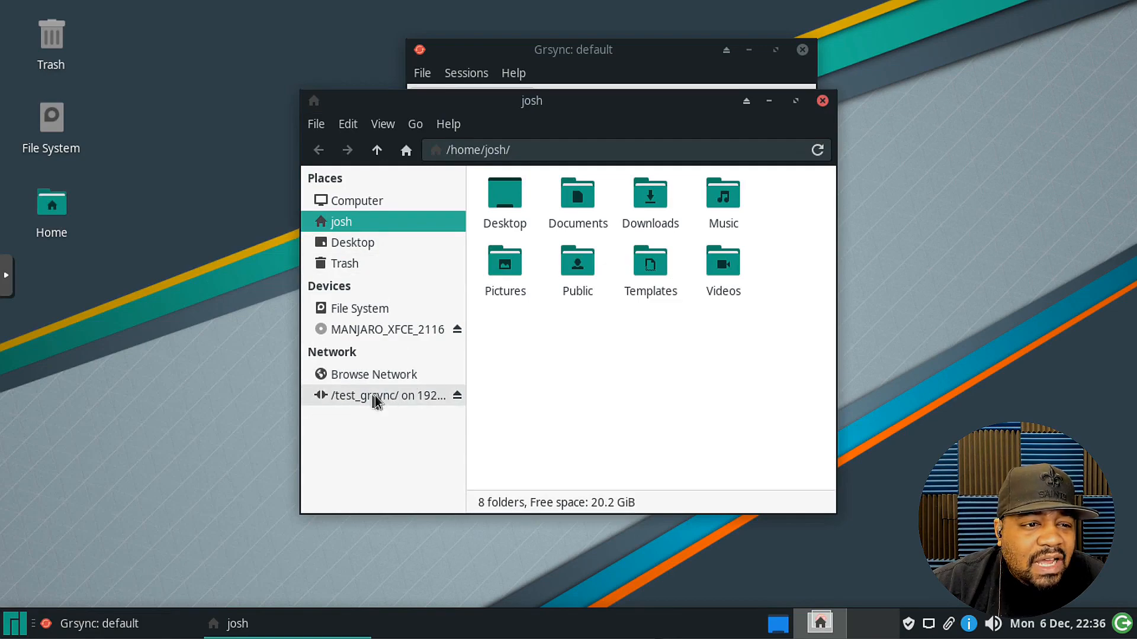
left_click(386, 396)
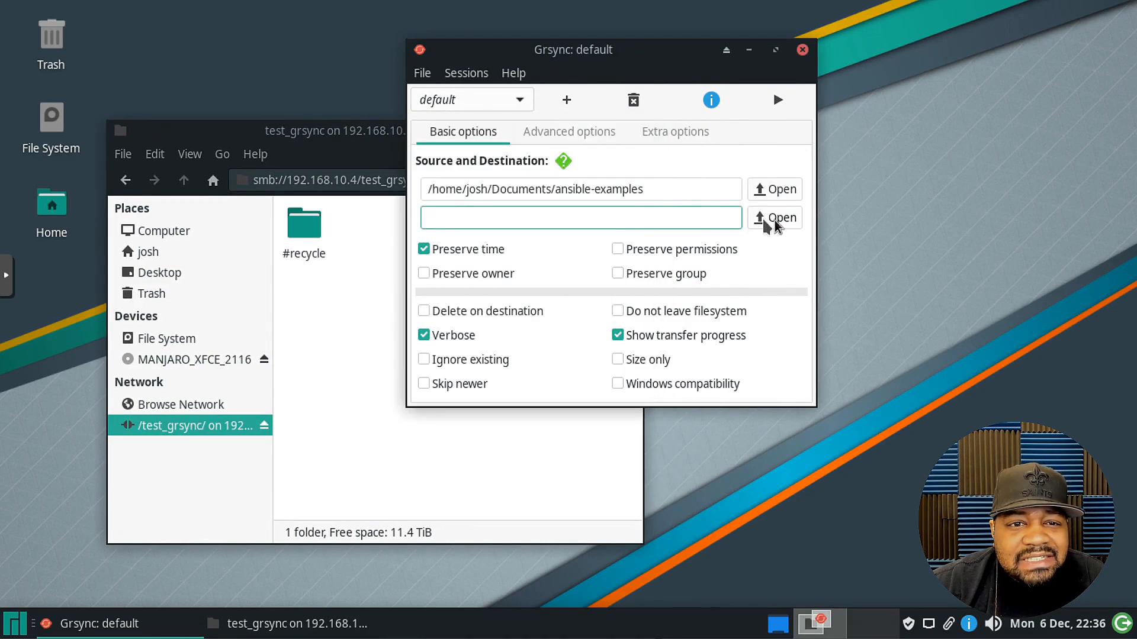
- Choose the test_grsync share on 192.168.10.4 from Other Locations as destination
left_click(774, 218)
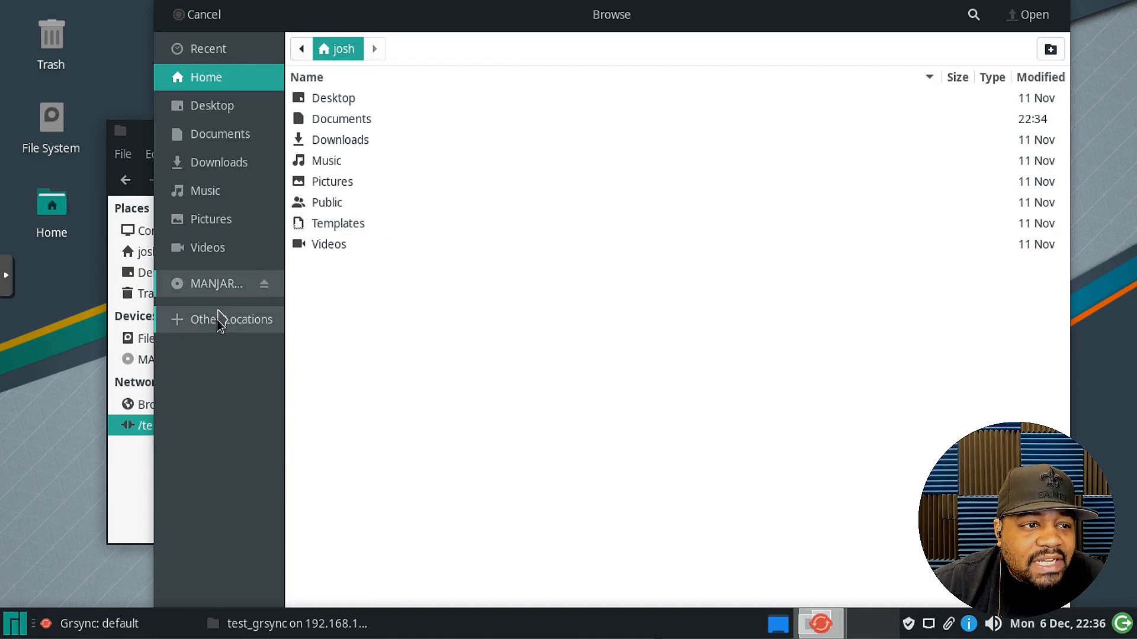
left_click(231, 319)
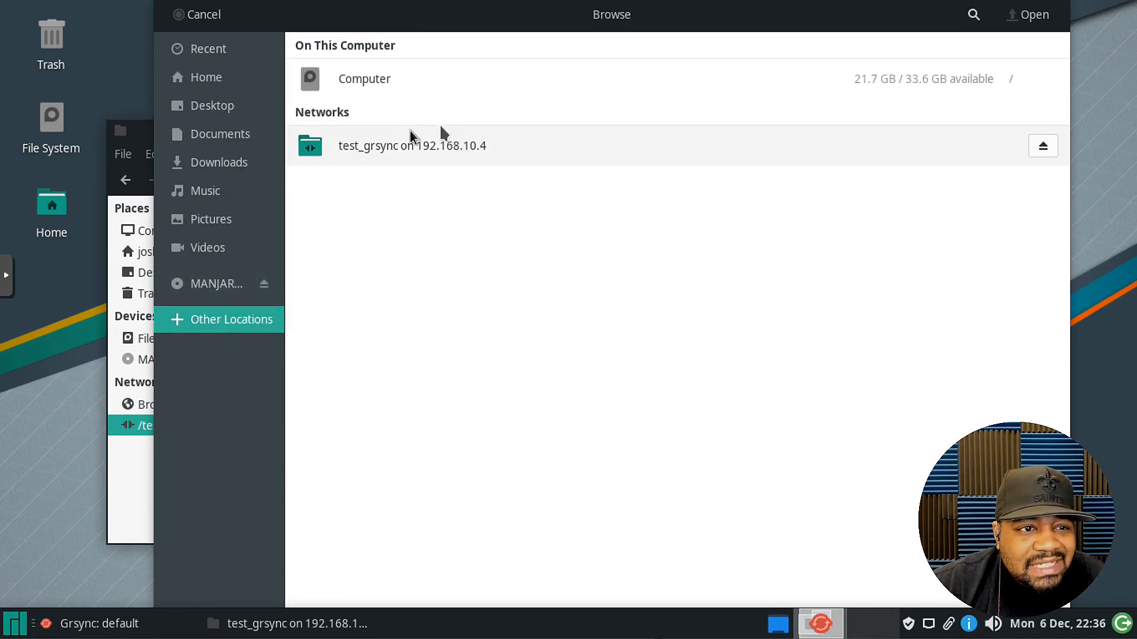
double_click(408, 146)
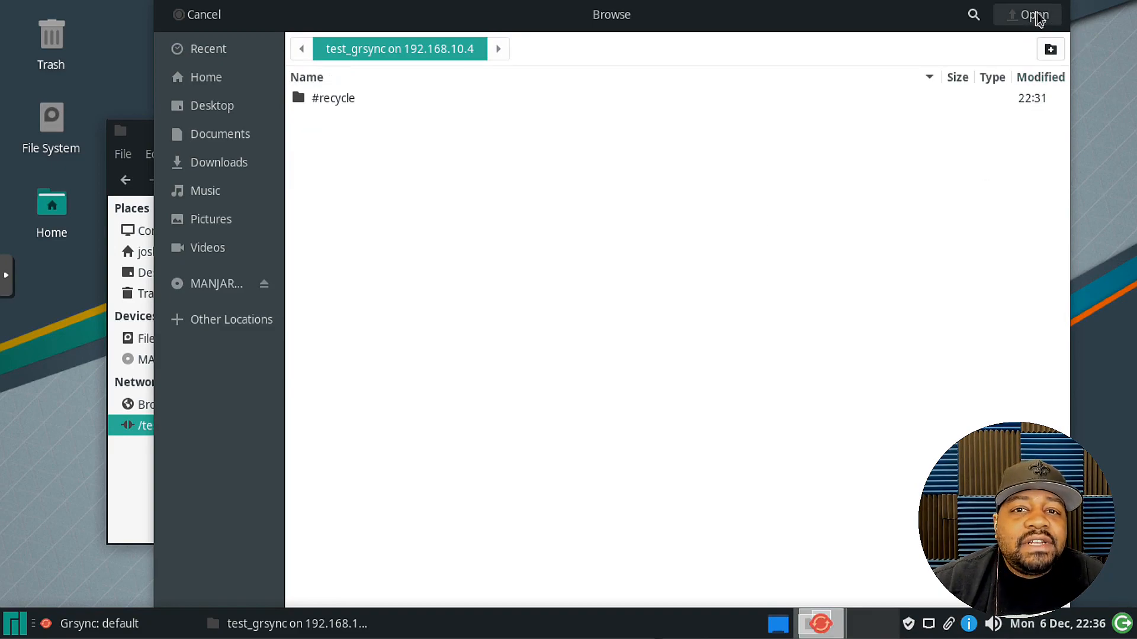
left_click(1026, 15)
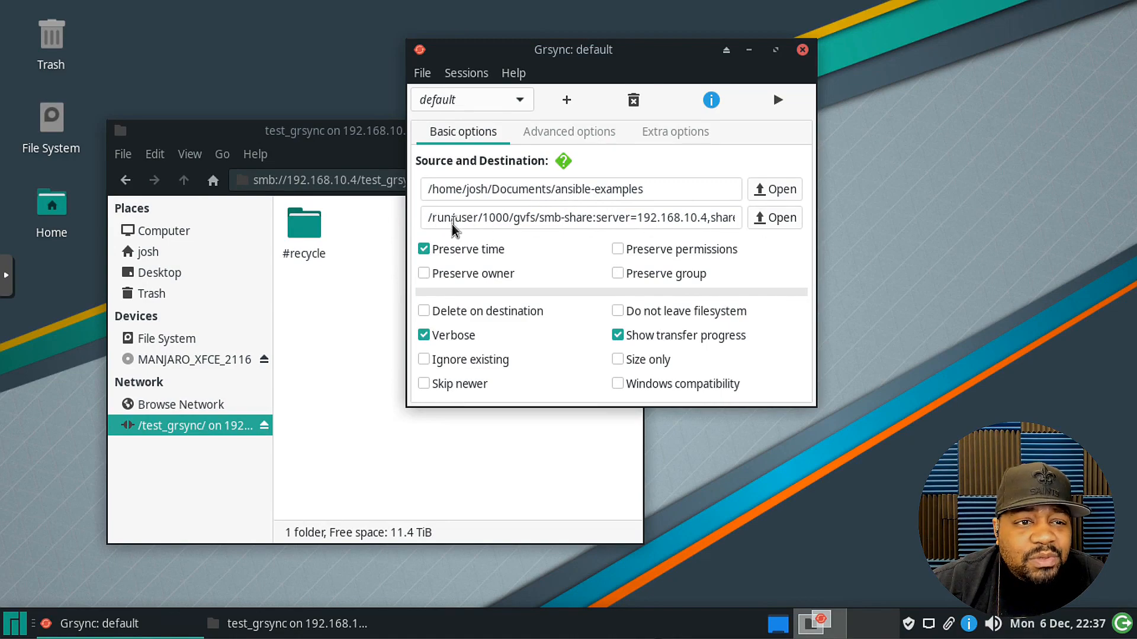
mouse_move(737, 229)
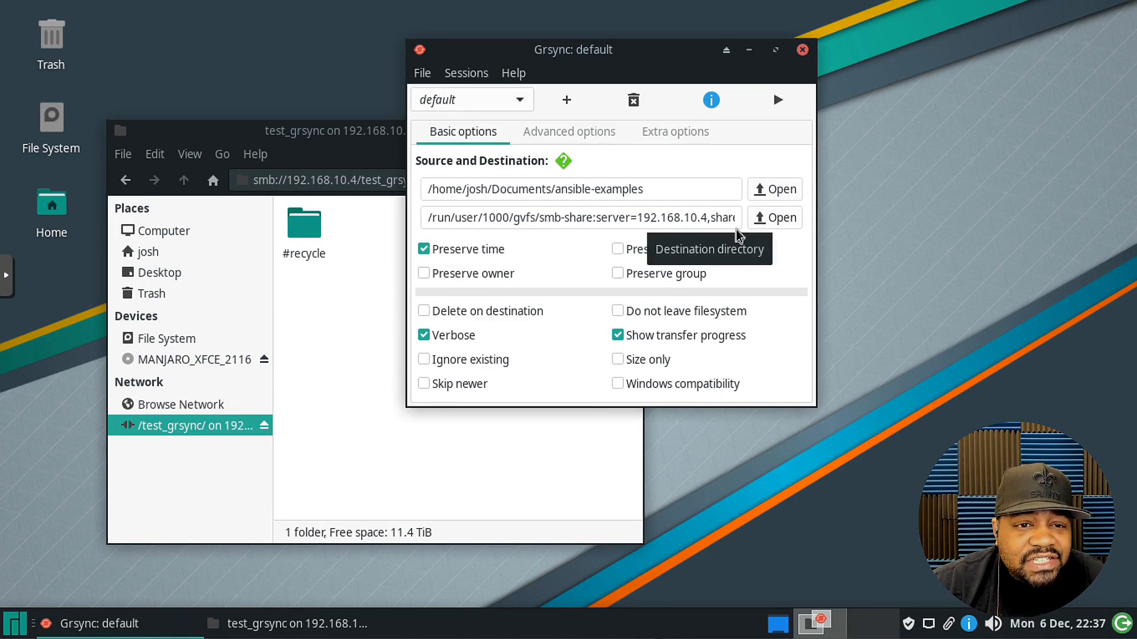
mouse_move(449, 264)
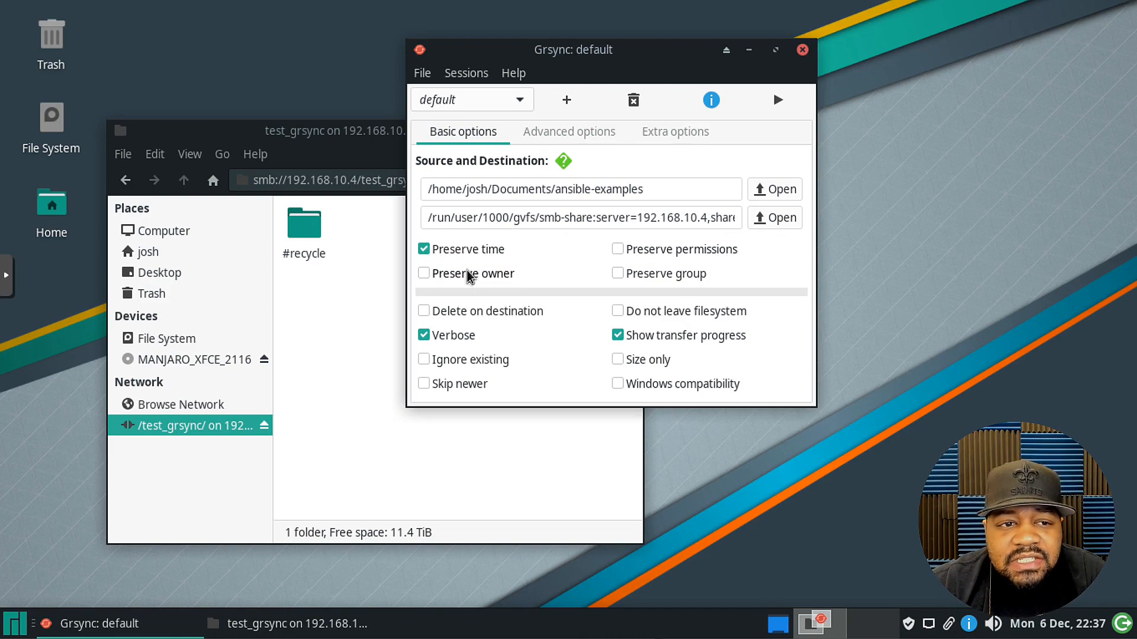
mouse_move(665, 288)
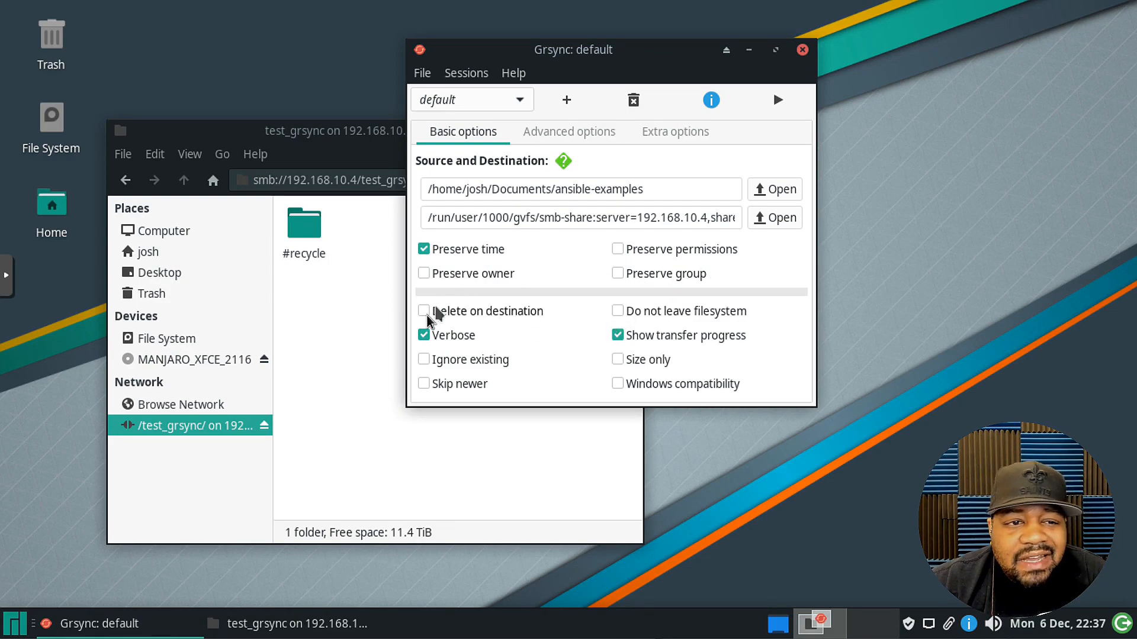
mouse_move(505, 318)
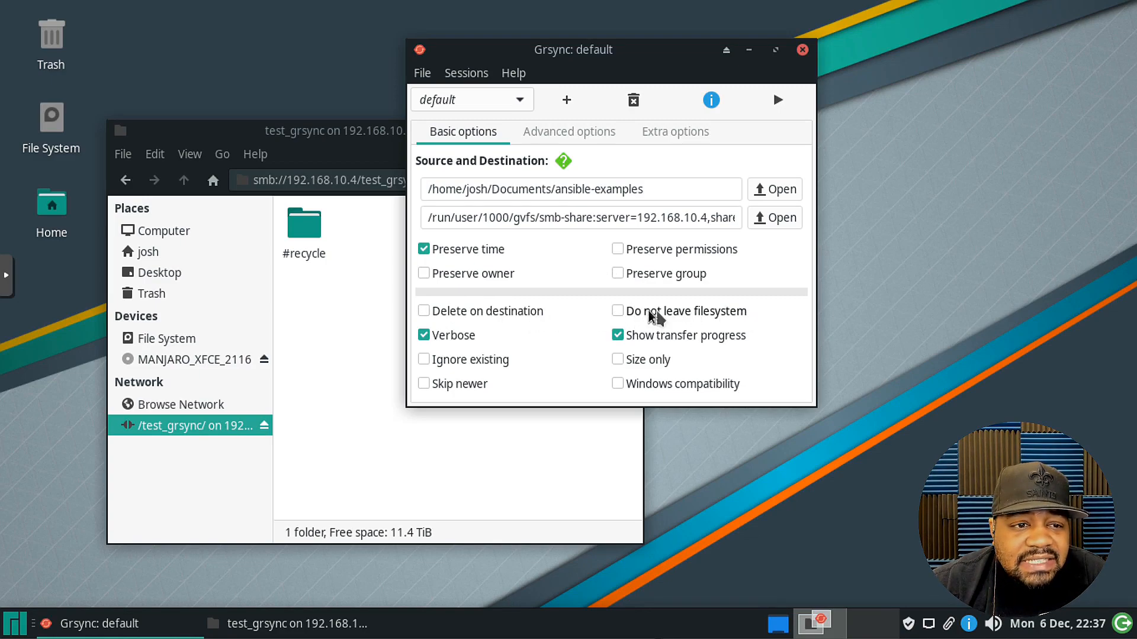
mouse_move(448, 340)
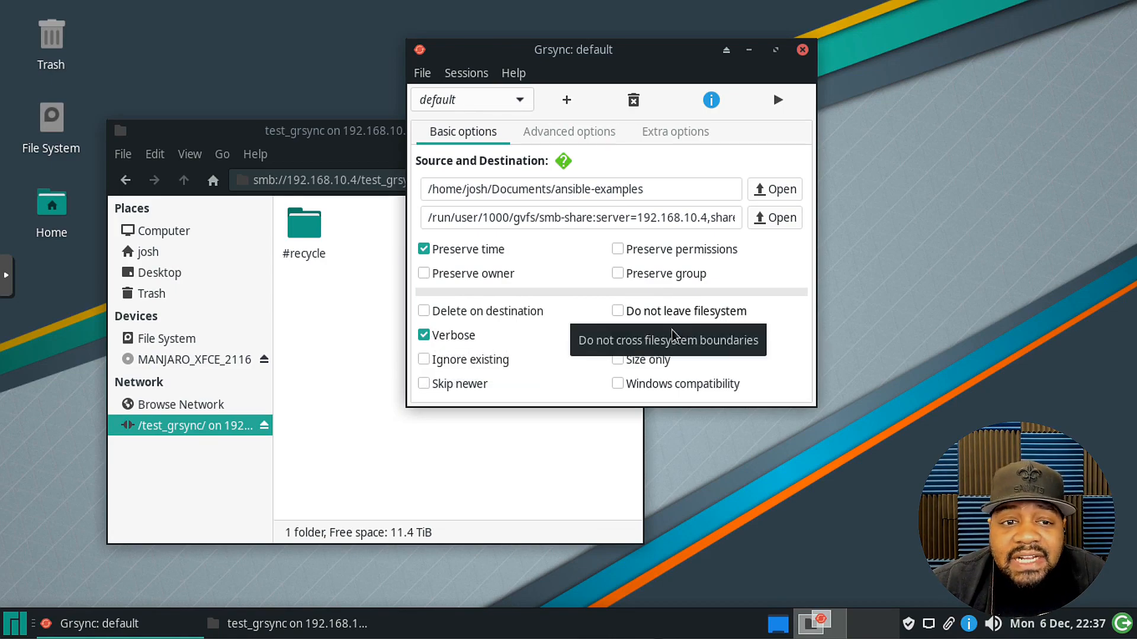
left_click(617, 336)
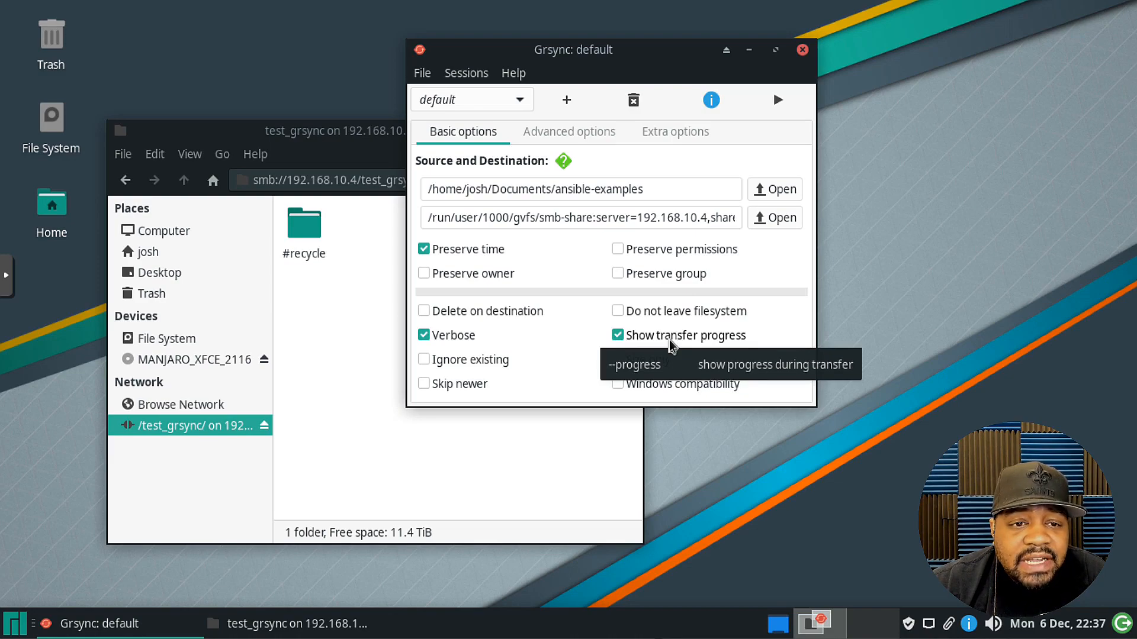
mouse_move(679, 342)
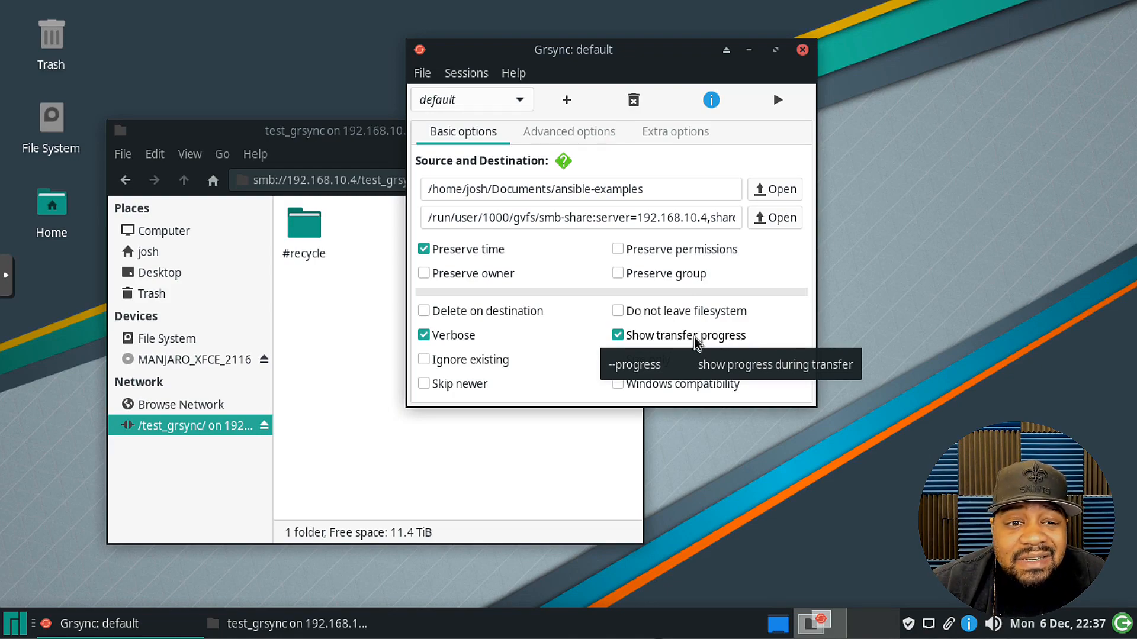
mouse_move(692, 338)
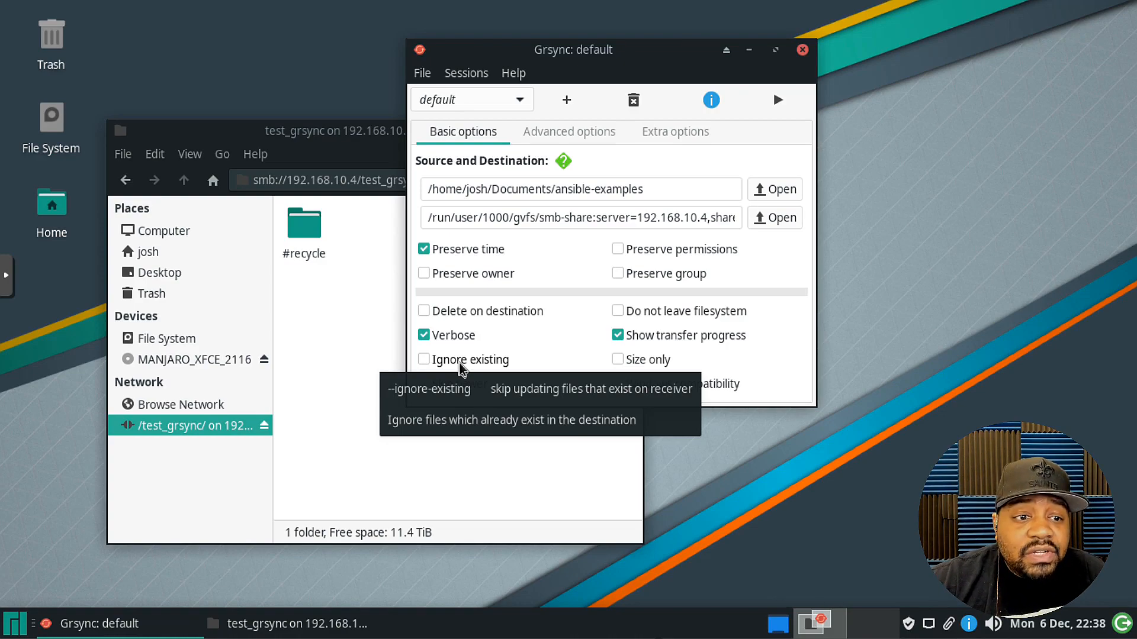
mouse_move(644, 361)
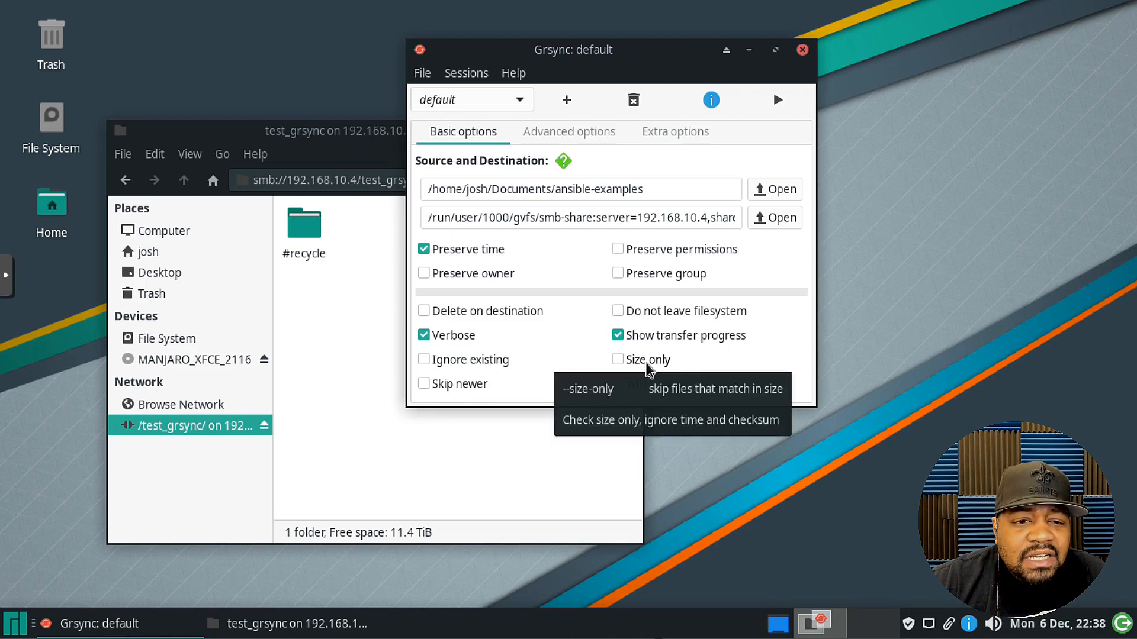
mouse_move(656, 351)
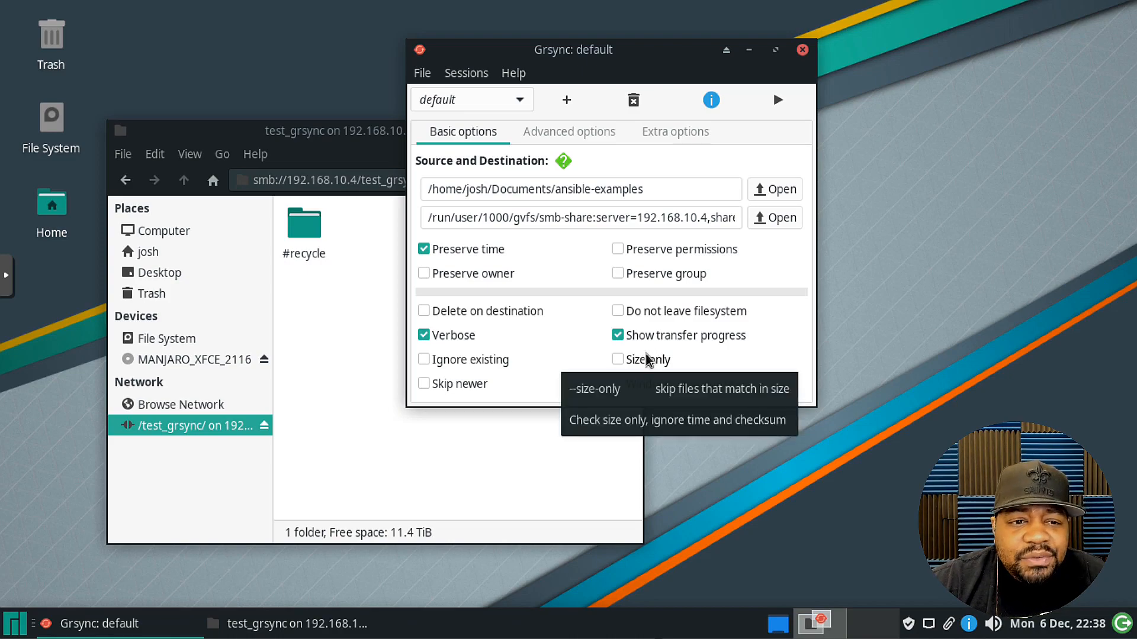
mouse_move(640, 366)
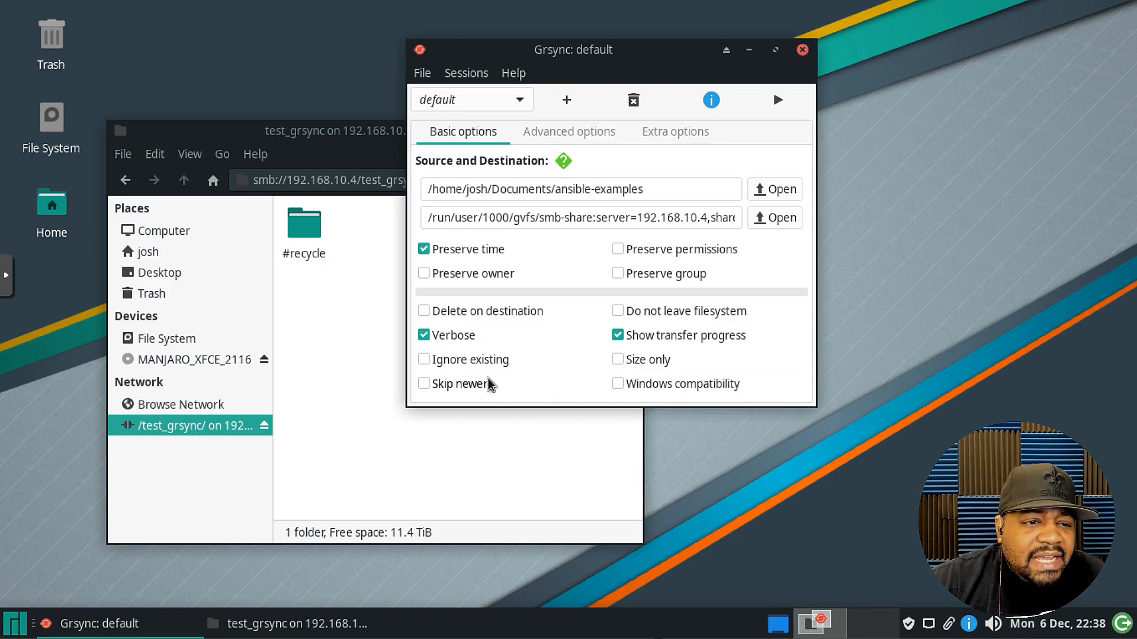
mouse_move(453, 392)
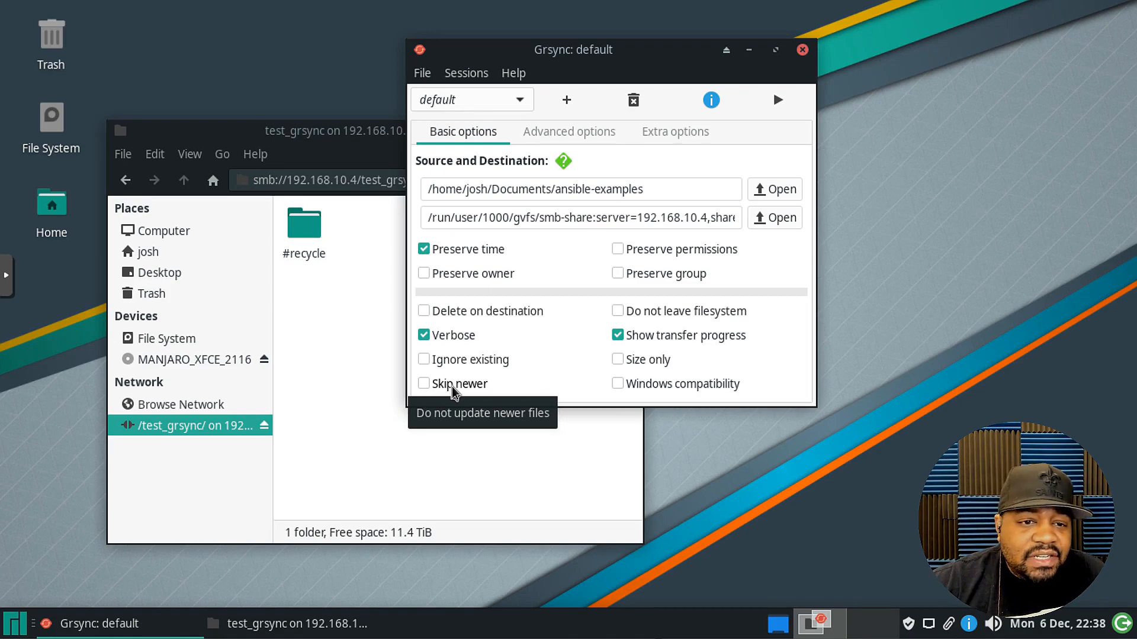
mouse_move(676, 389)
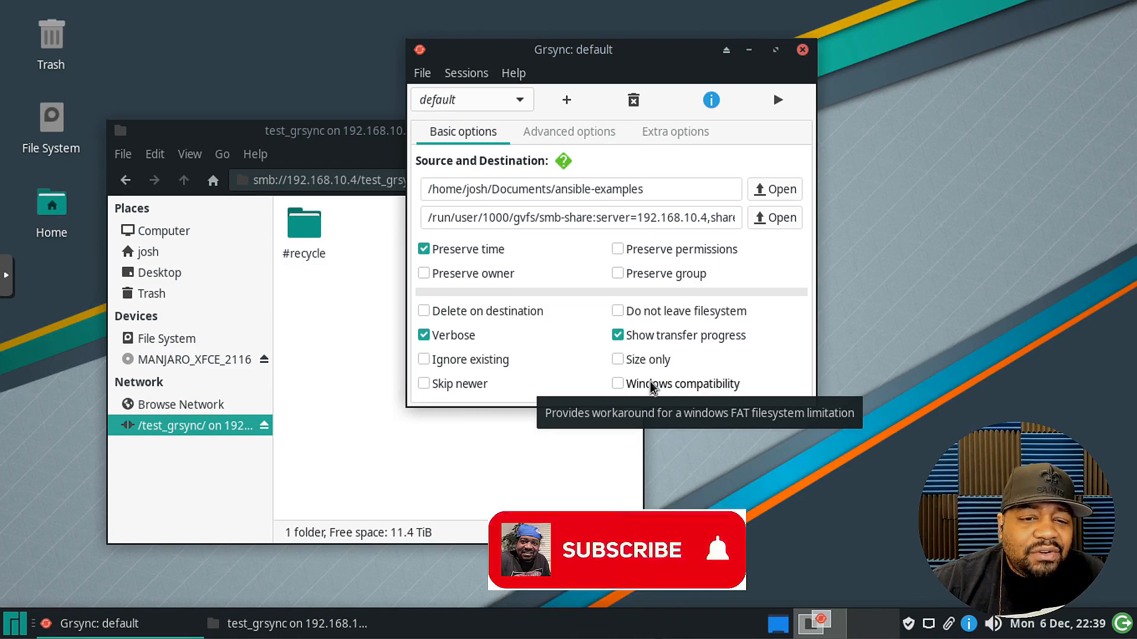
left_click(621, 550)
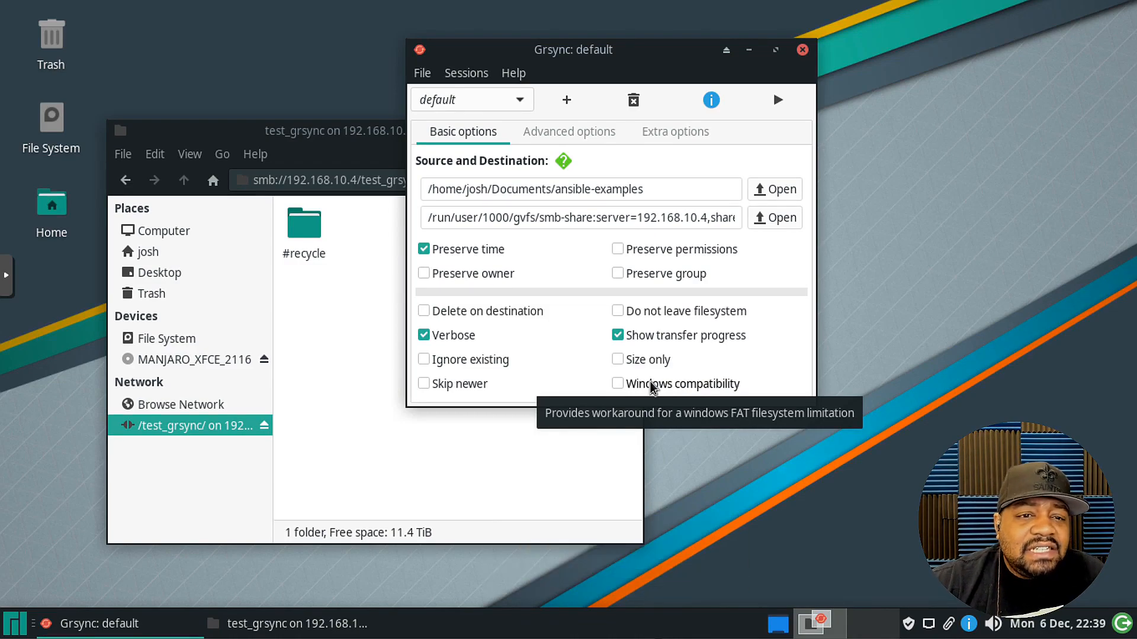
mouse_move(569, 134)
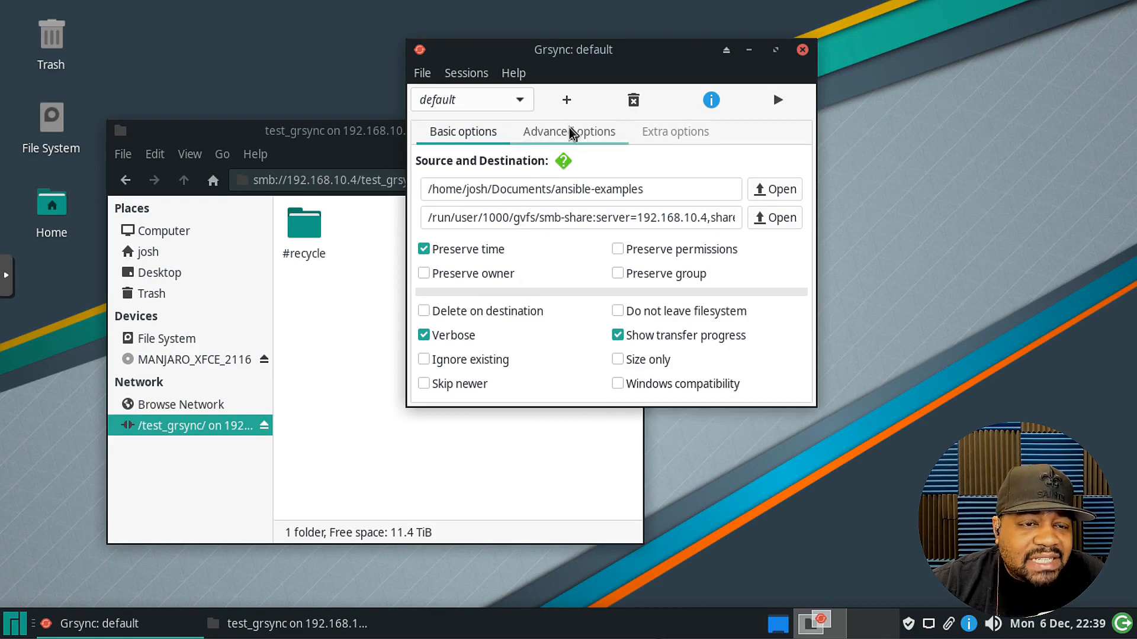
- Switch to Grsync's Advanced options tab
left_click(569, 131)
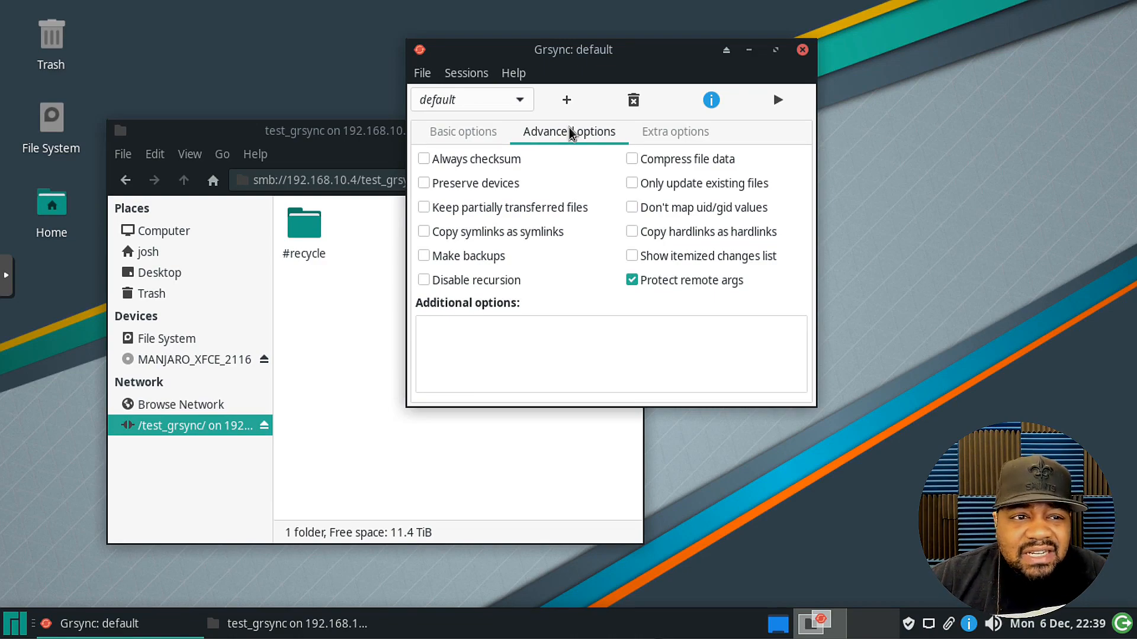
mouse_move(632, 170)
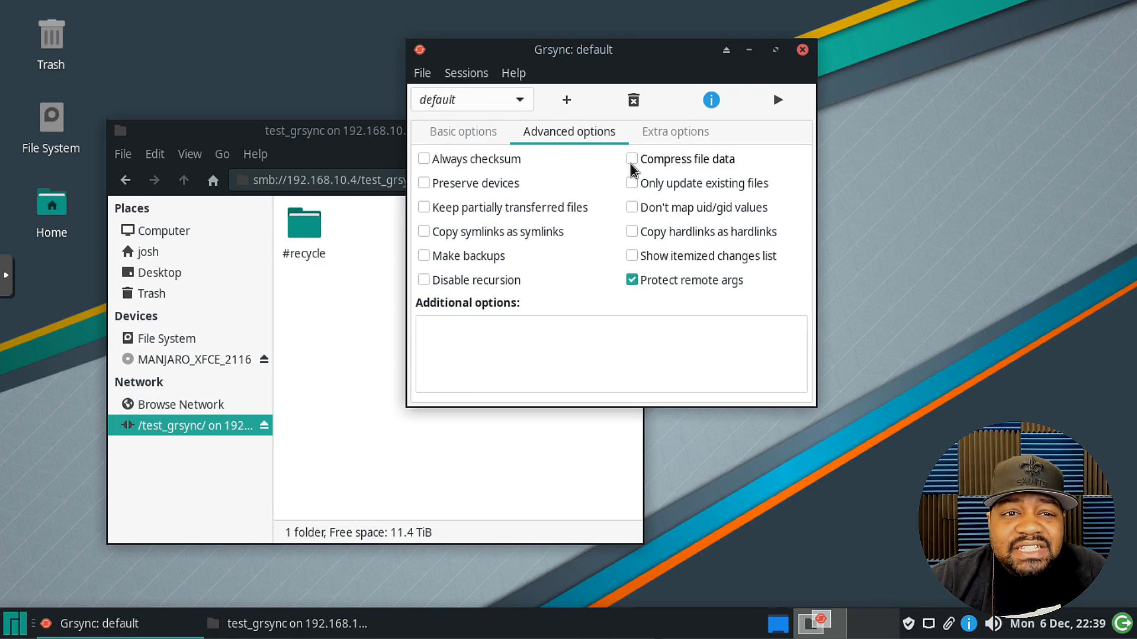
mouse_move(639, 170)
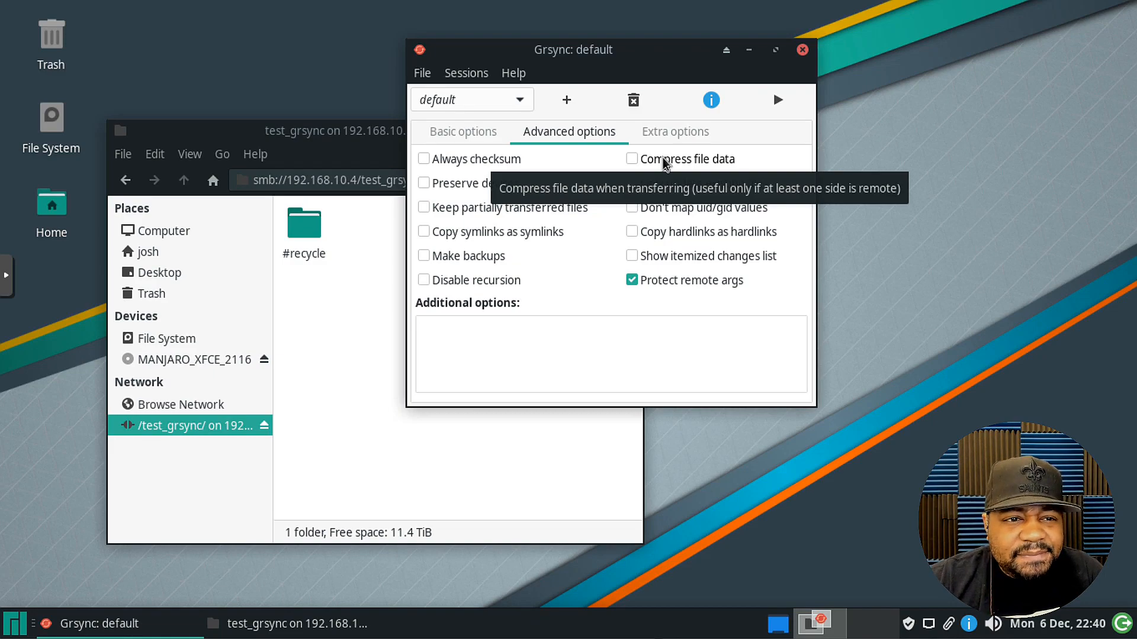
mouse_move(461, 192)
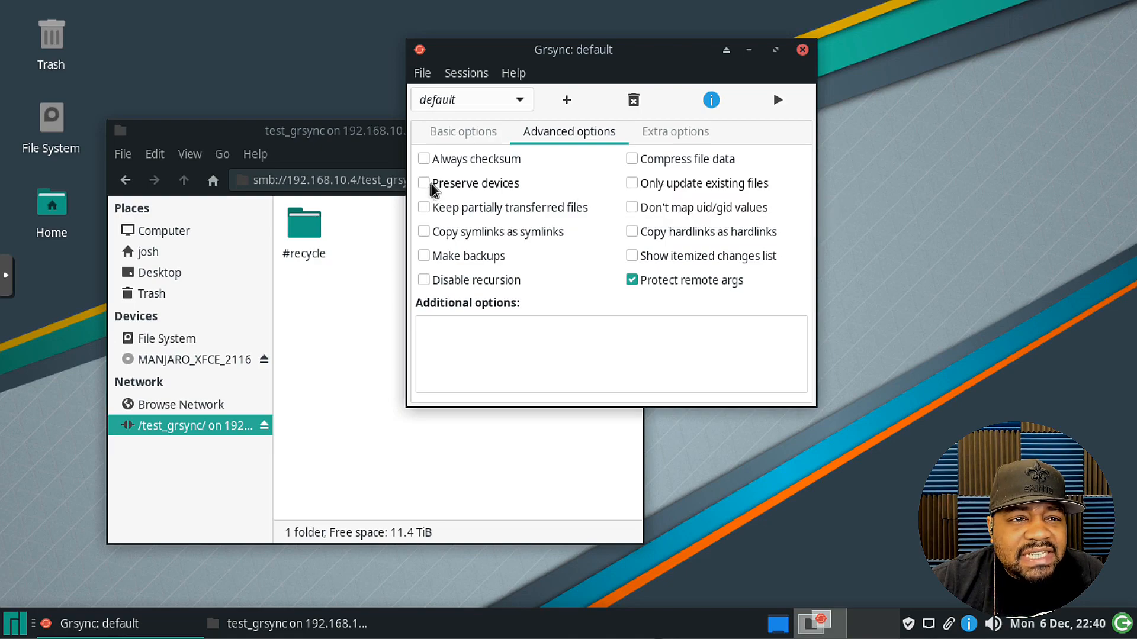
mouse_move(704, 185)
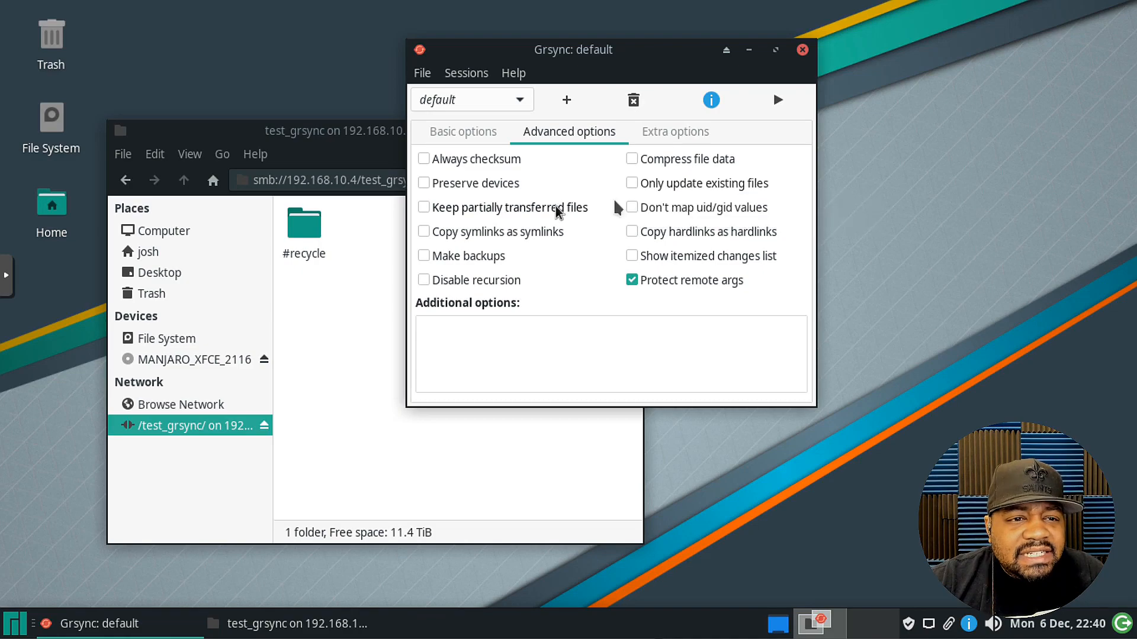
mouse_move(543, 211)
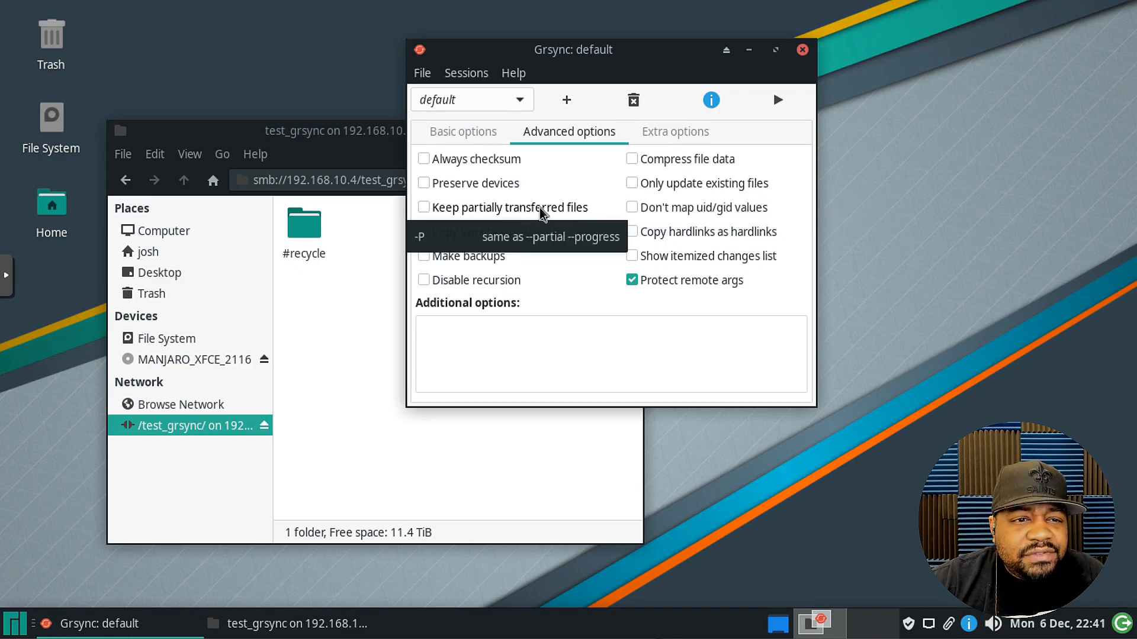
mouse_move(465, 209)
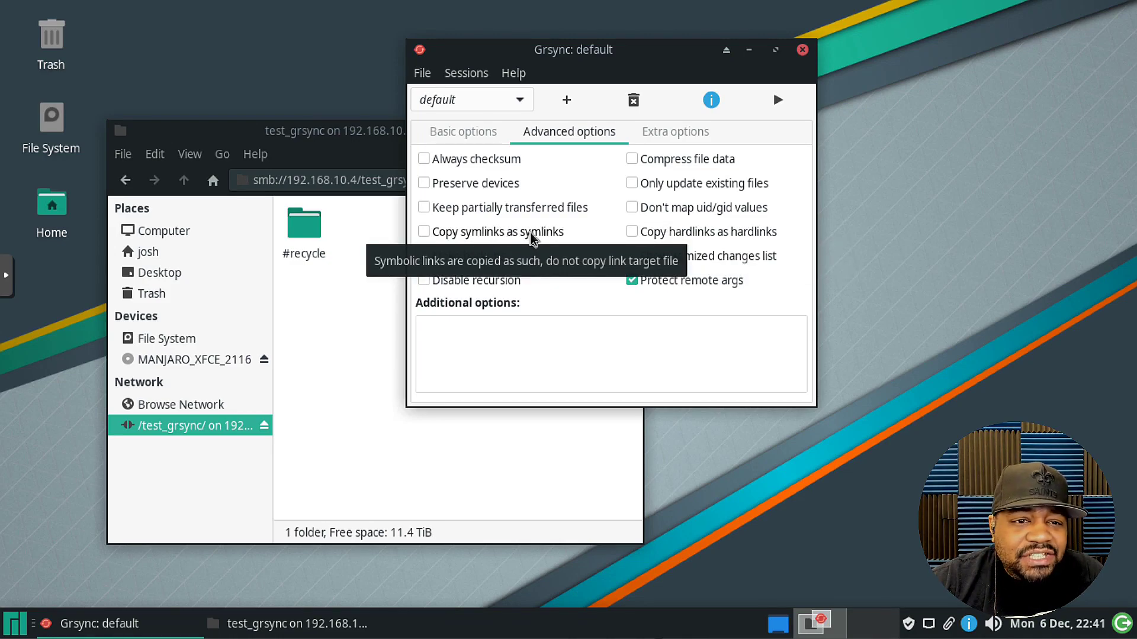
mouse_move(517, 239)
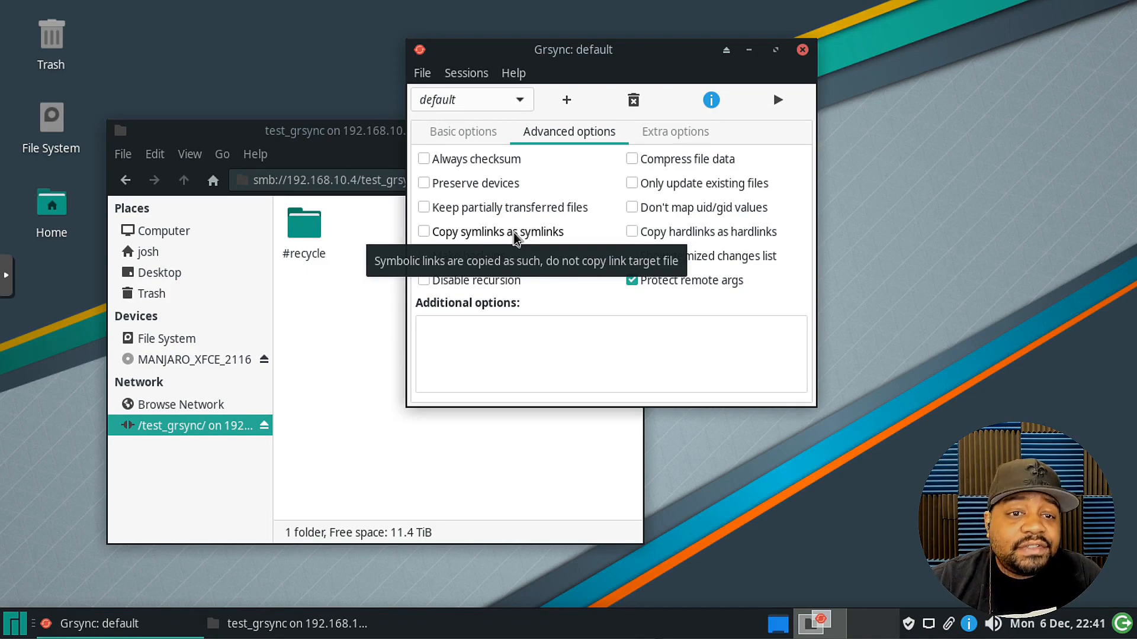
mouse_move(681, 237)
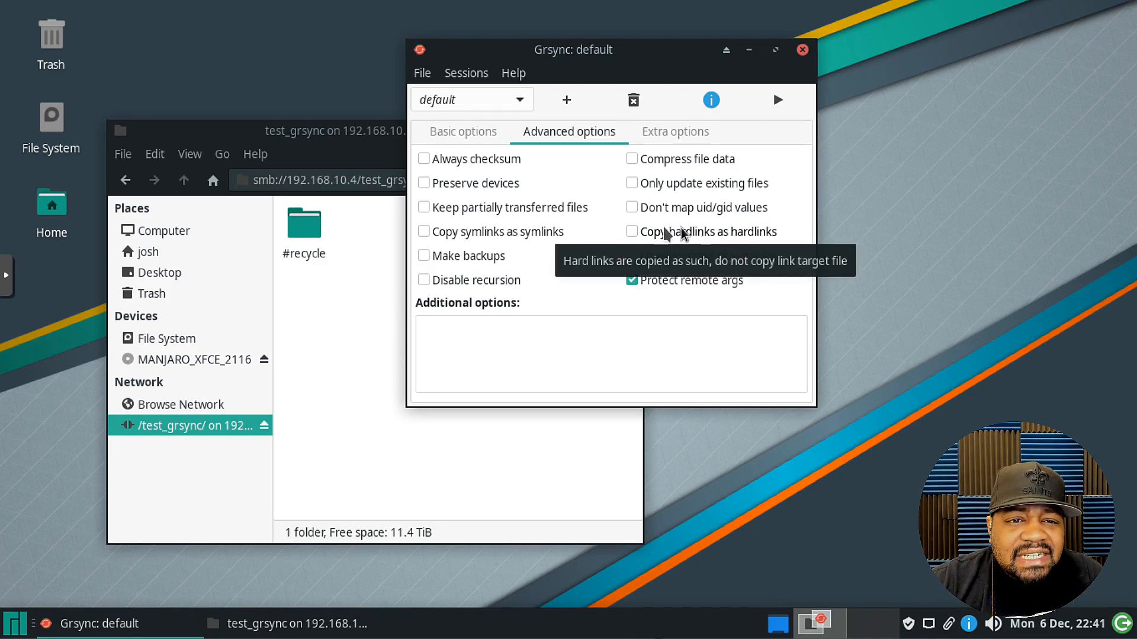
mouse_move(465, 264)
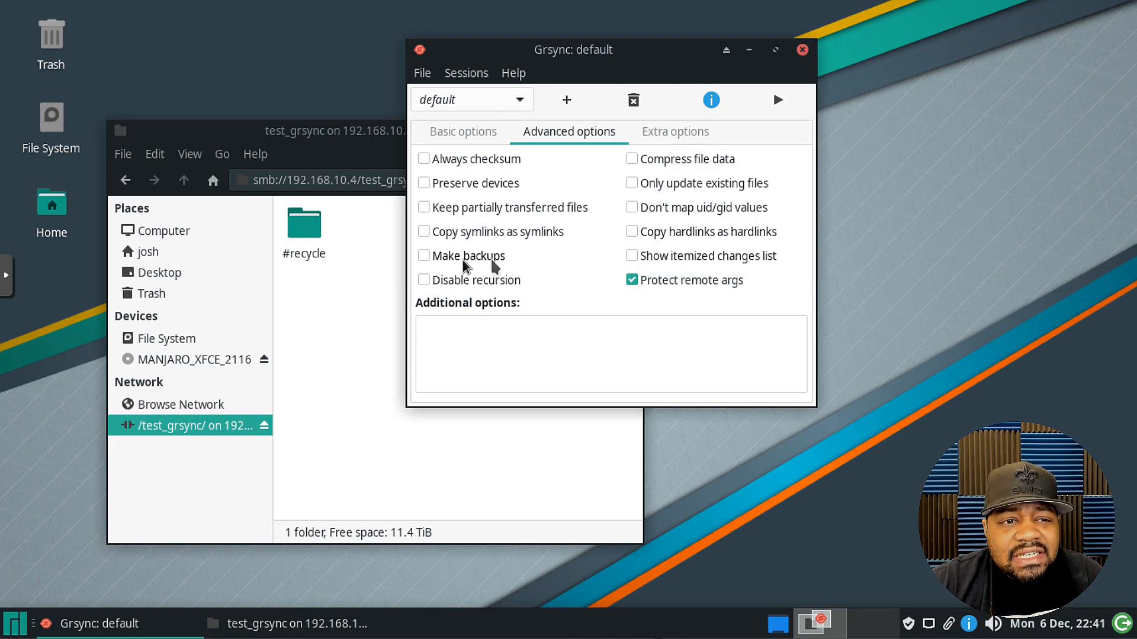
mouse_move(481, 259)
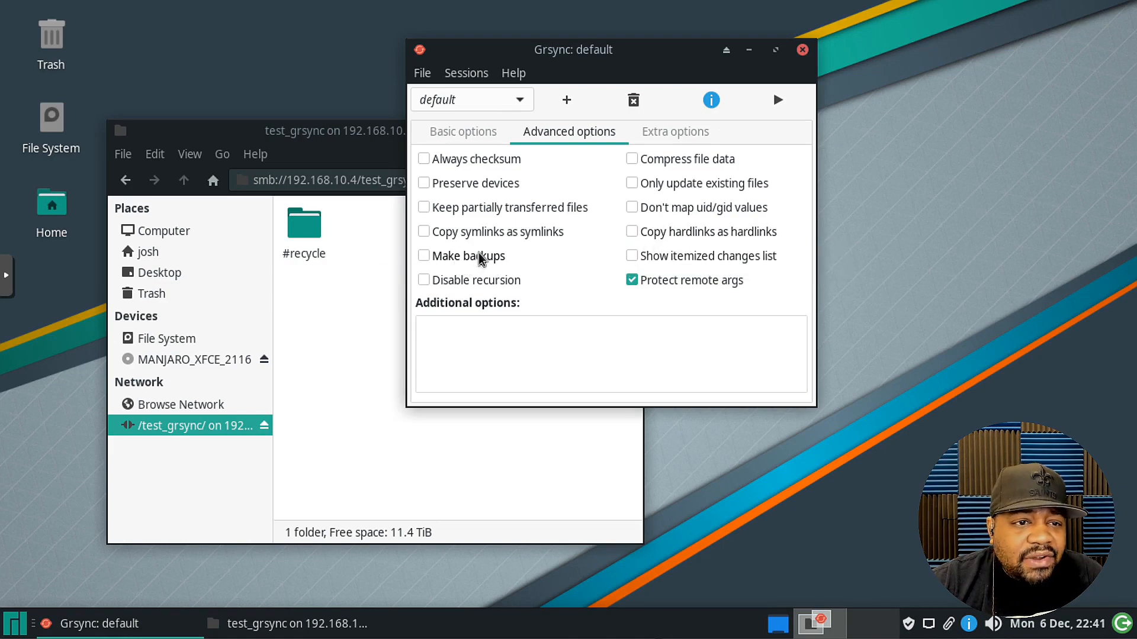
mouse_move(481, 258)
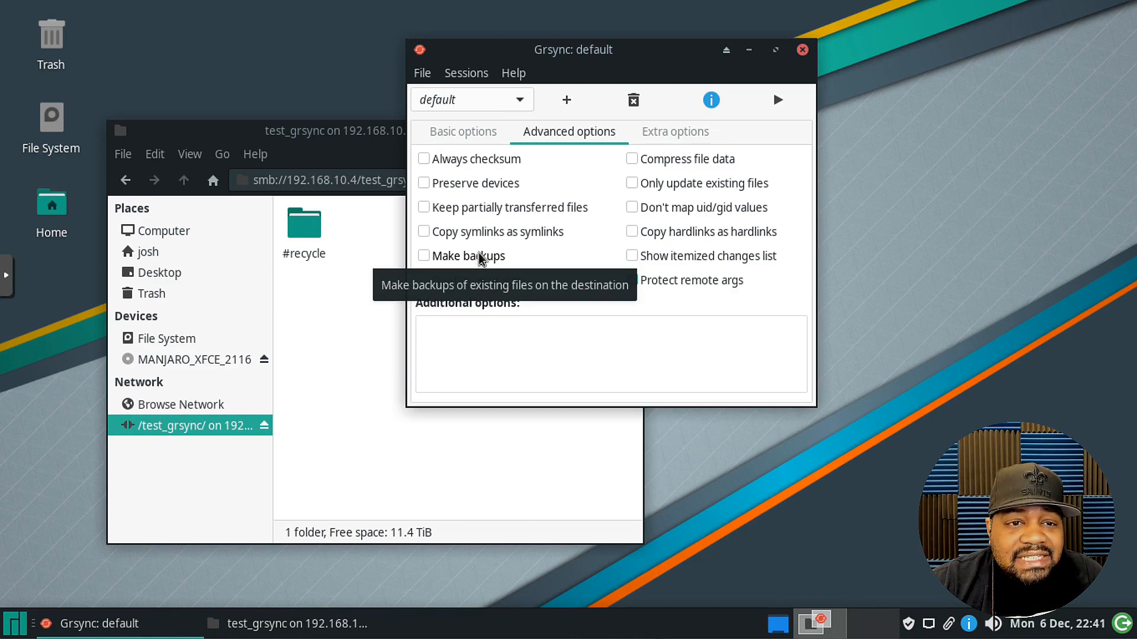
left_click(631, 280)
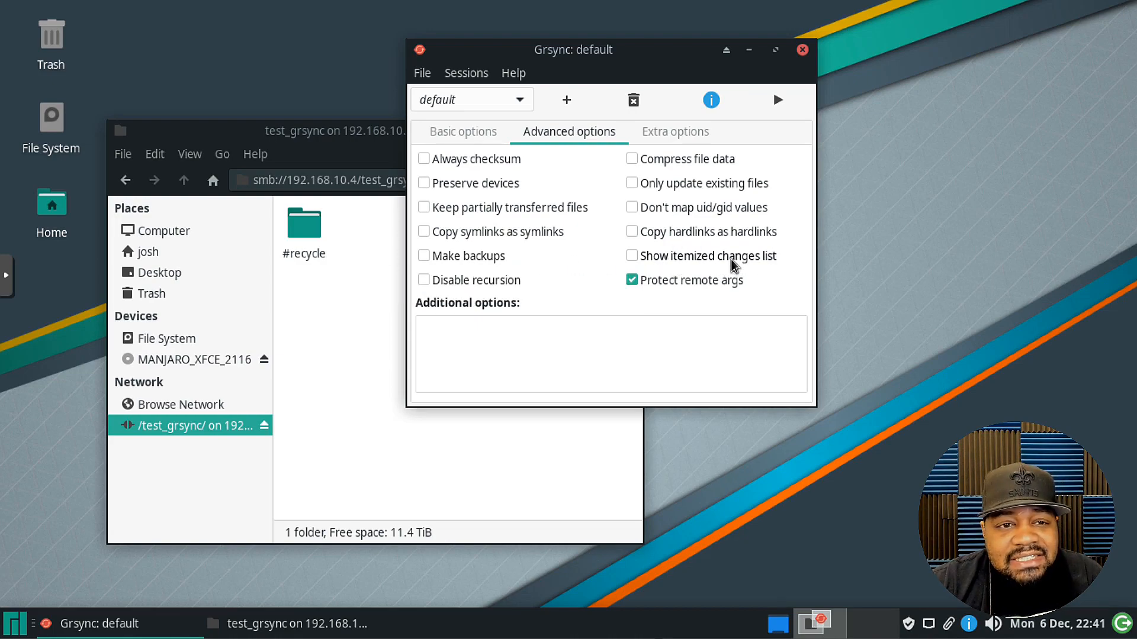
mouse_move(454, 291)
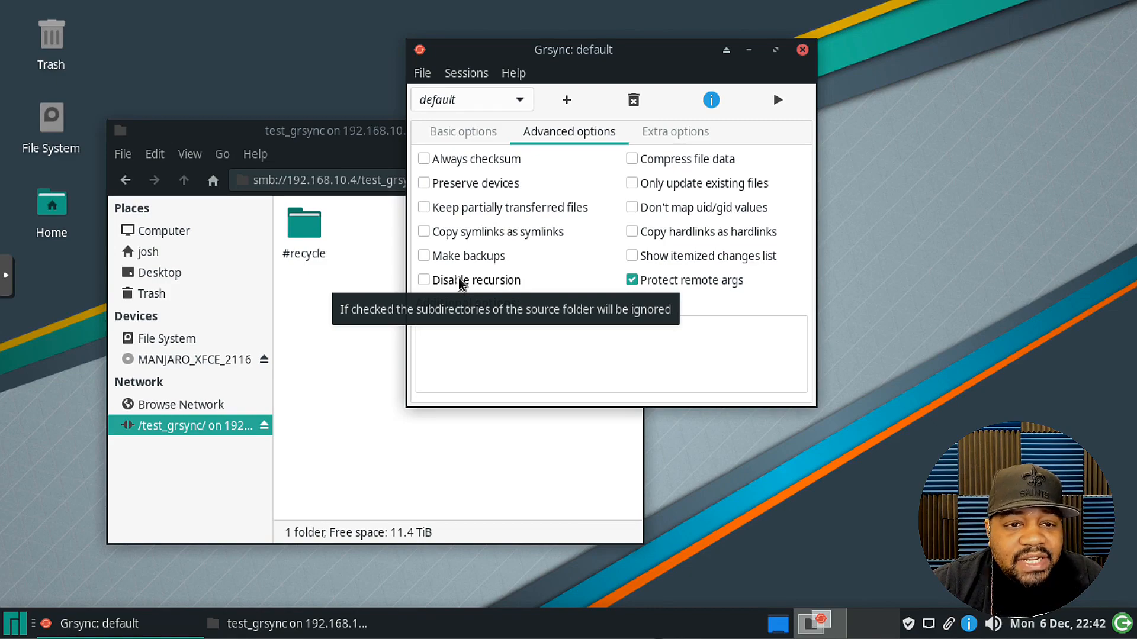
mouse_move(678, 291)
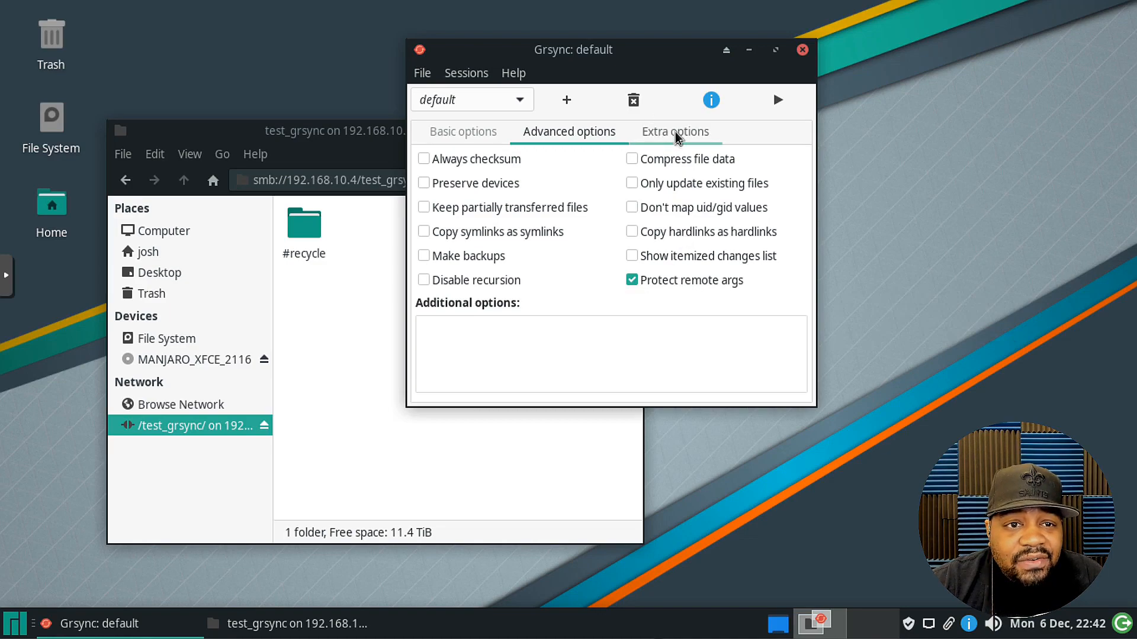
- Switch to the Extra options tab showing pre- and post-rsync command settings
left_click(675, 131)
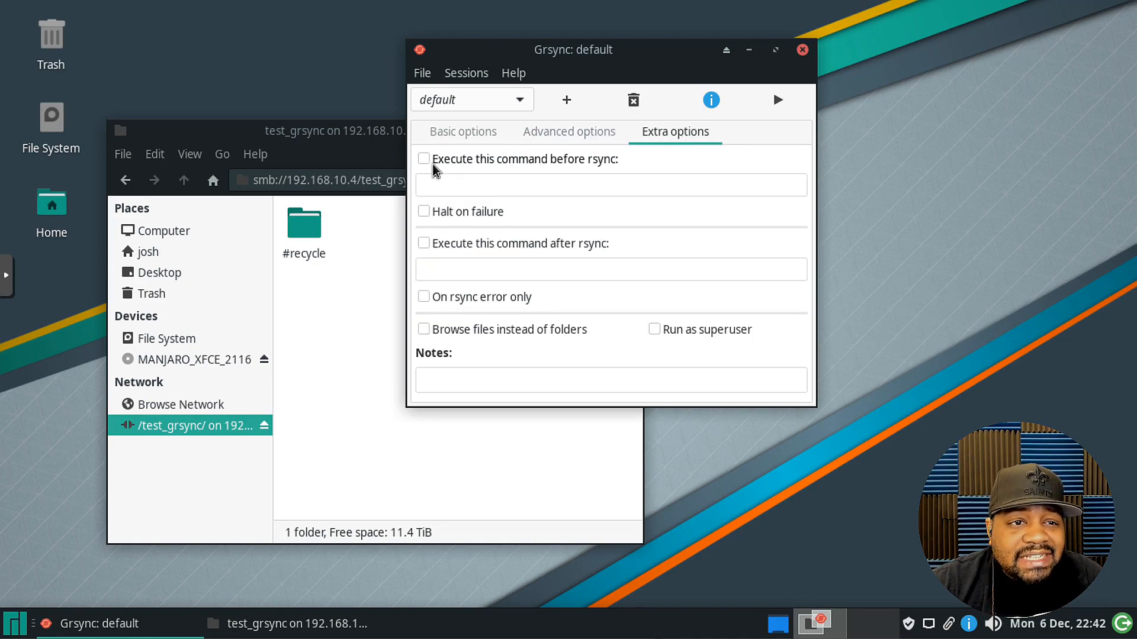
mouse_move(573, 179)
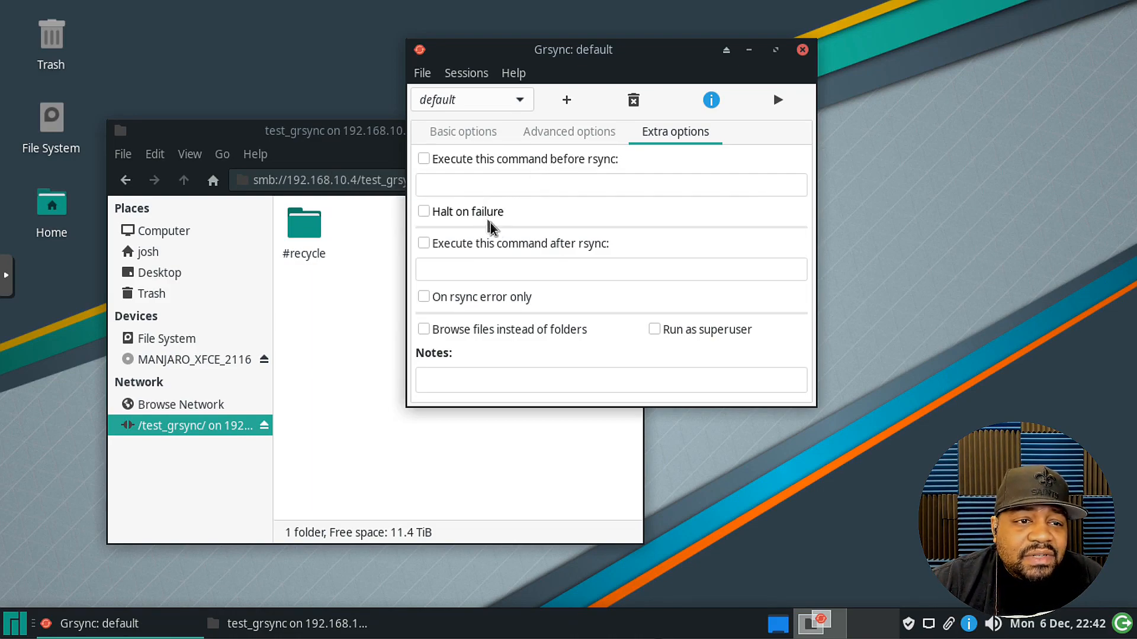
mouse_move(552, 252)
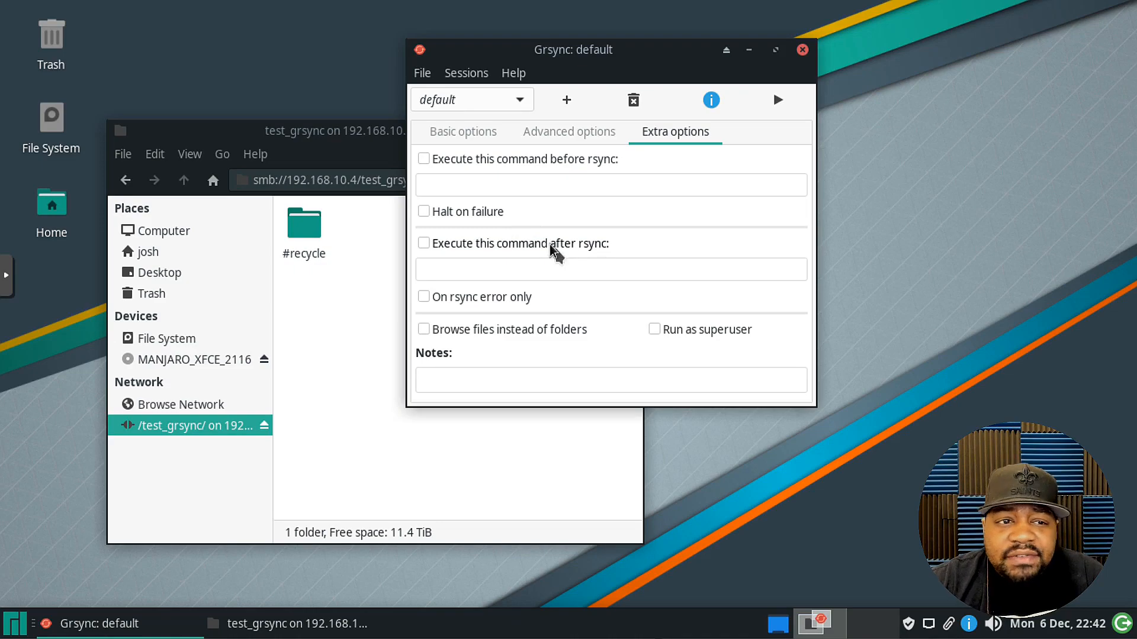
mouse_move(447, 217)
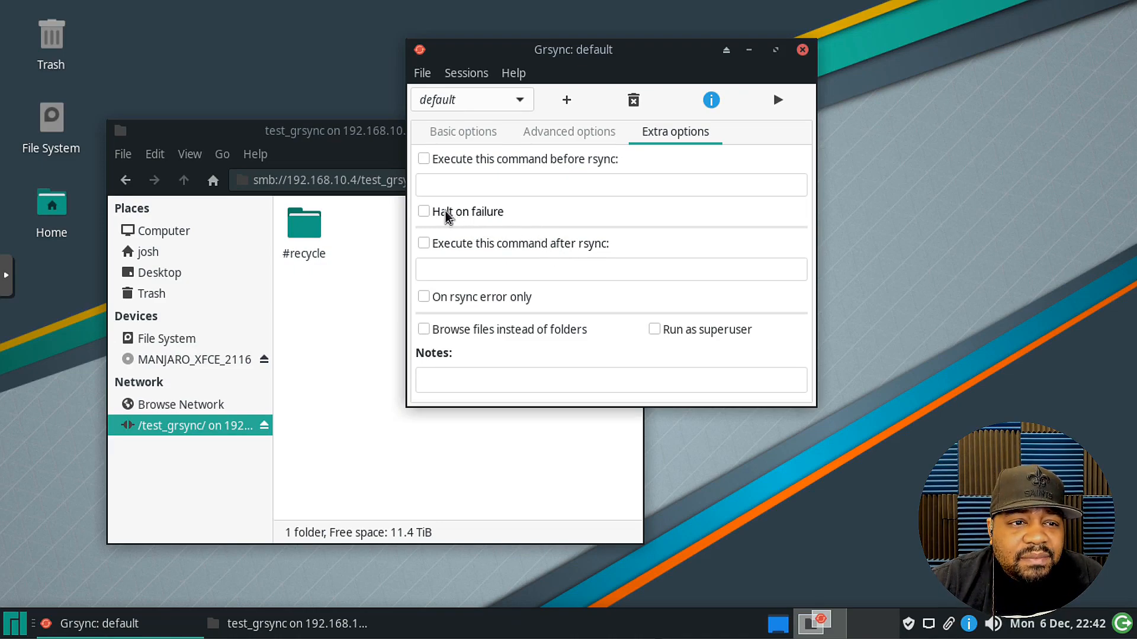
mouse_move(447, 215)
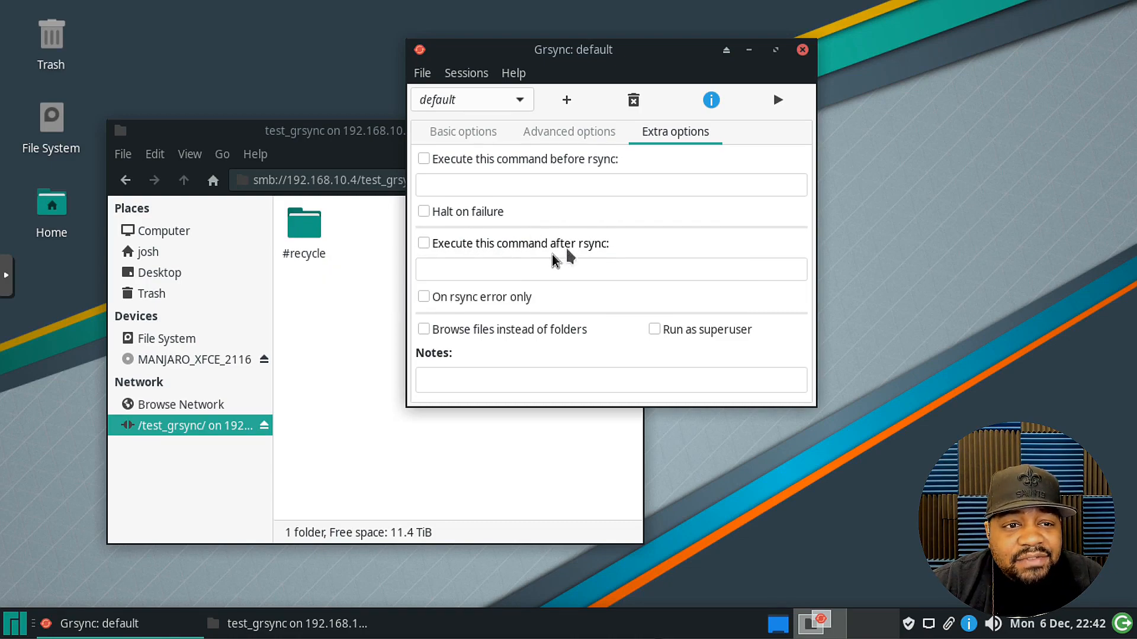
mouse_move(502, 190)
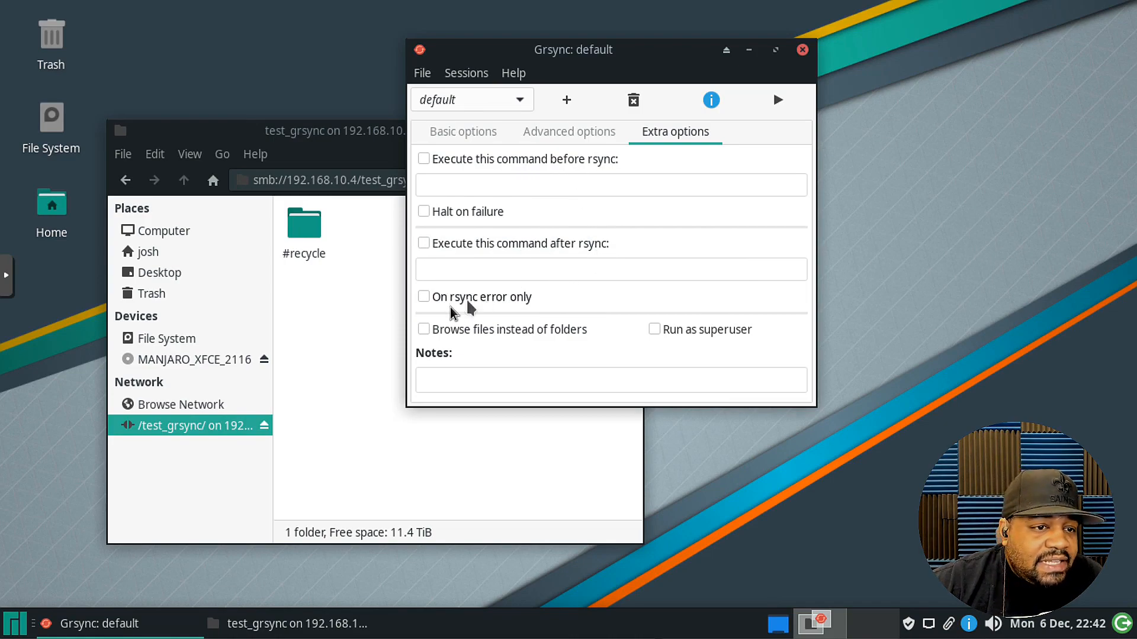
mouse_move(491, 330)
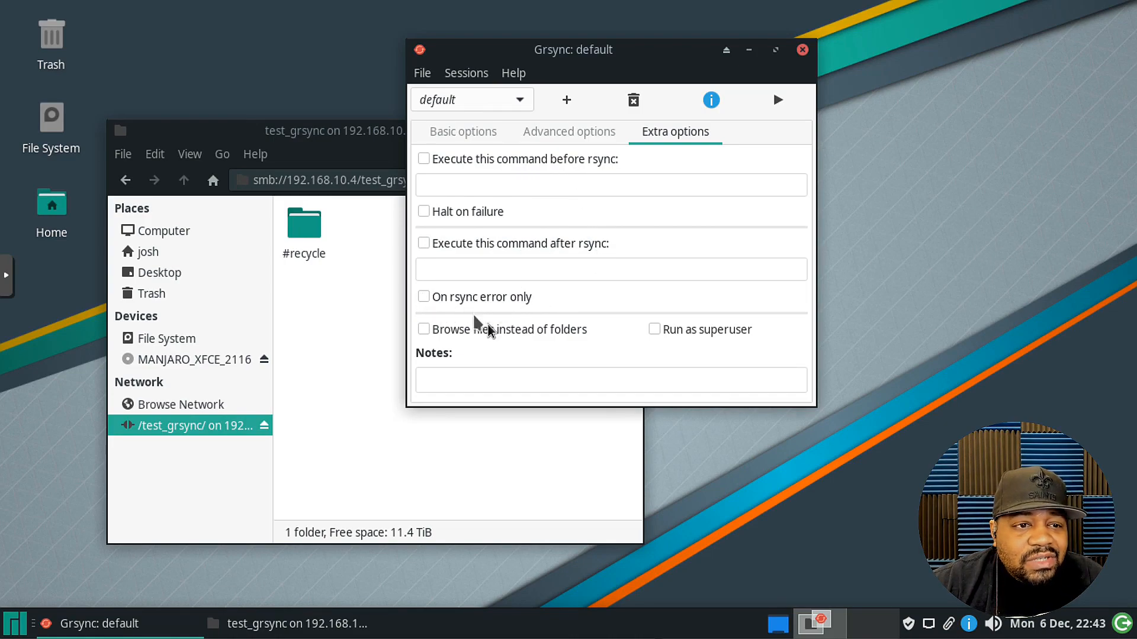
mouse_move(556, 369)
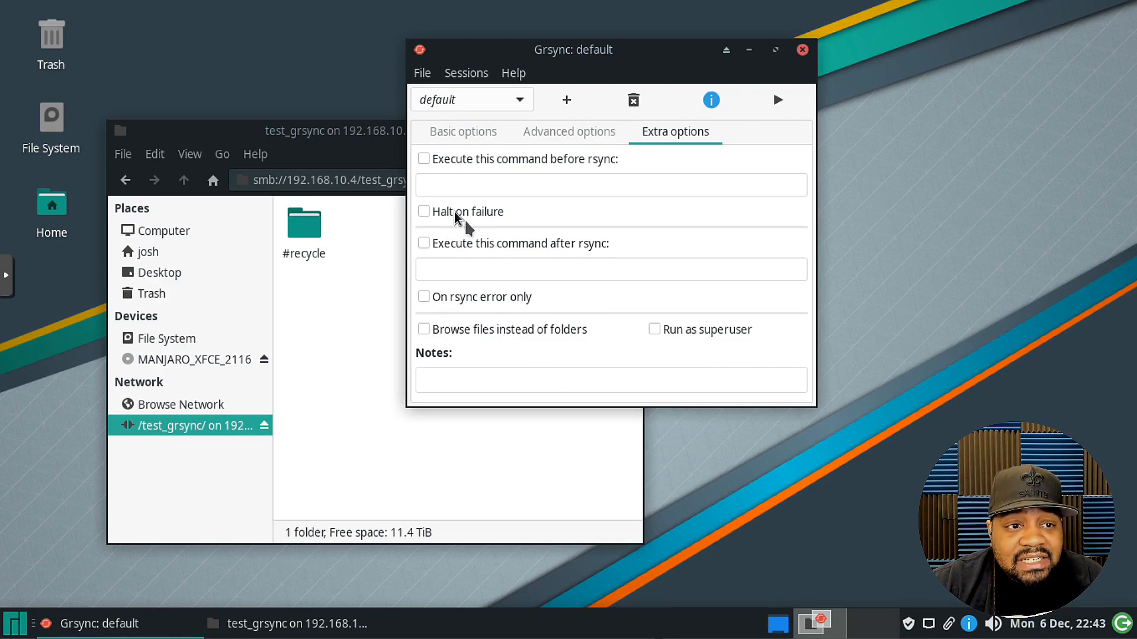
mouse_move(522, 240)
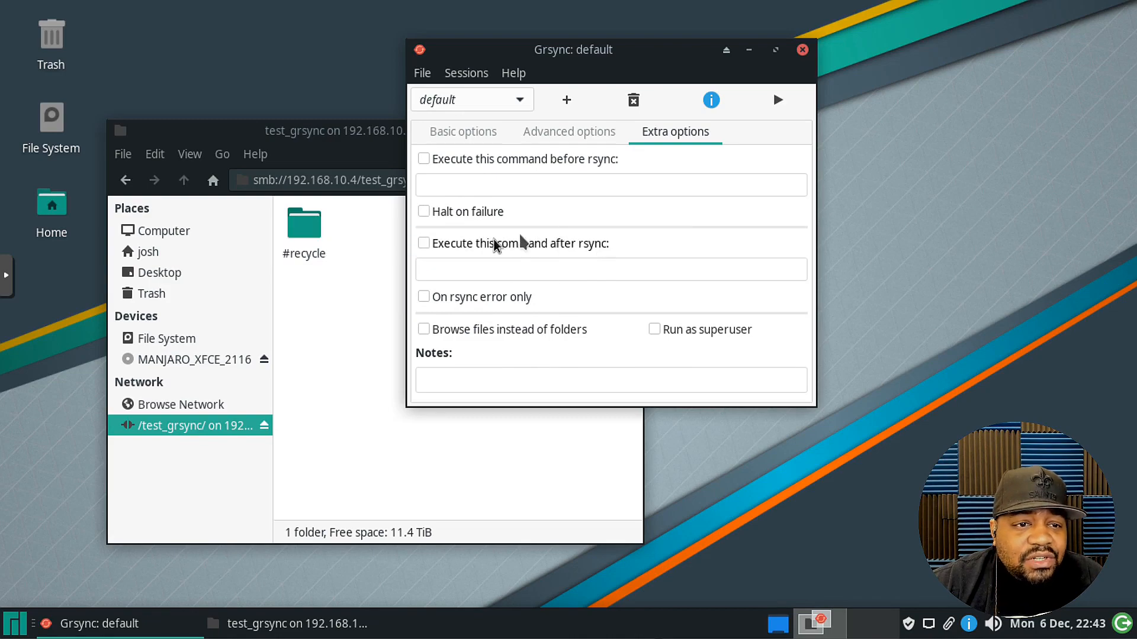
mouse_move(555, 338)
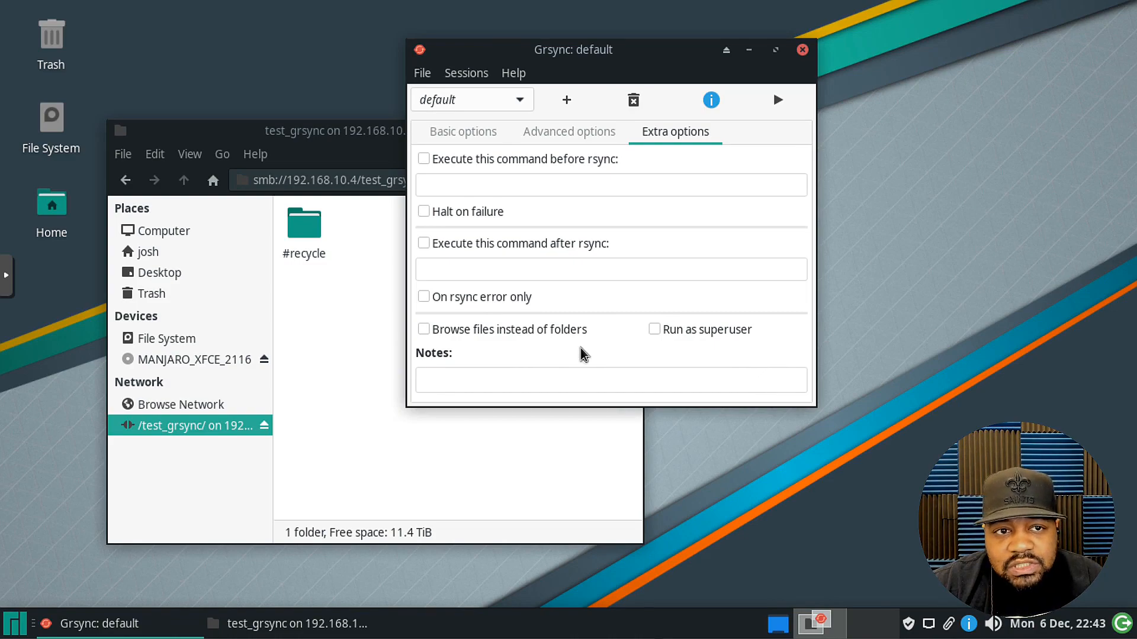
mouse_move(671, 336)
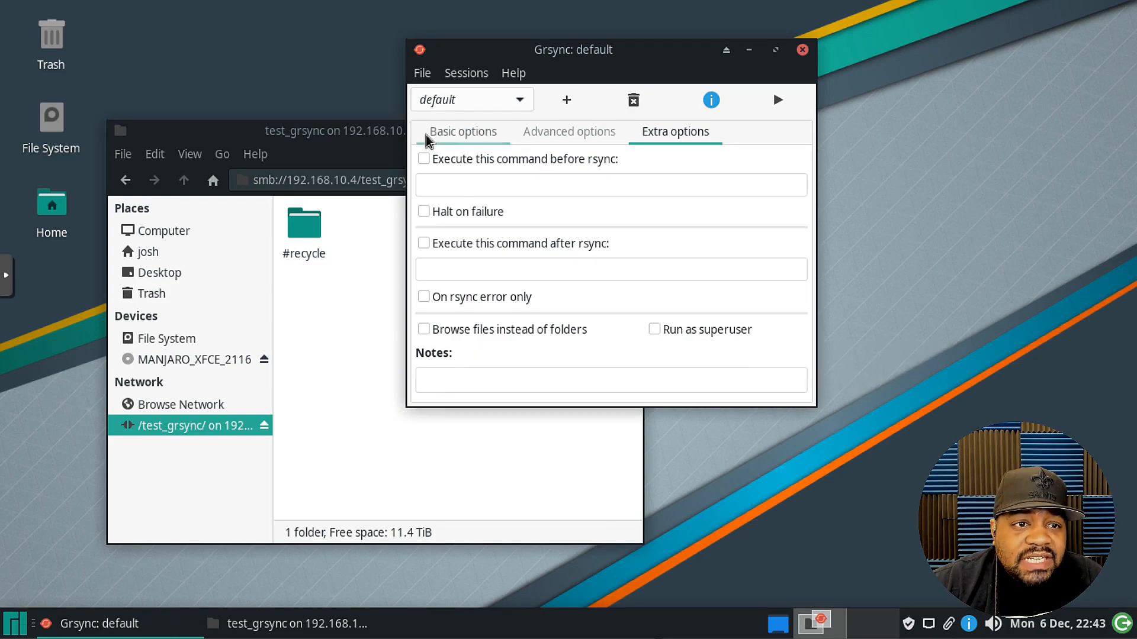
- Go back to the Basic options tab with source and destination fields
left_click(463, 132)
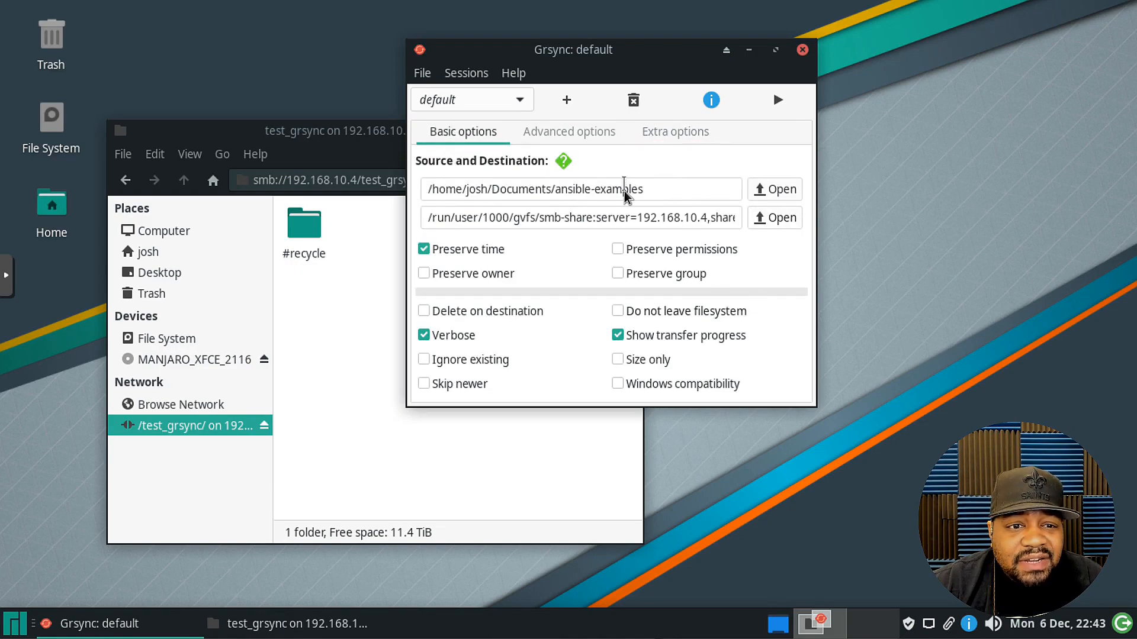
mouse_move(788, 104)
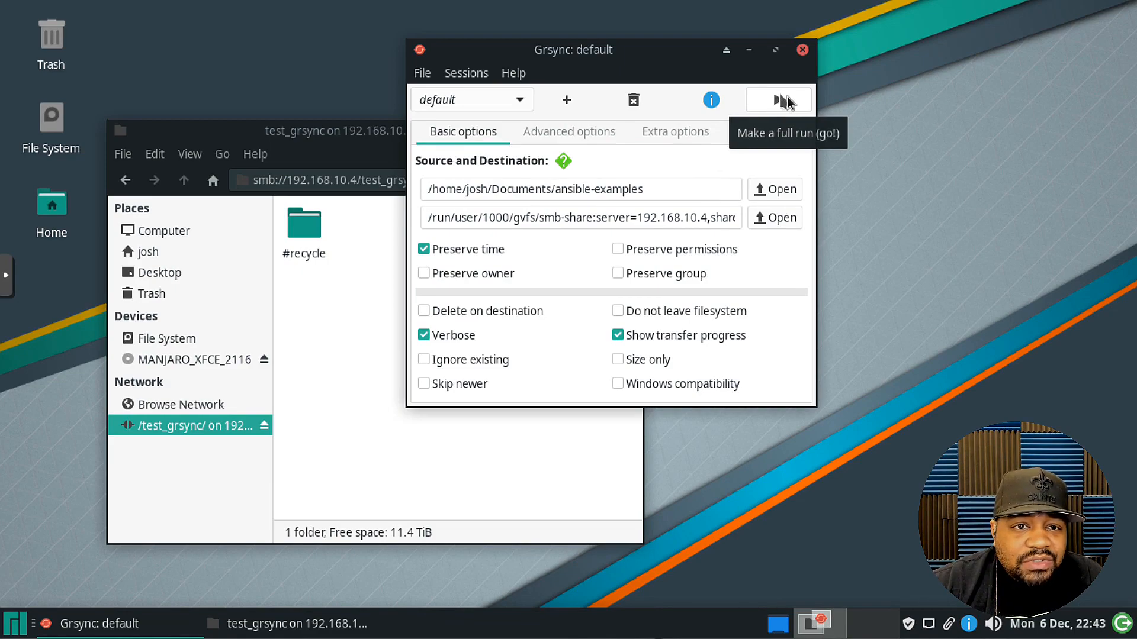
mouse_move(762, 112)
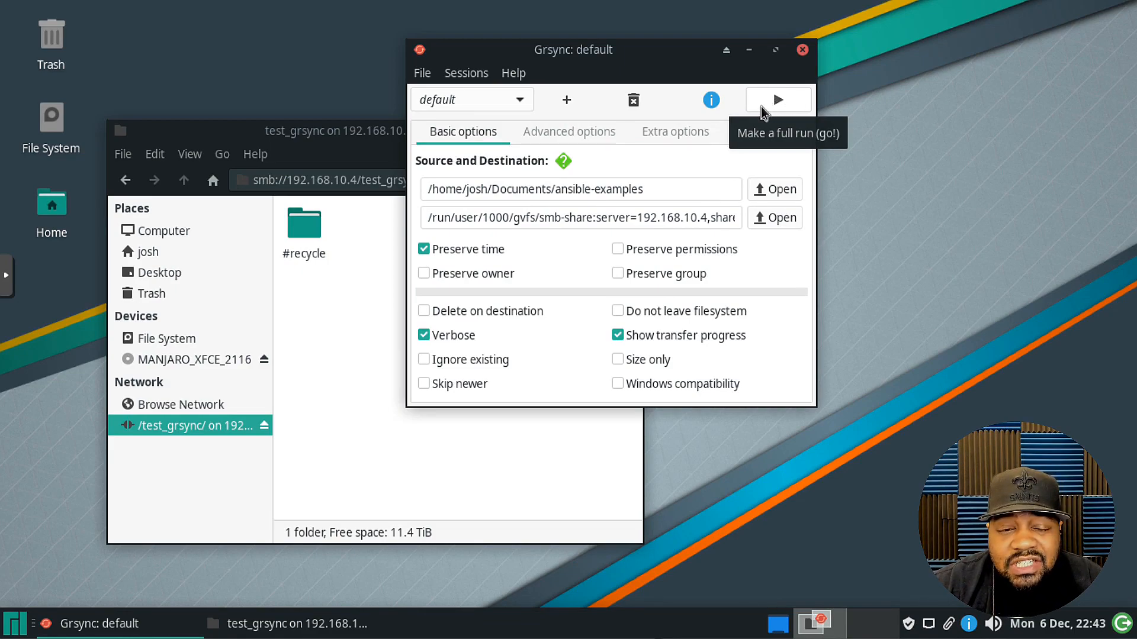
mouse_move(723, 106)
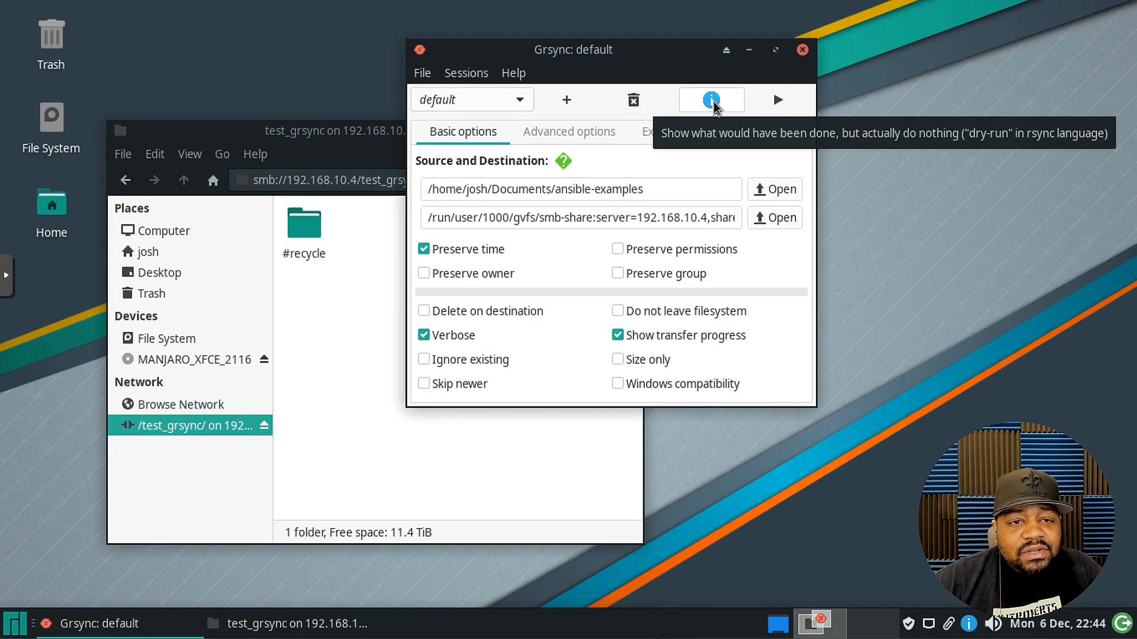
mouse_move(602, 109)
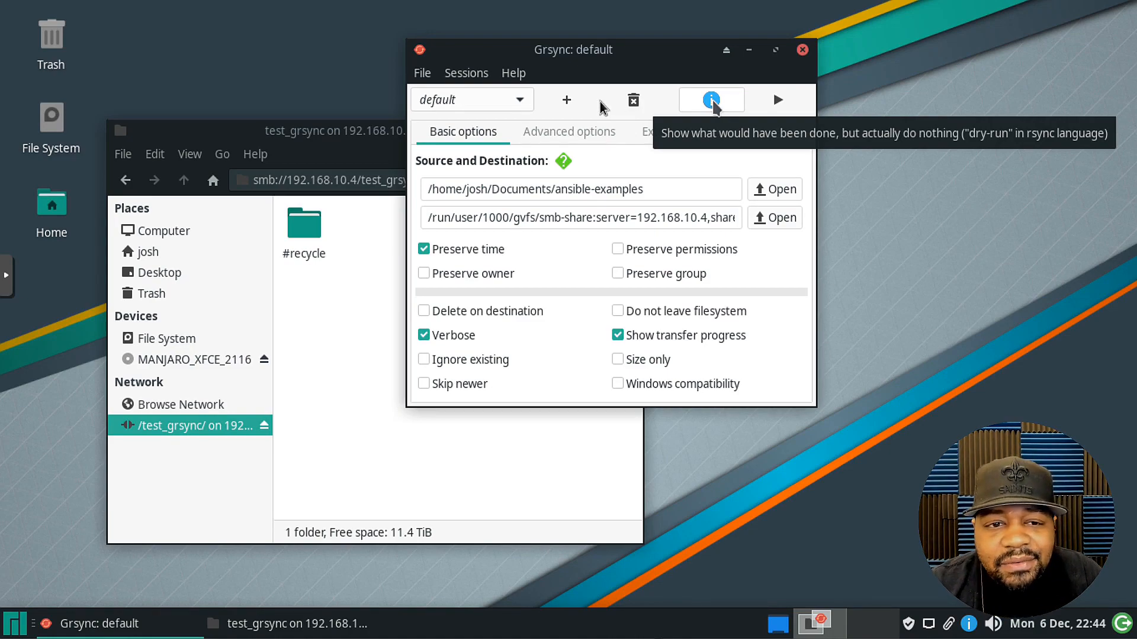
mouse_move(478, 318)
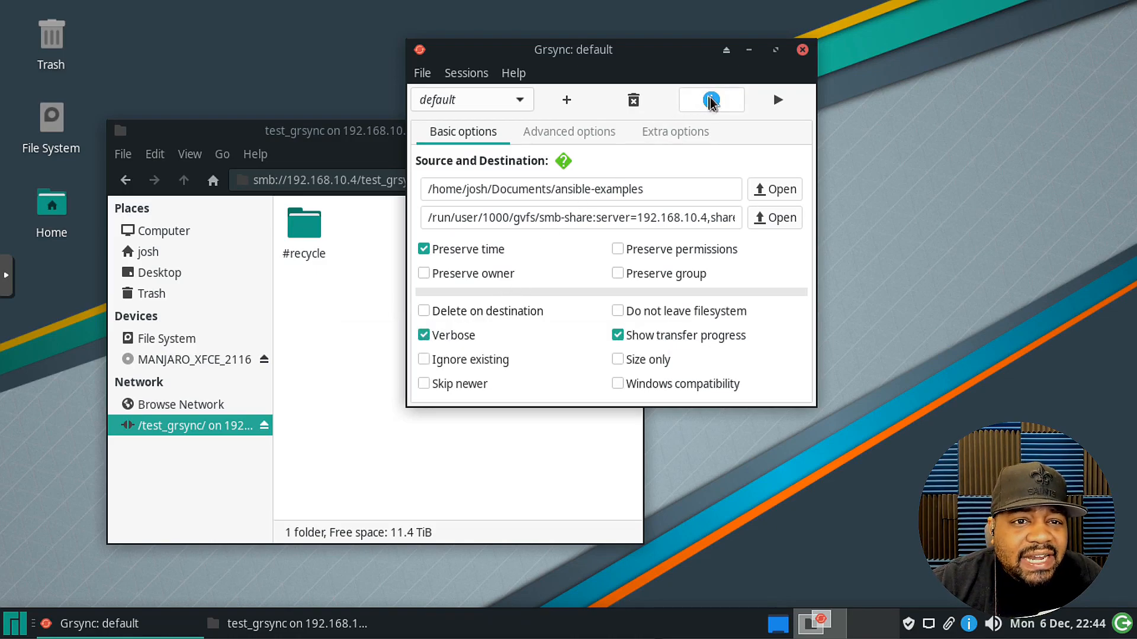
- Run a Simulation dry run of the ansible-examples sync to the share
left_click(711, 100)
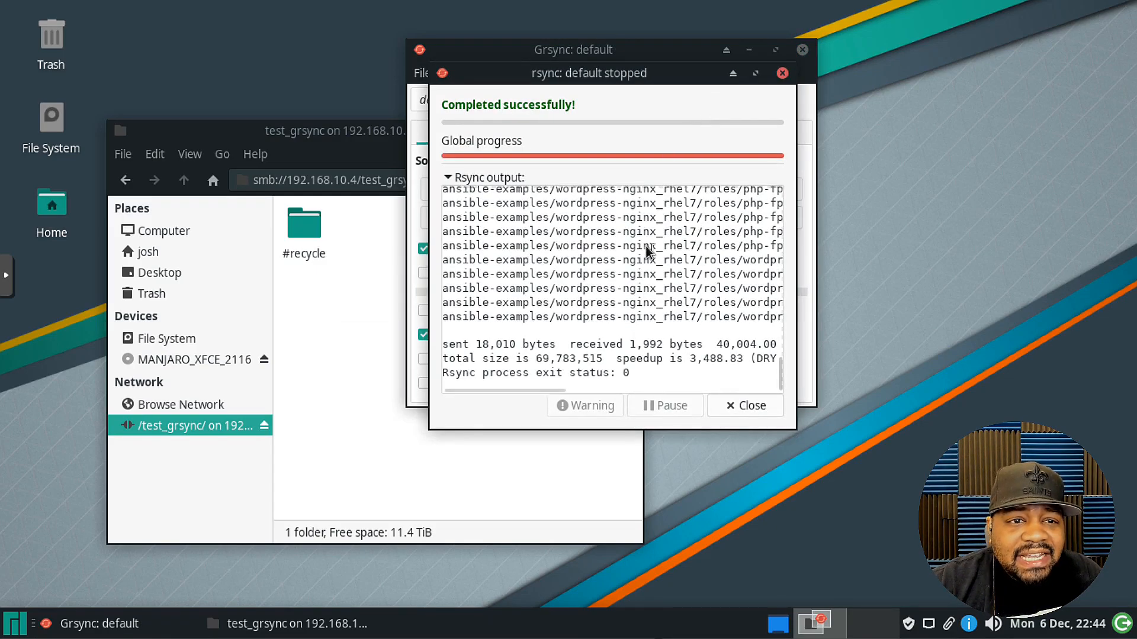
mouse_move(628, 273)
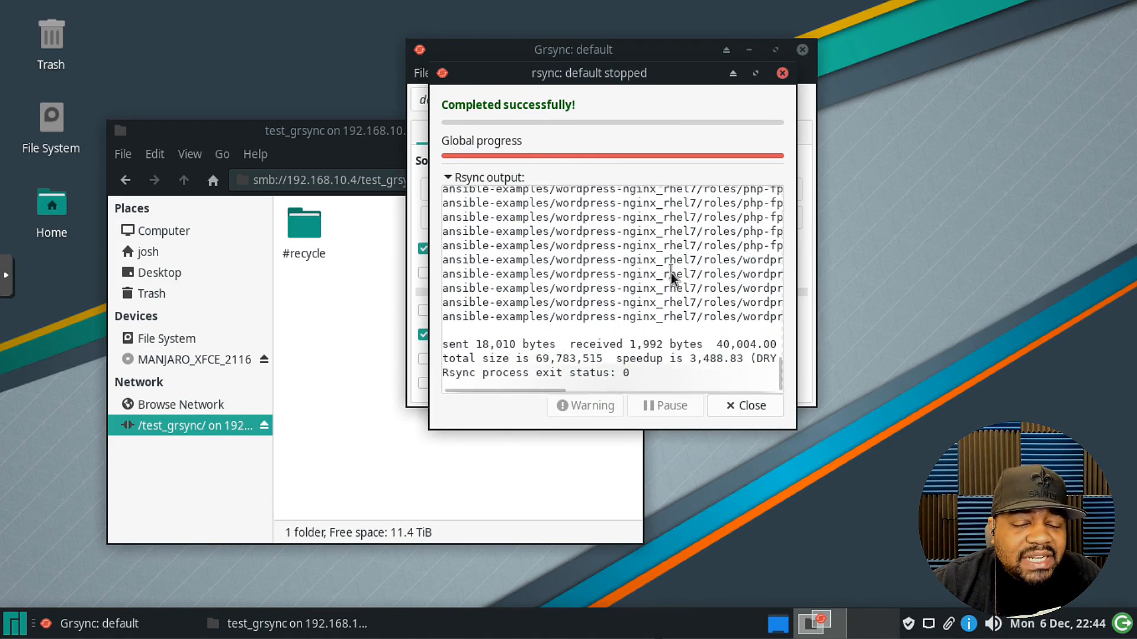
mouse_move(521, 400)
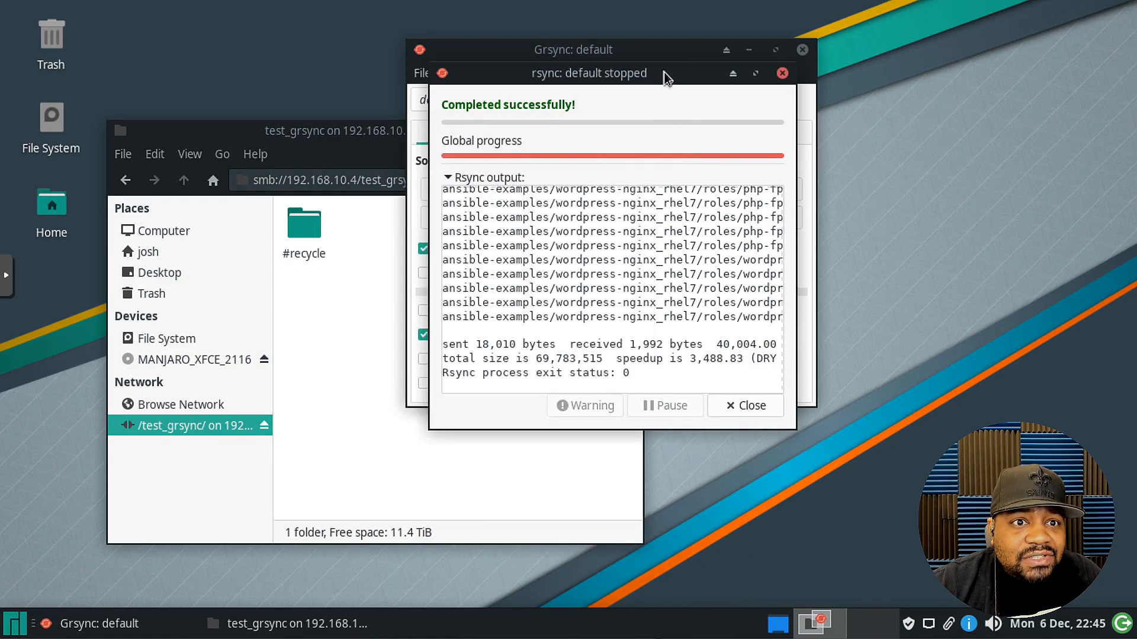
mouse_move(752, 407)
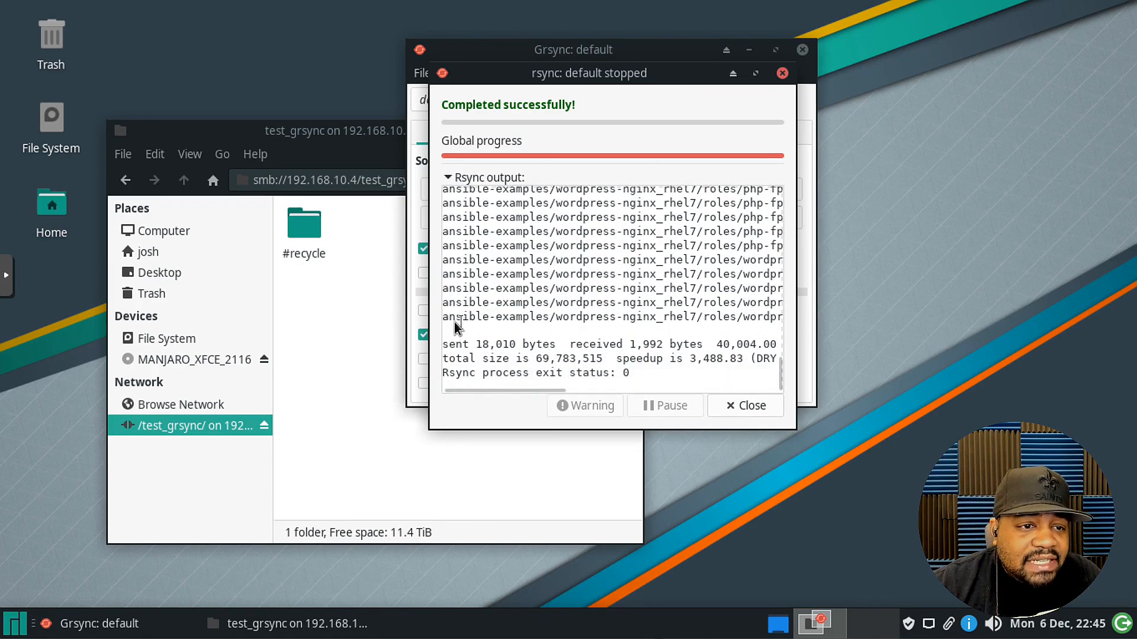
mouse_move(566, 332)
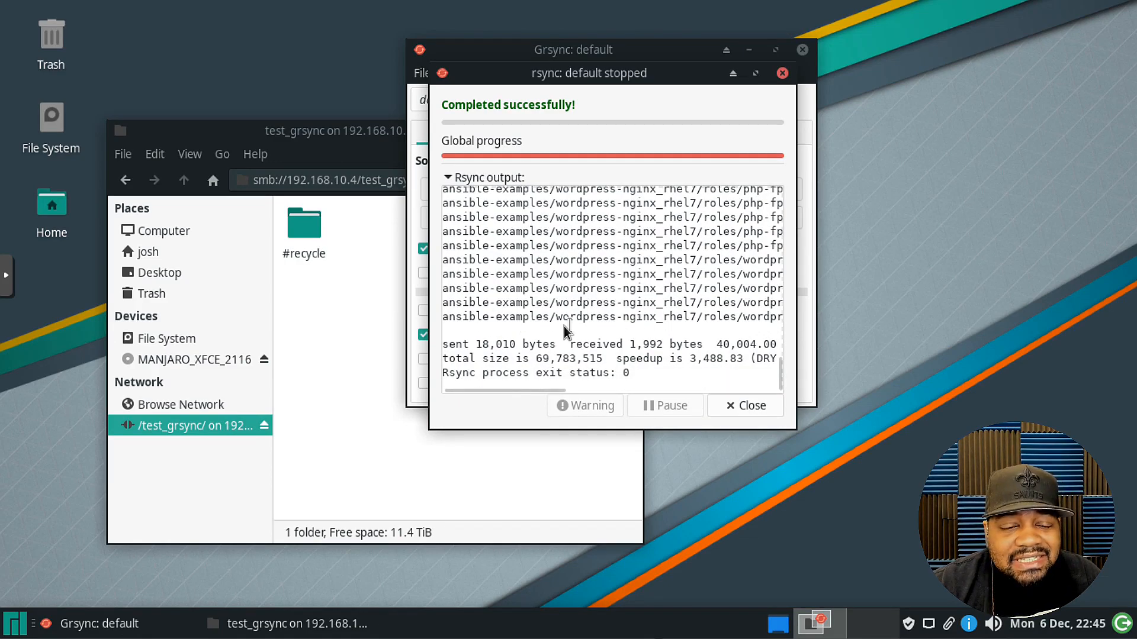
mouse_move(759, 416)
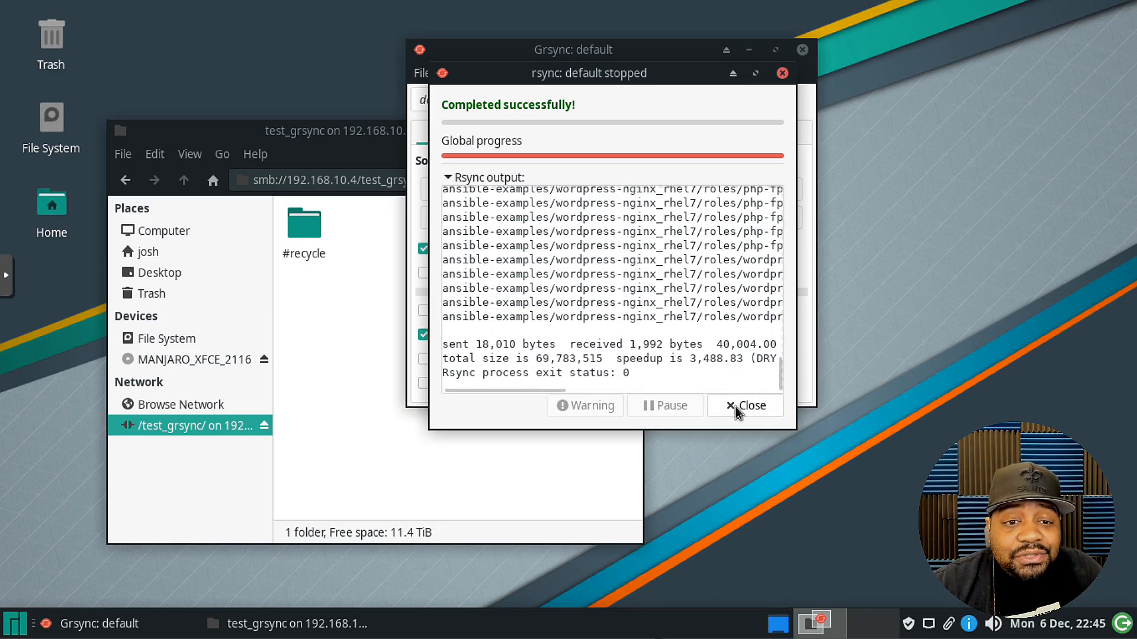
- Close the dry-run results and start the full sync run of ansible-examples
left_click(745, 405)
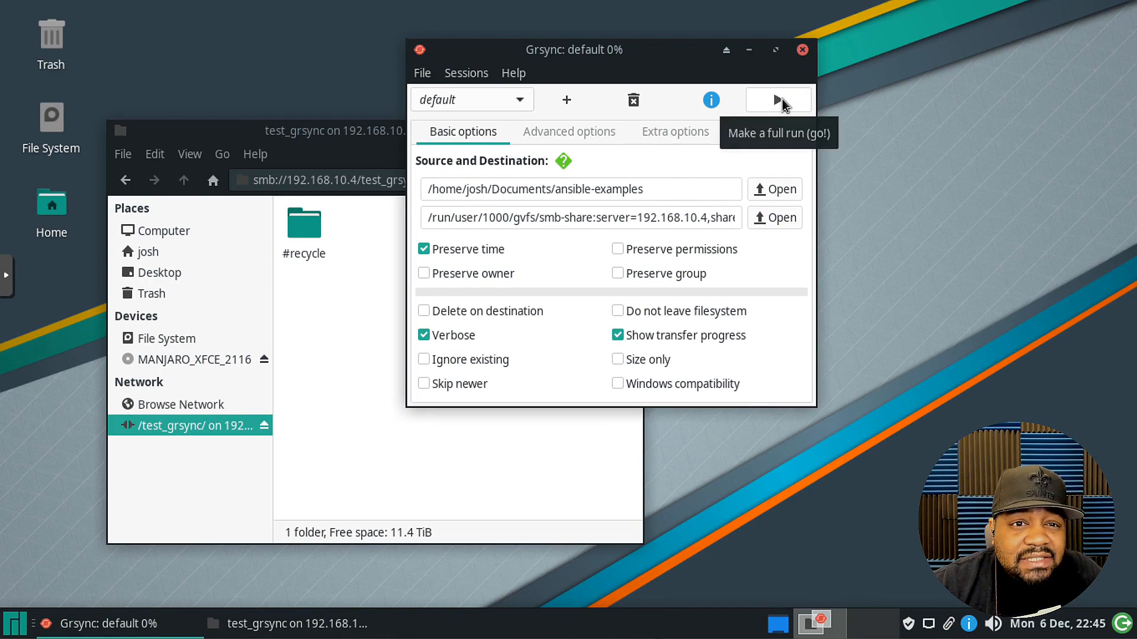
left_click(778, 100)
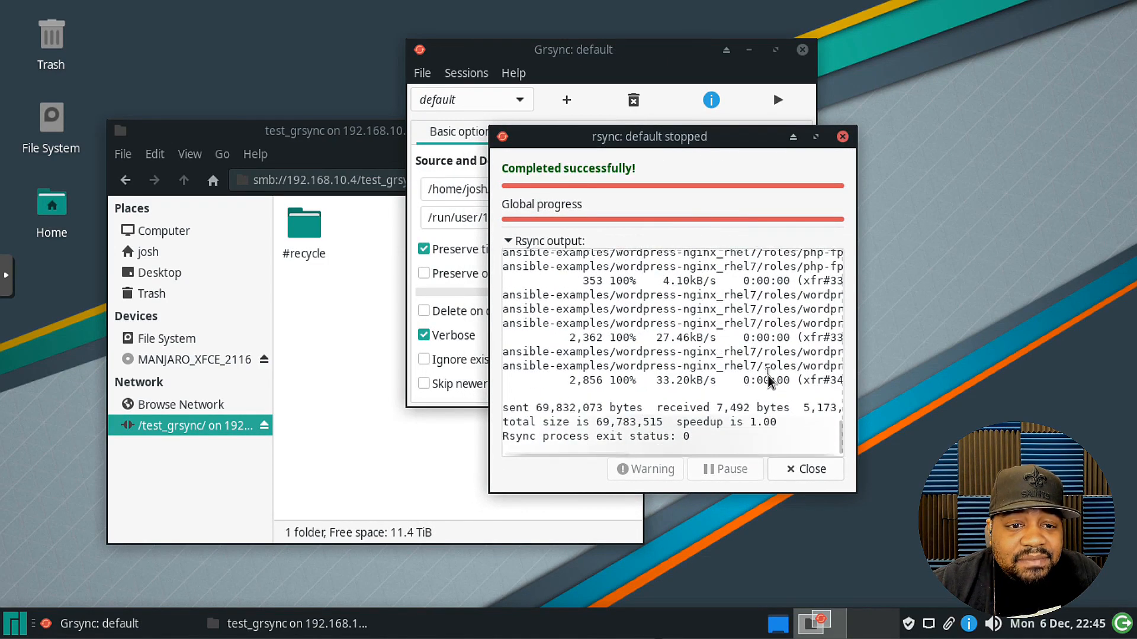
mouse_move(550, 428)
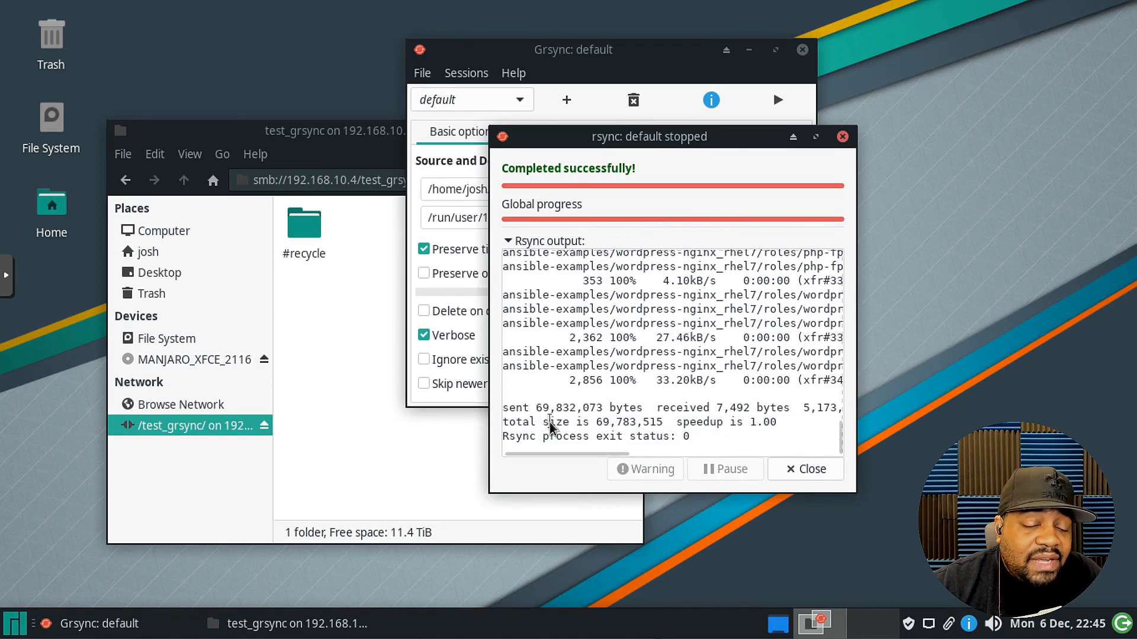
mouse_move(512, 185)
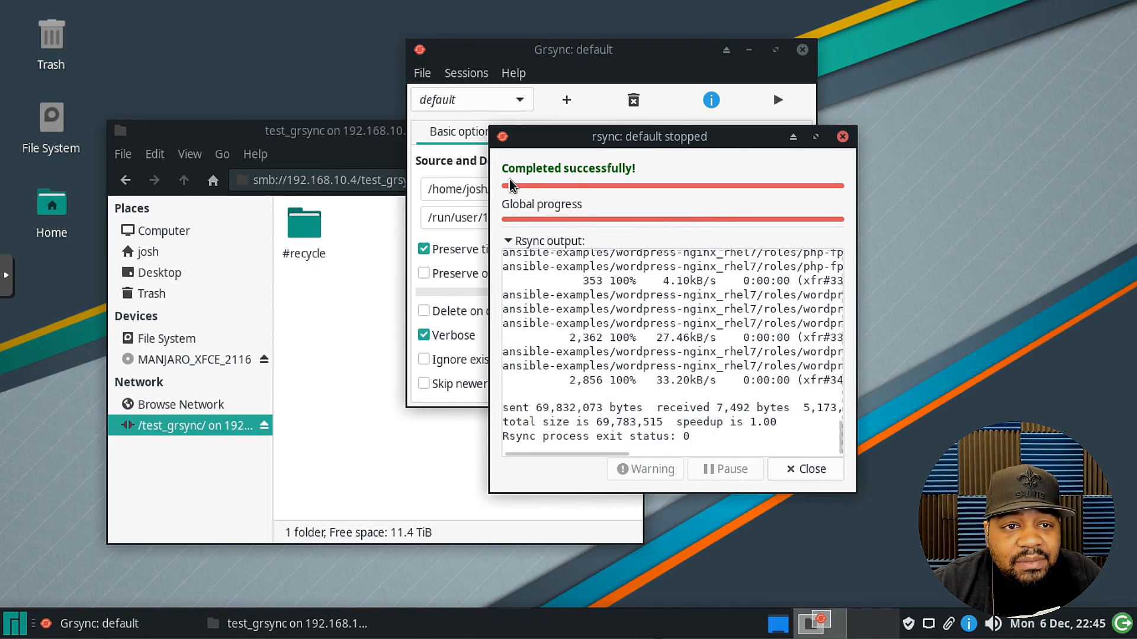
mouse_move(617, 219)
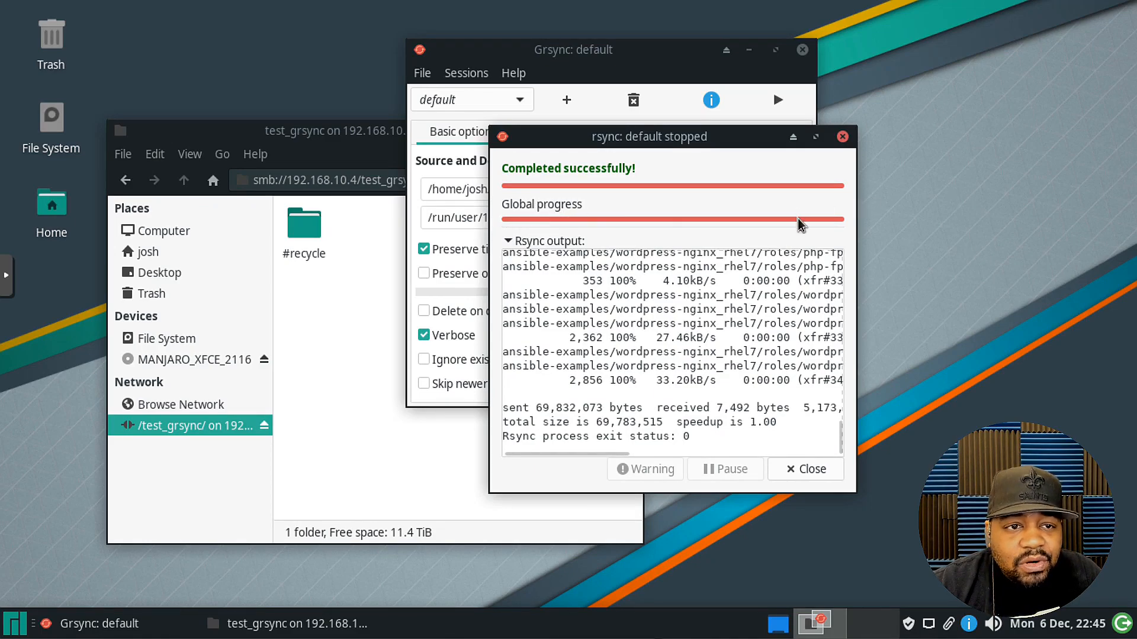
mouse_move(665, 221)
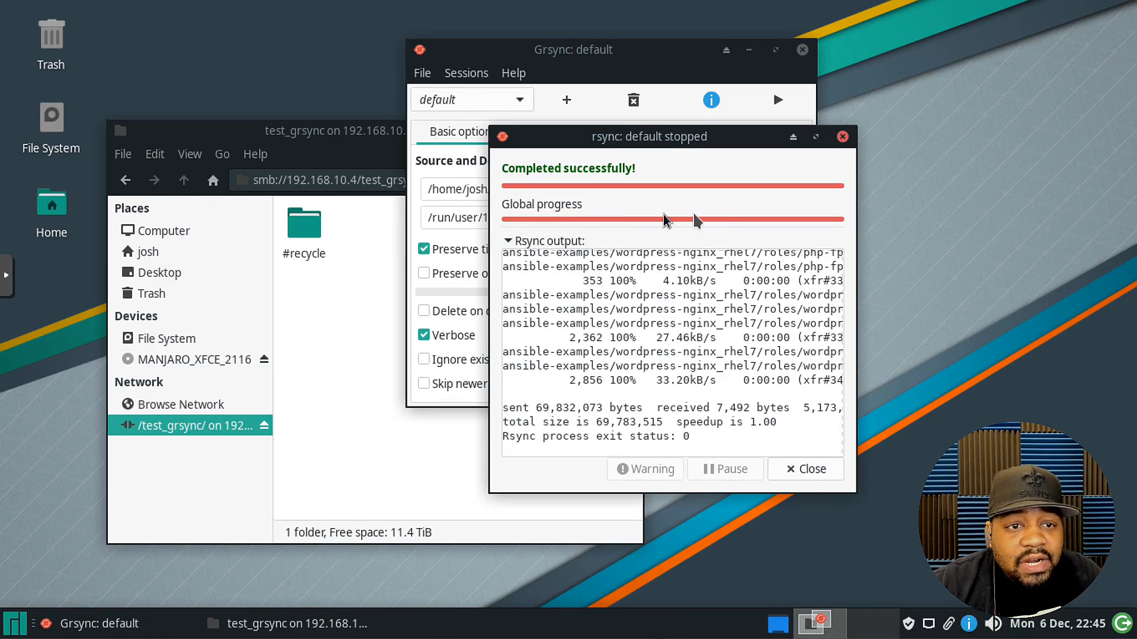
mouse_move(686, 182)
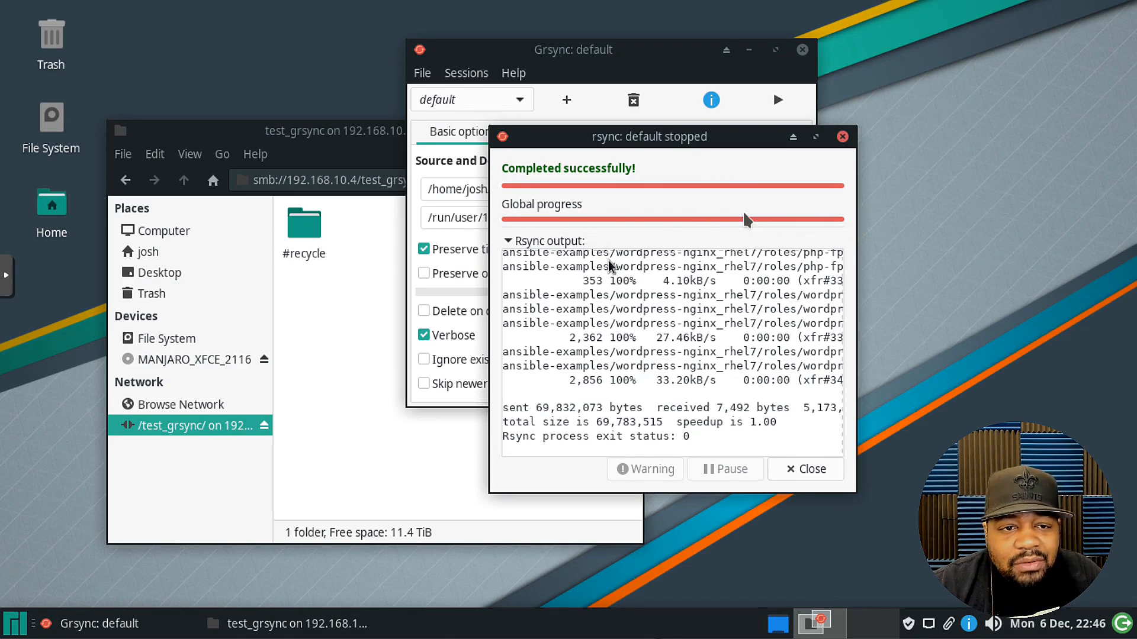
mouse_move(645, 469)
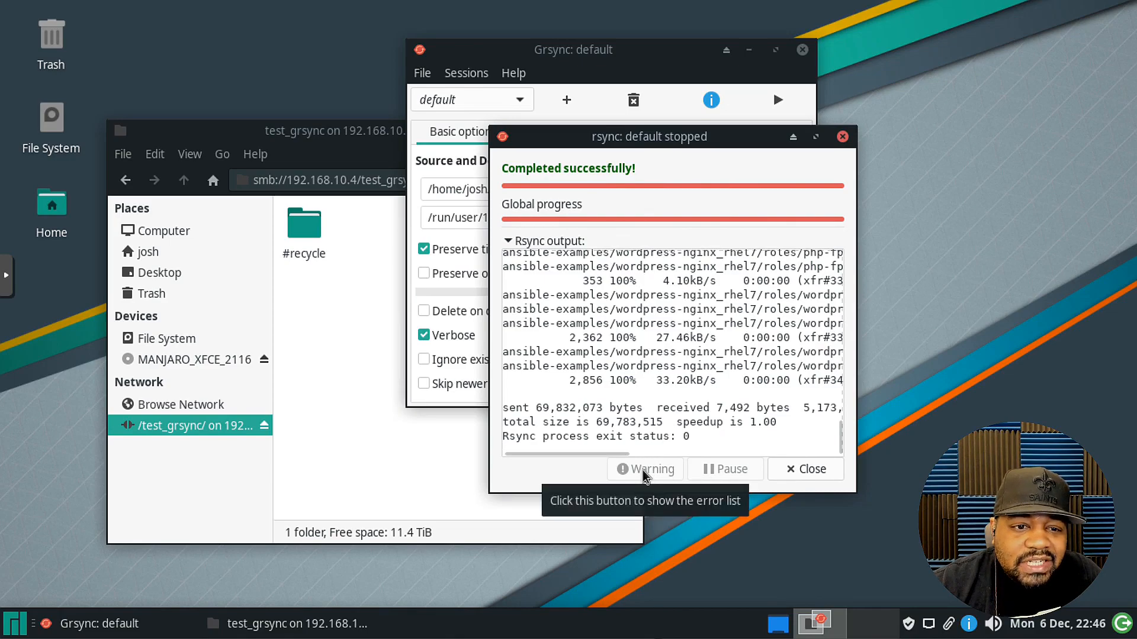
mouse_move(654, 472)
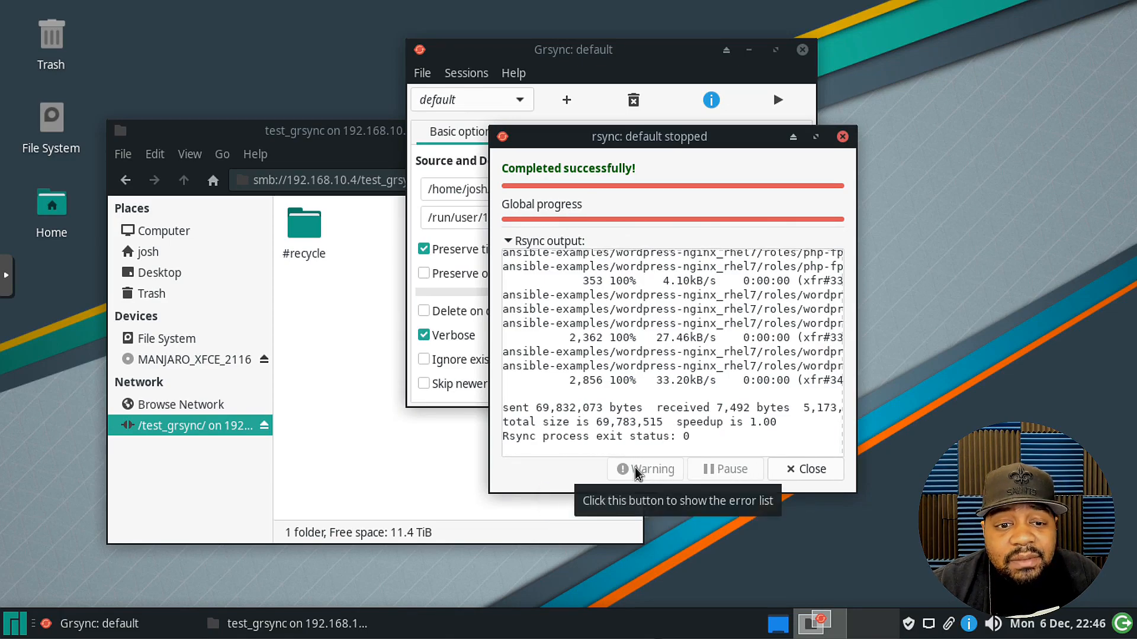
mouse_move(658, 479)
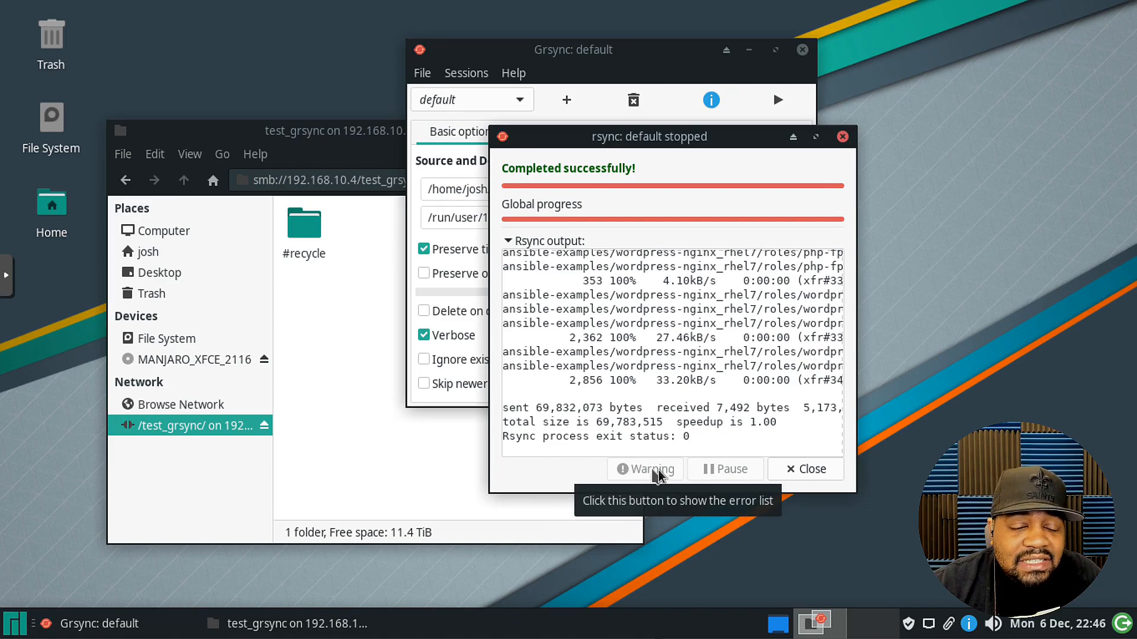
mouse_move(812, 471)
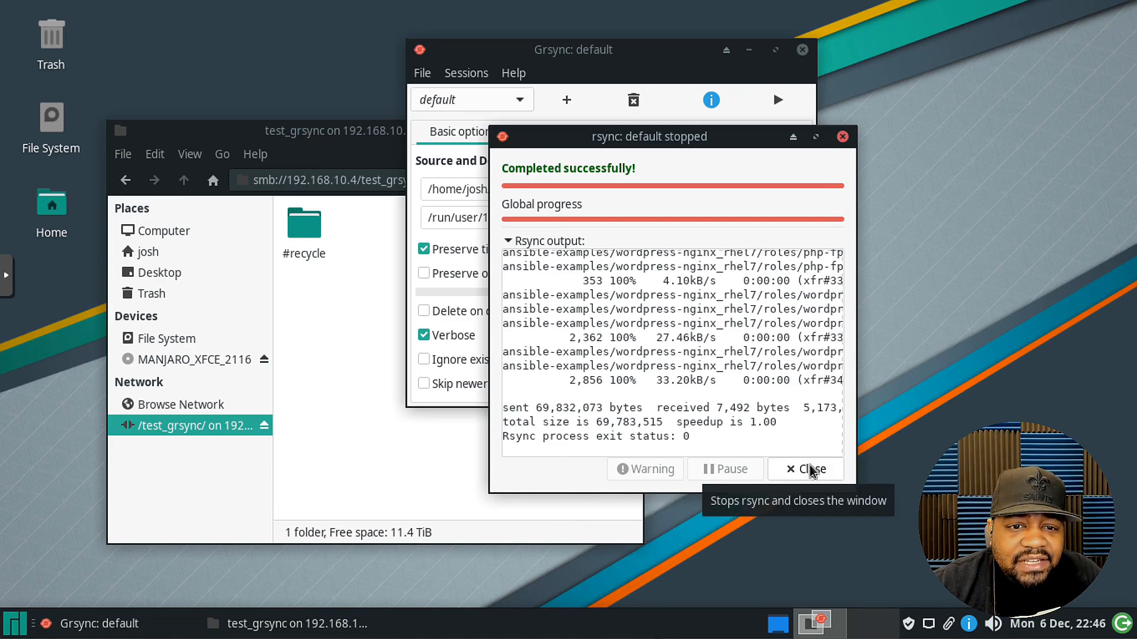
mouse_move(800, 474)
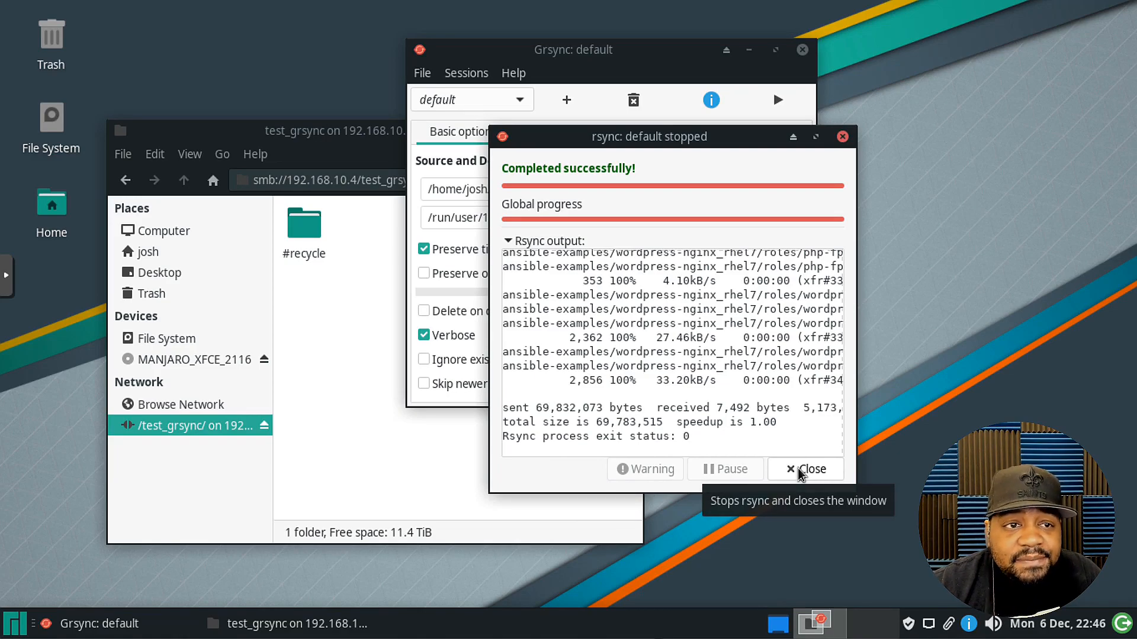
- Reload the test_grsync share and browse into ansible-examples/jboss-standalone/group_vars
left_click(806, 469)
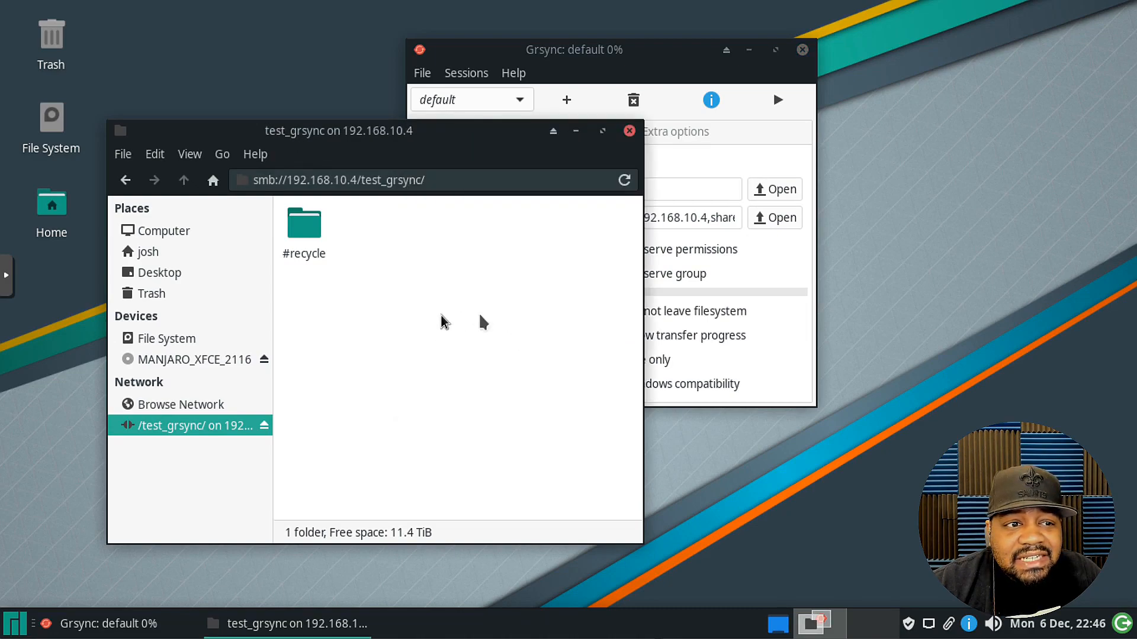
mouse_move(623, 181)
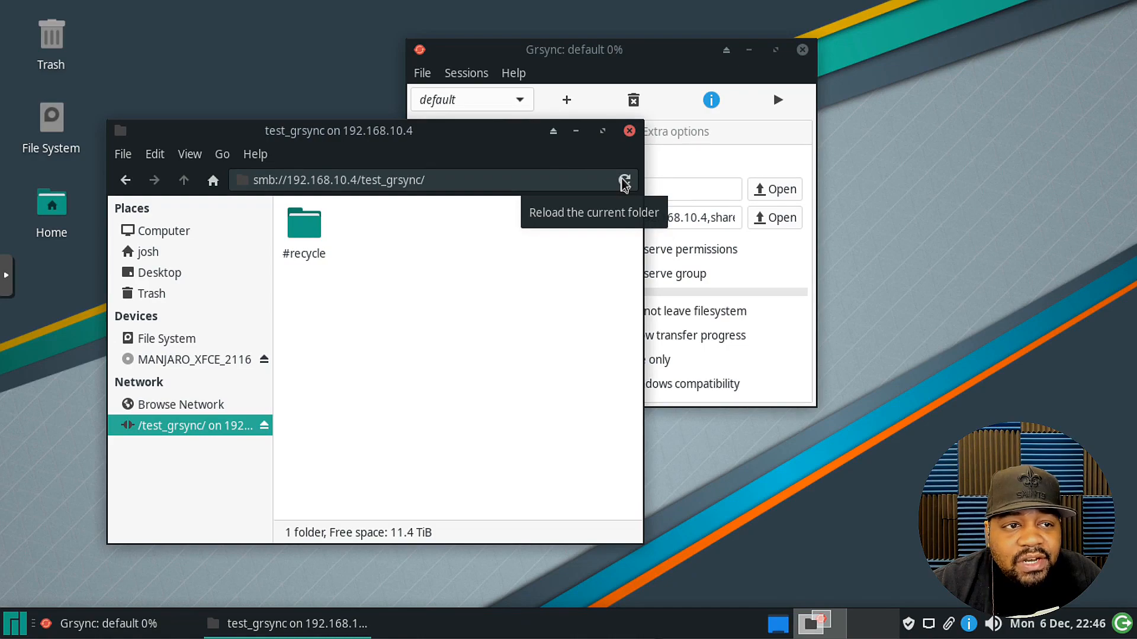
left_click(624, 180)
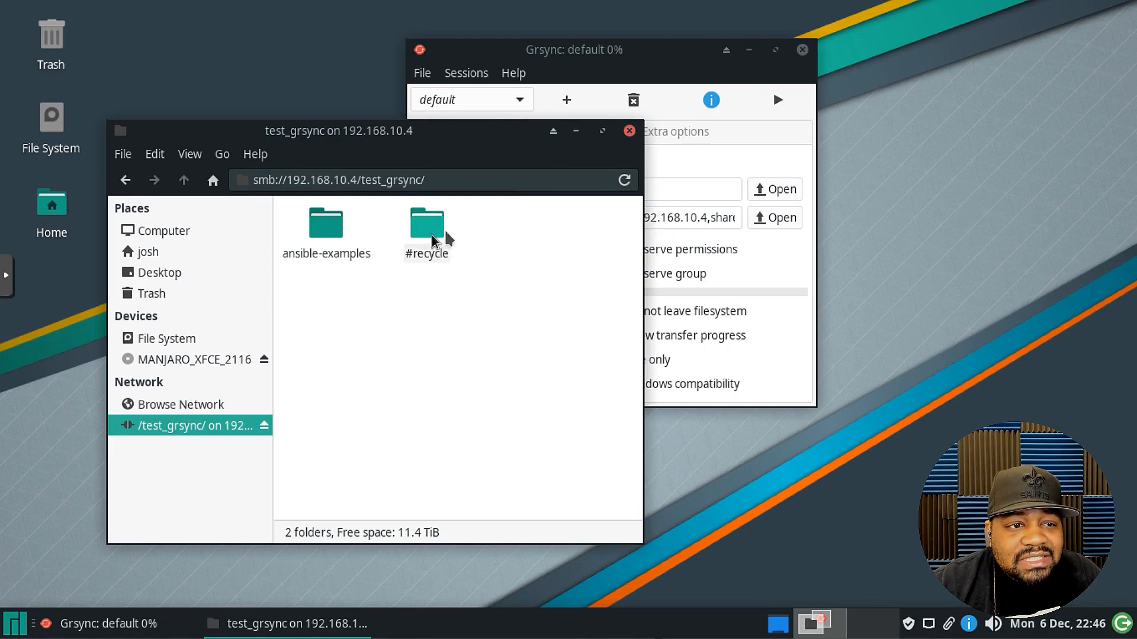
double_click(326, 223)
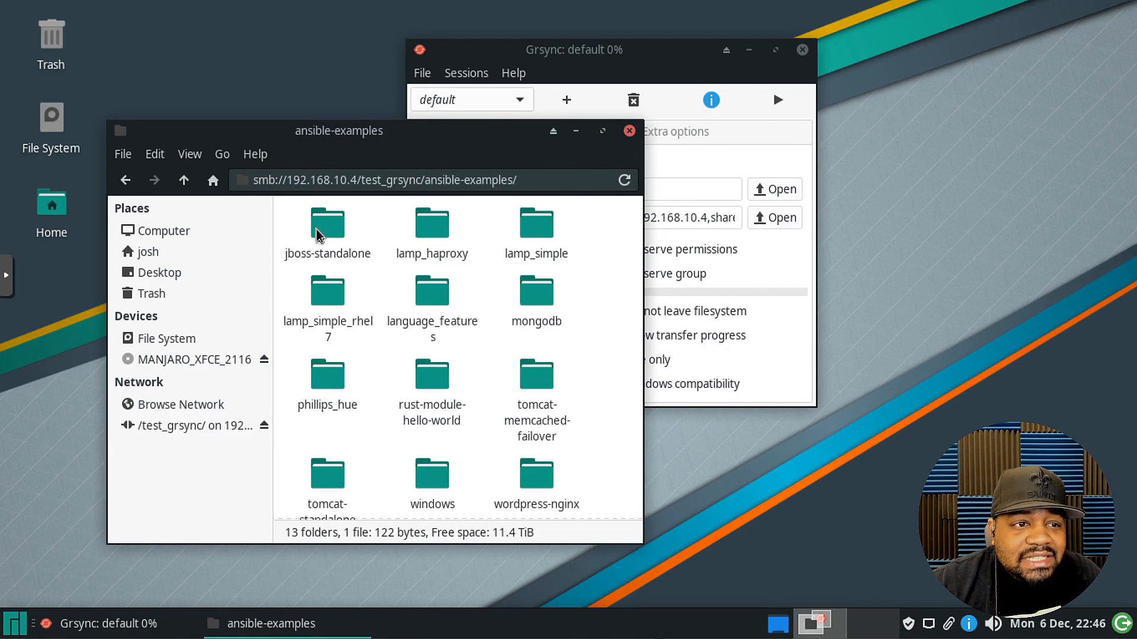
double_click(327, 225)
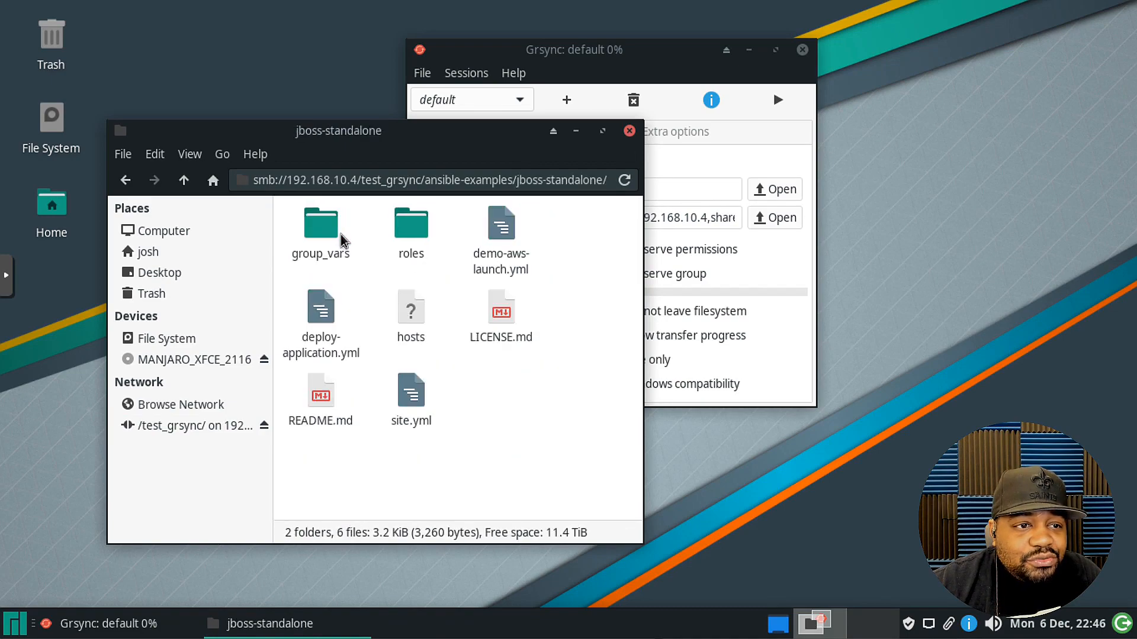
double_click(320, 223)
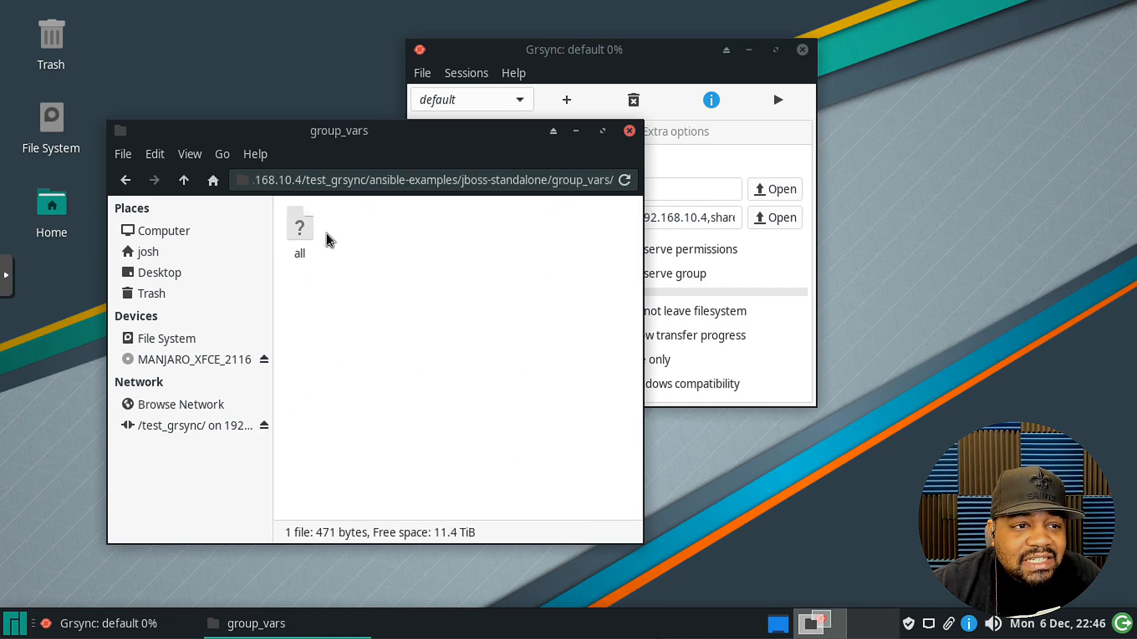
- Navigate back up through the parent folders to the top of the share
left_click(184, 180)
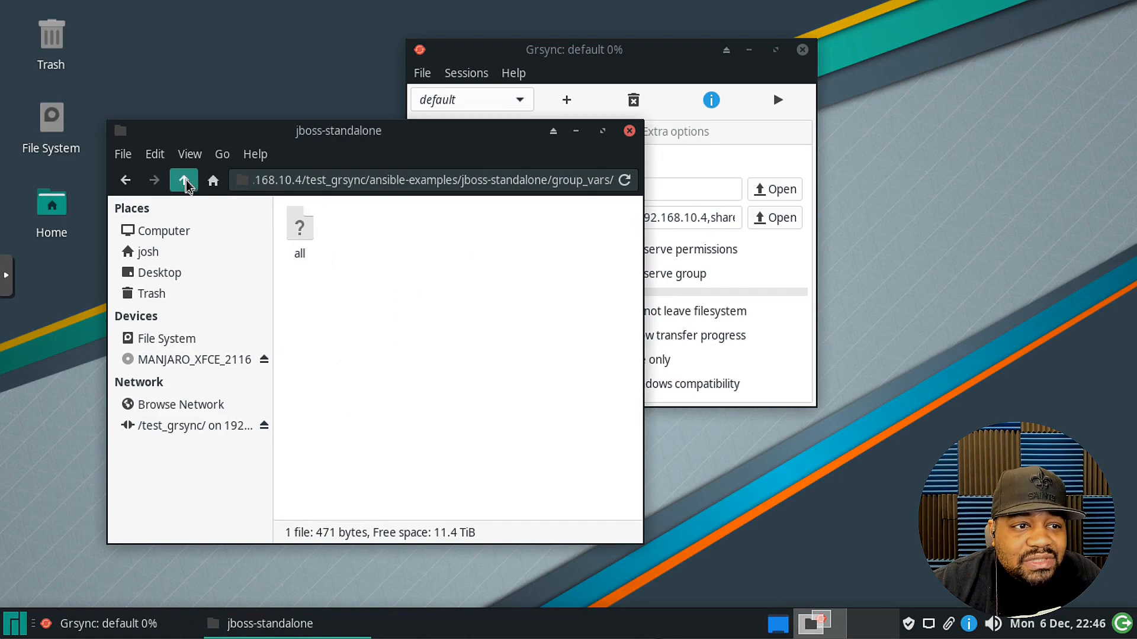
left_click(183, 180)
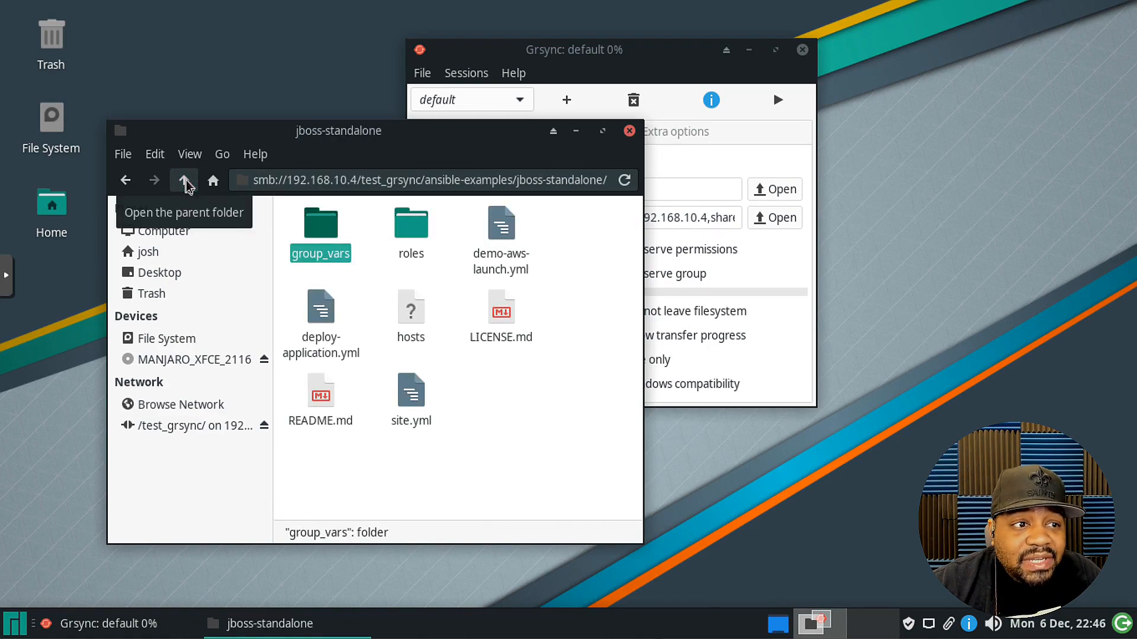
left_click(184, 181)
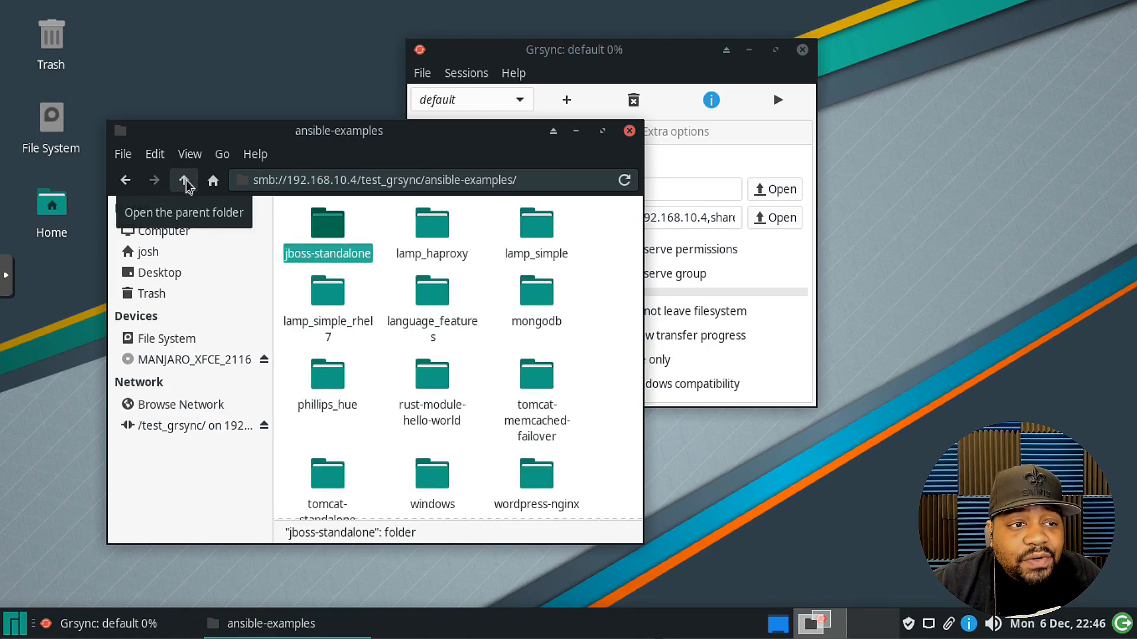
left_click(183, 180)
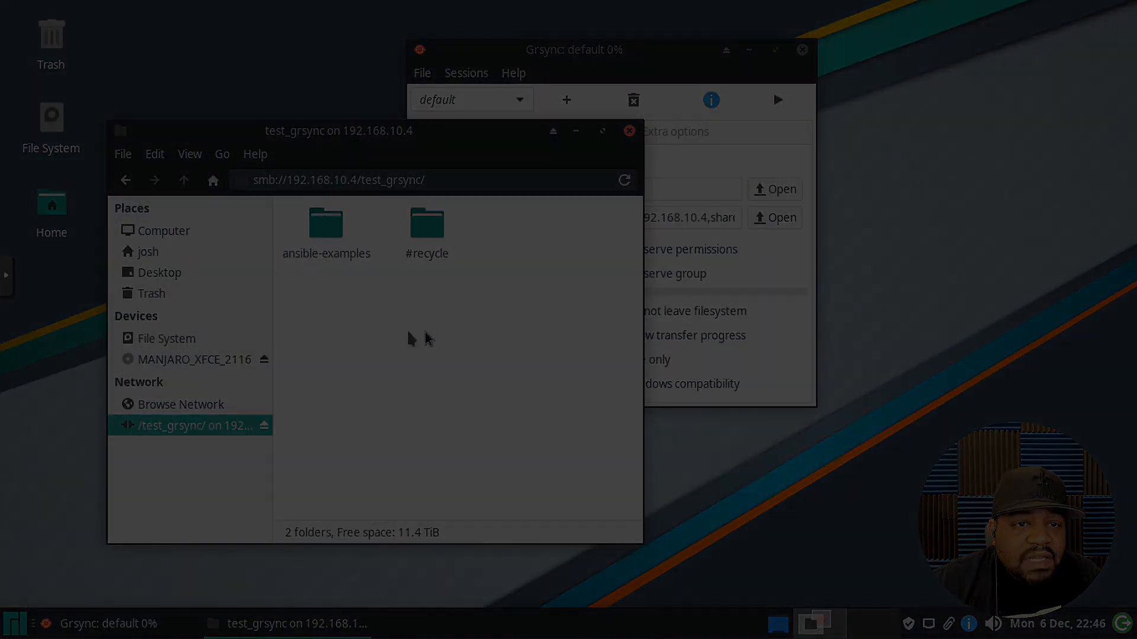